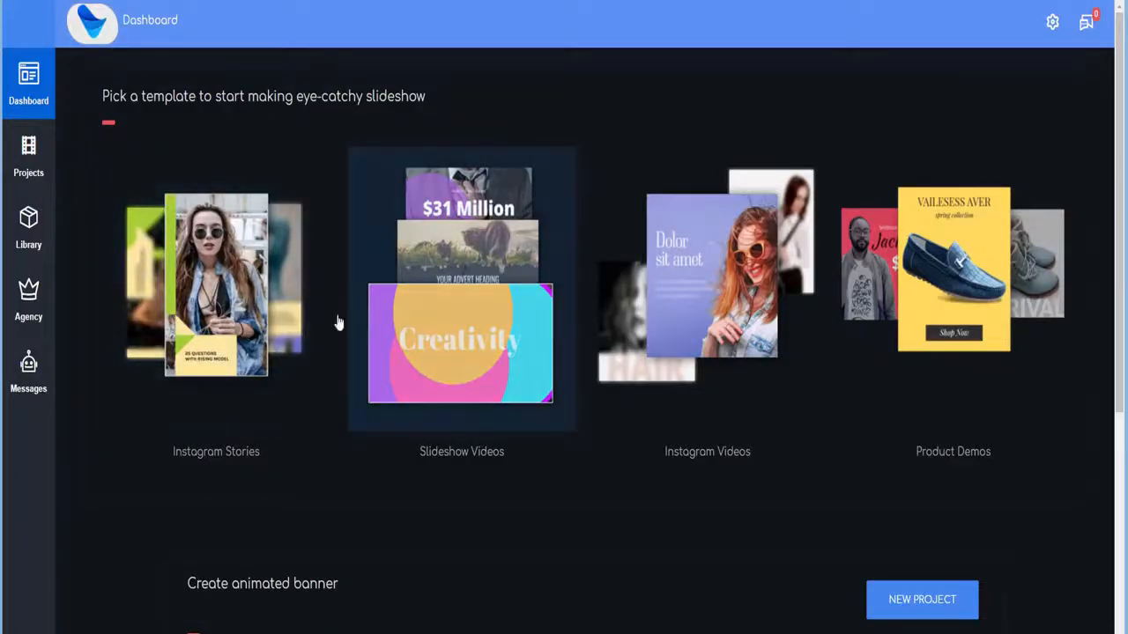
pyautogui.moveTo(696, 515)
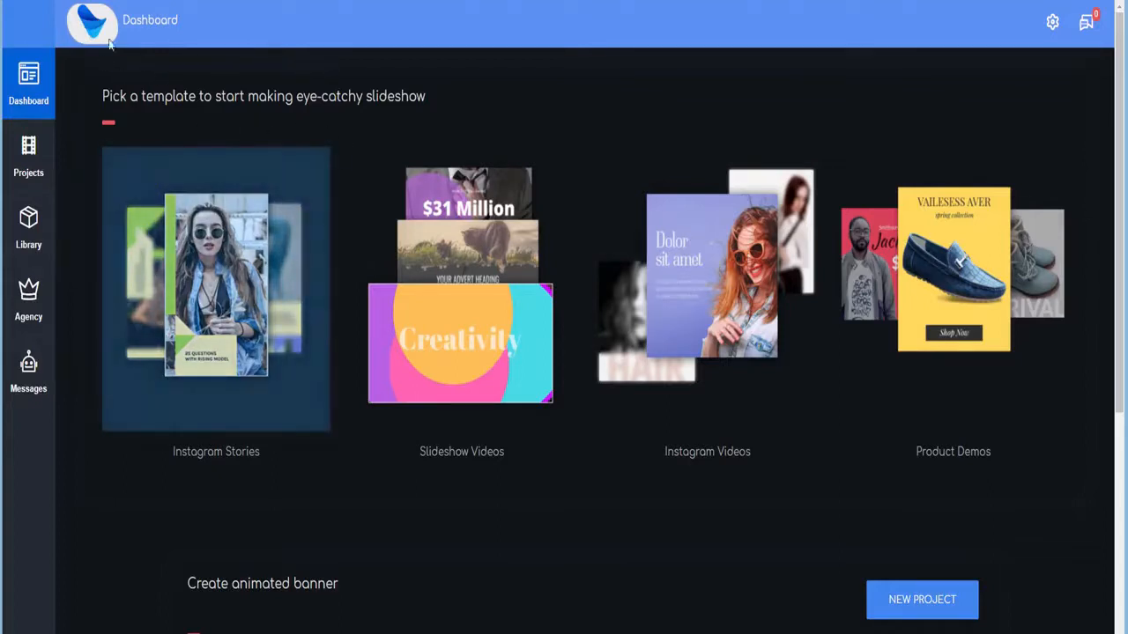
pyautogui.moveTo(183, 46)
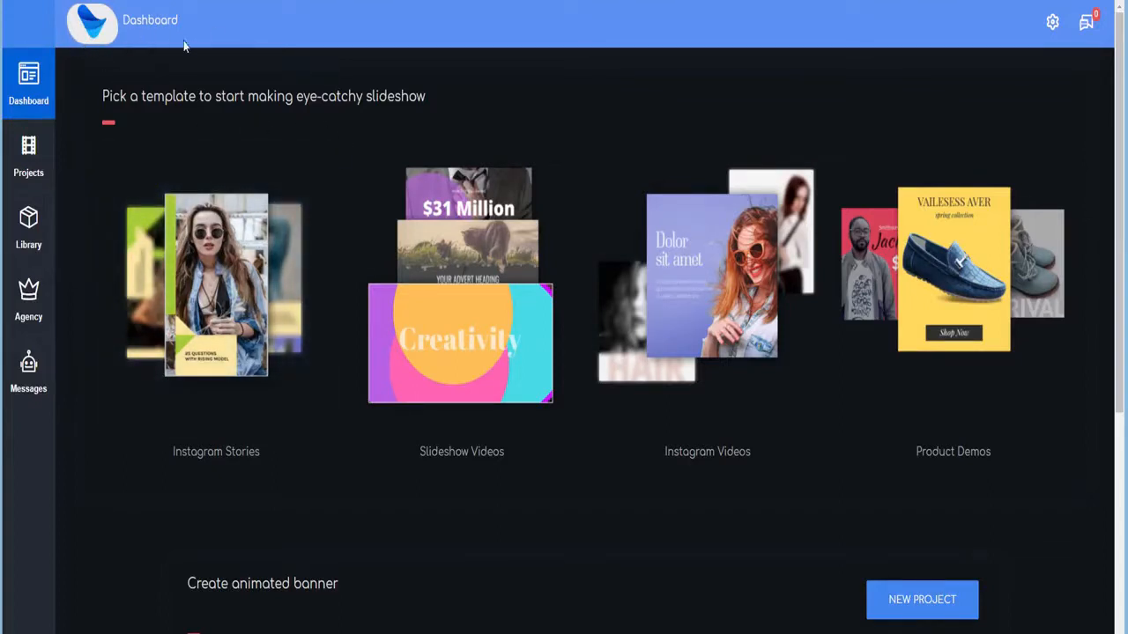
pyautogui.moveTo(193, 43)
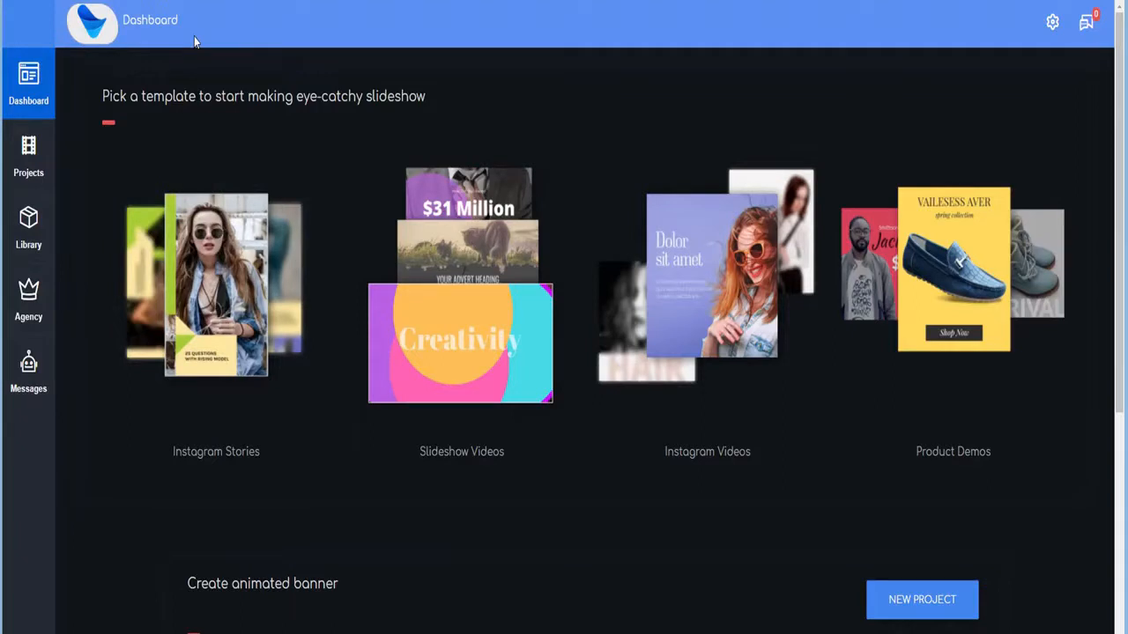
pyautogui.moveTo(310, 349)
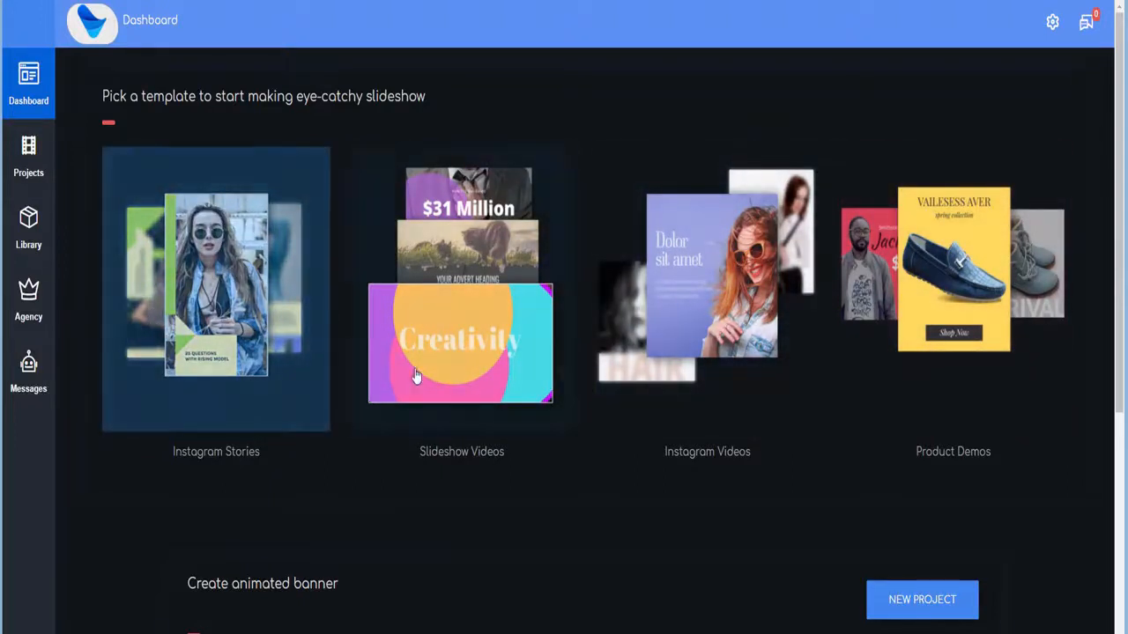
# Browse down the dashboard and look through the Custom Graphics options before returning.
pyautogui.scroll(-3)
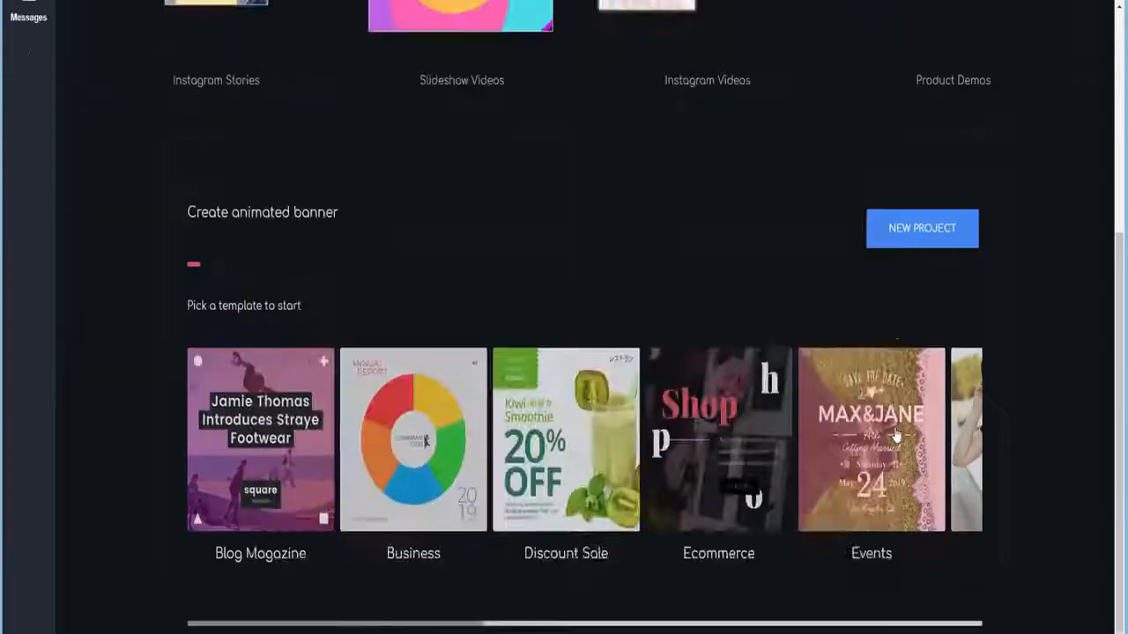
pyautogui.scroll(-3)
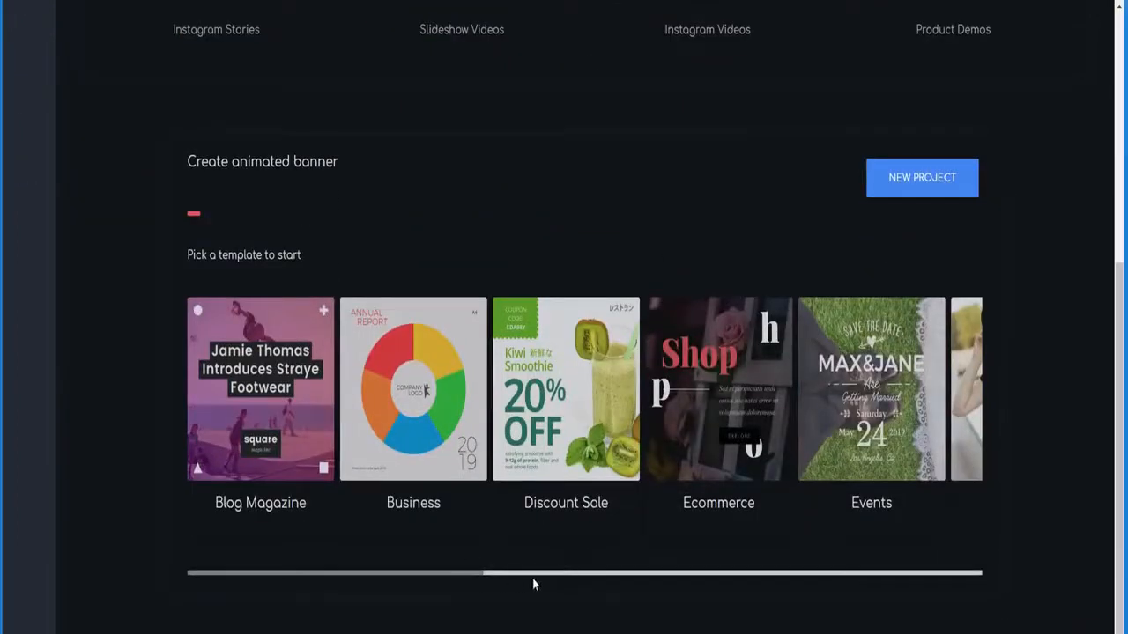
pyautogui.moveTo(532, 574); pyautogui.dragTo(842, 575)
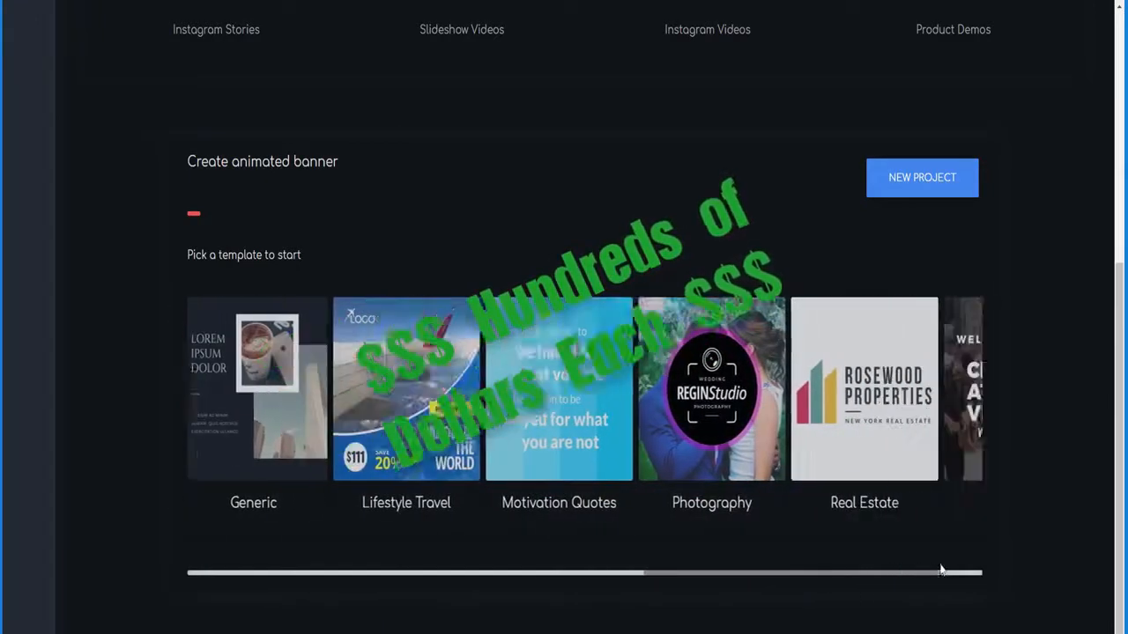
pyautogui.hscroll(3)
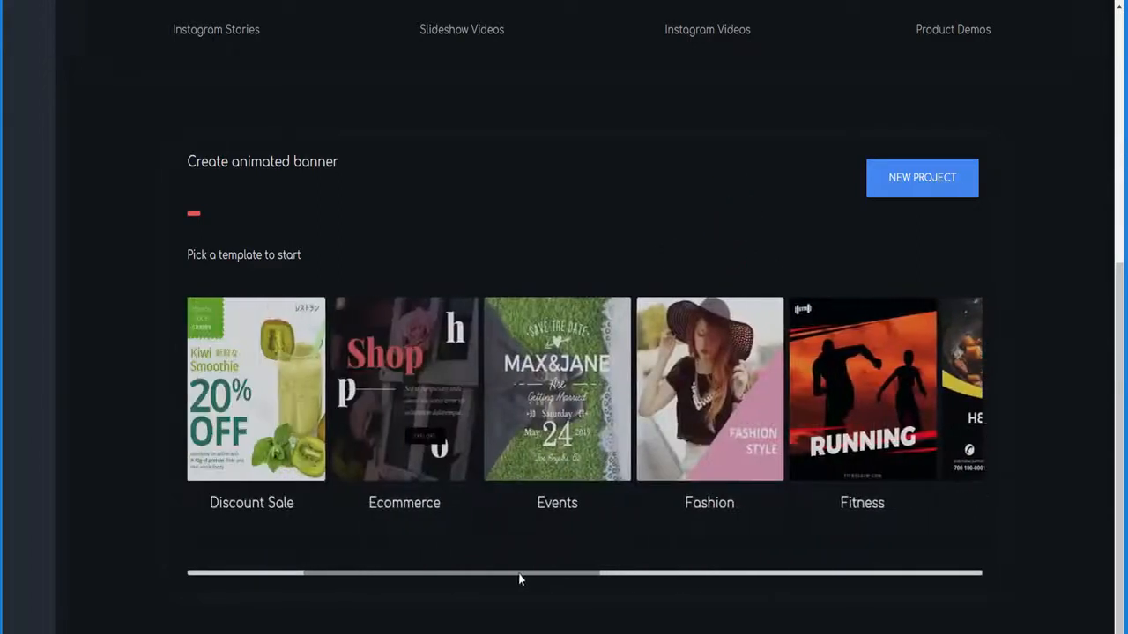
pyautogui.moveTo(519, 575); pyautogui.dragTo(282, 575)
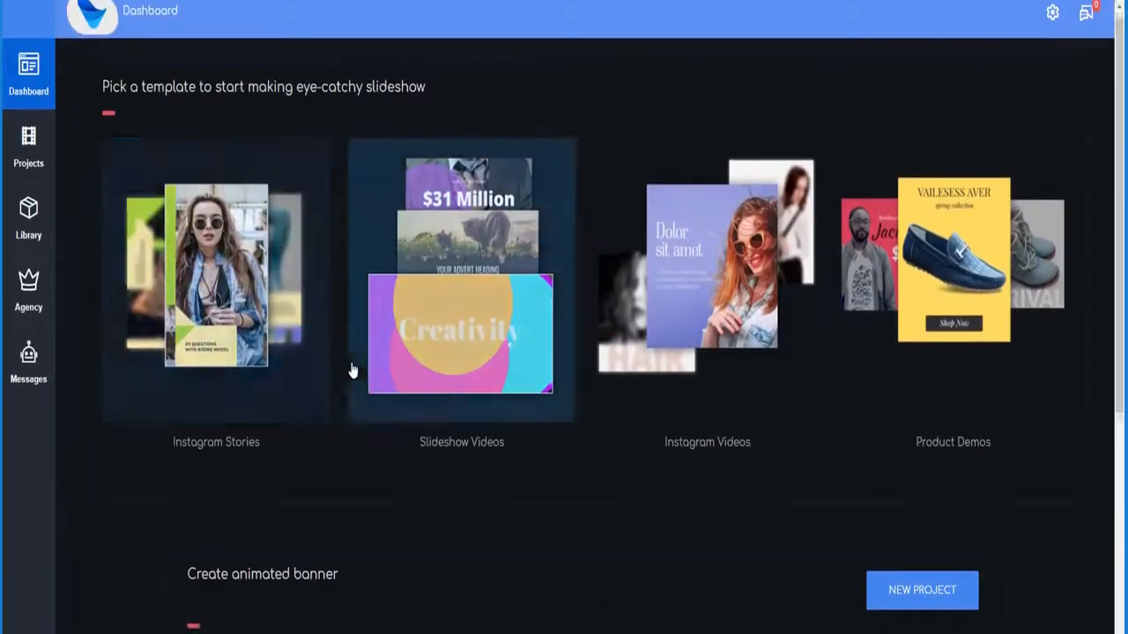
# Reach the Create animated banner section and its Motivation Quotes category.
pyautogui.scroll(-3)
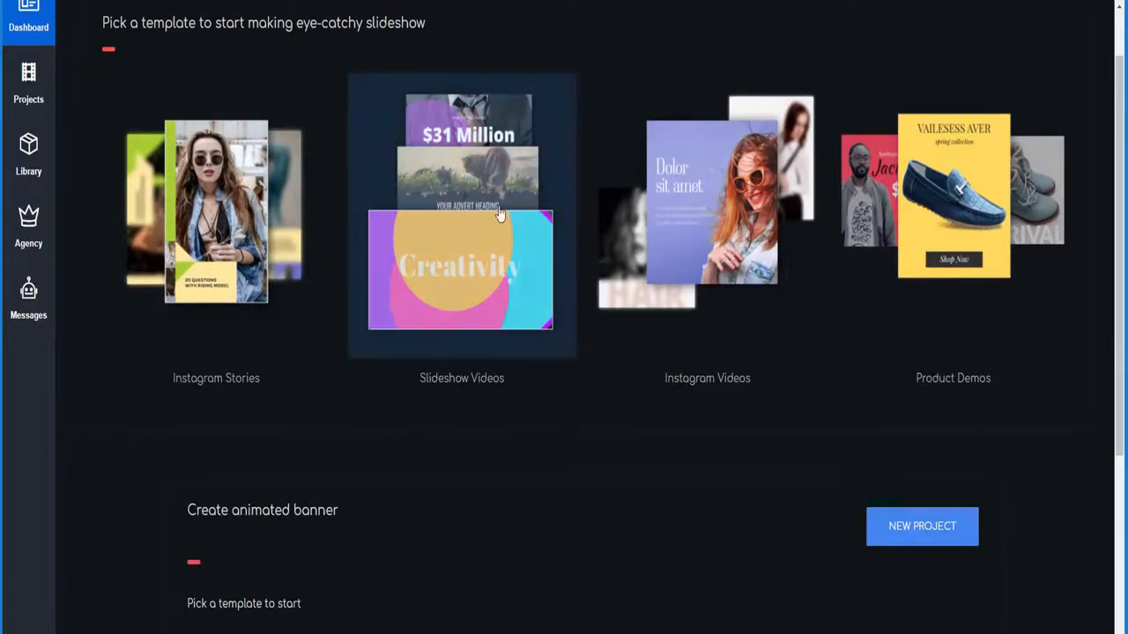
pyautogui.scroll(-3)
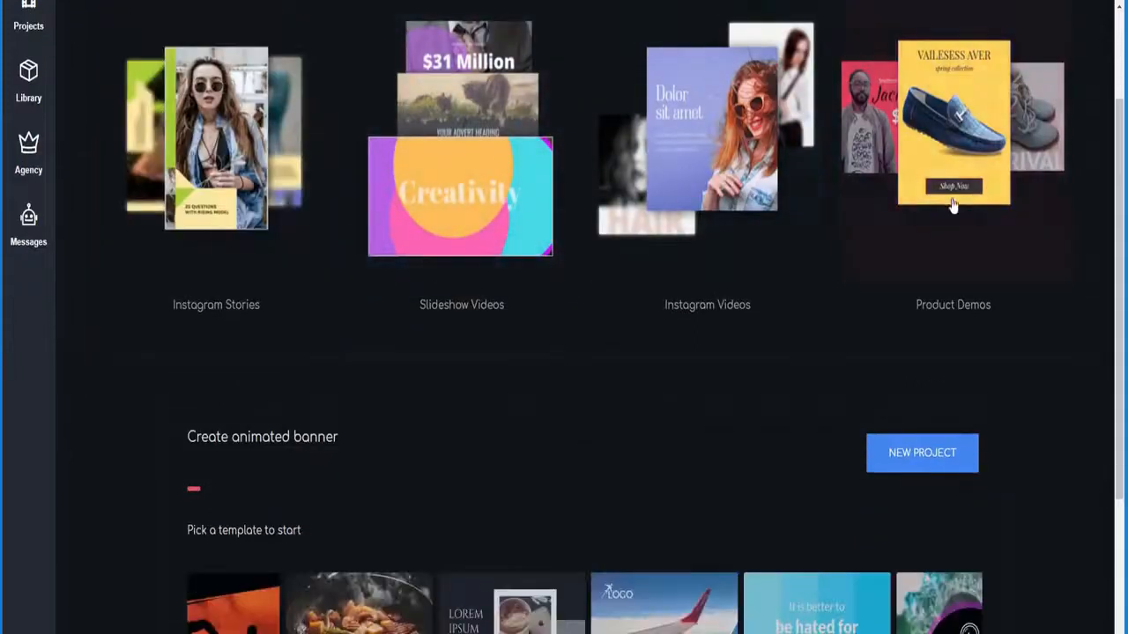
pyautogui.scroll(-3)
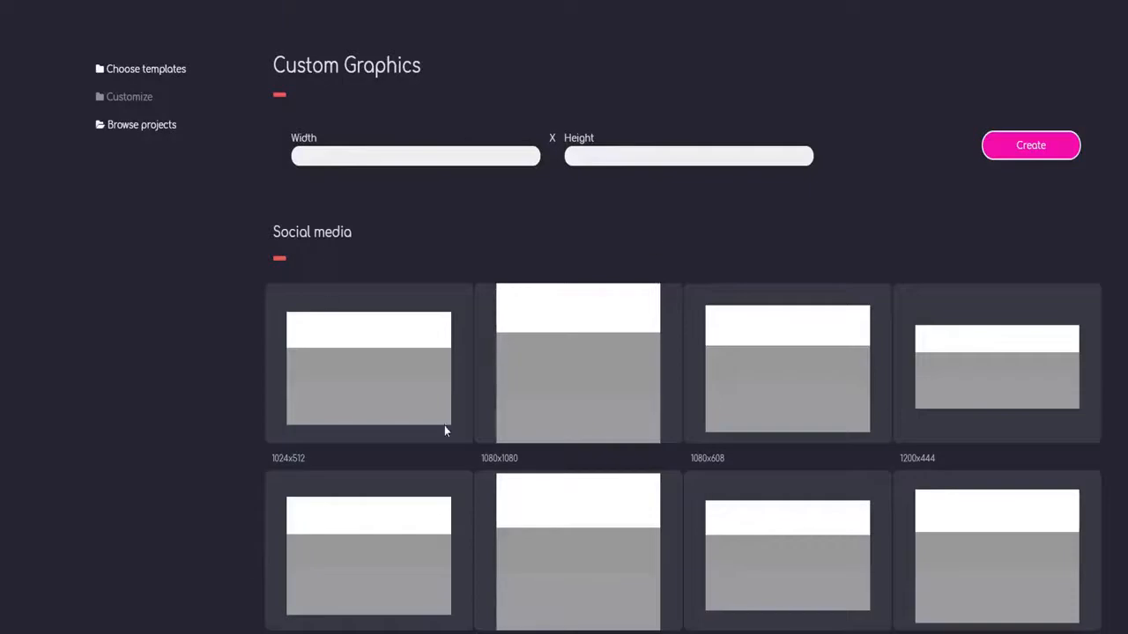
pyautogui.scroll(-3)
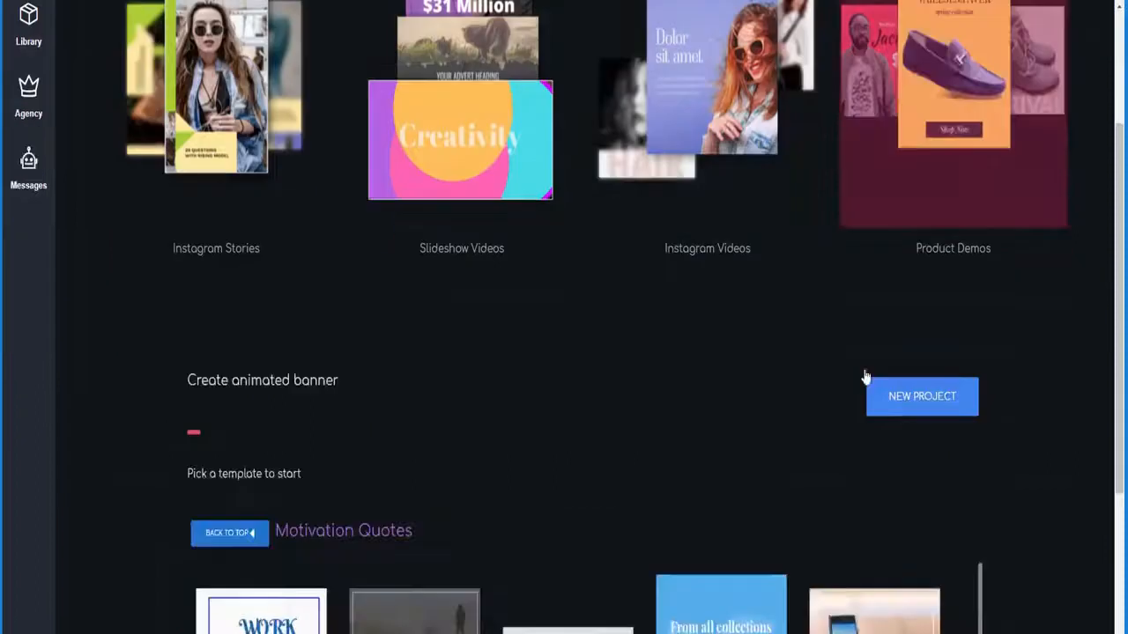
pyautogui.scroll(-3)
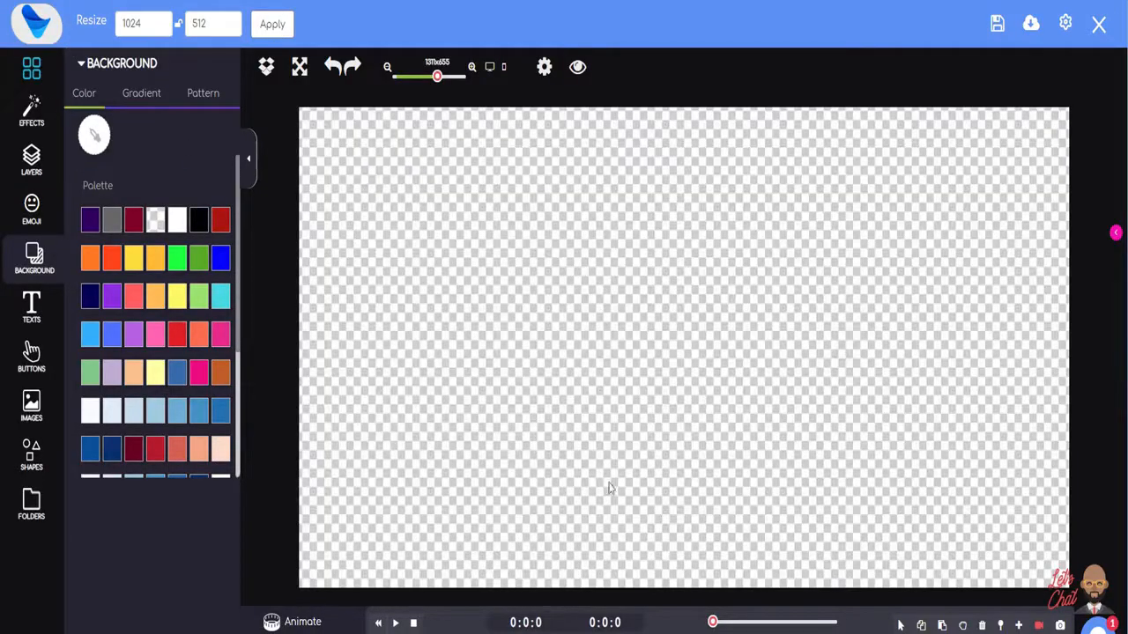
pyautogui.moveTo(245, 172)
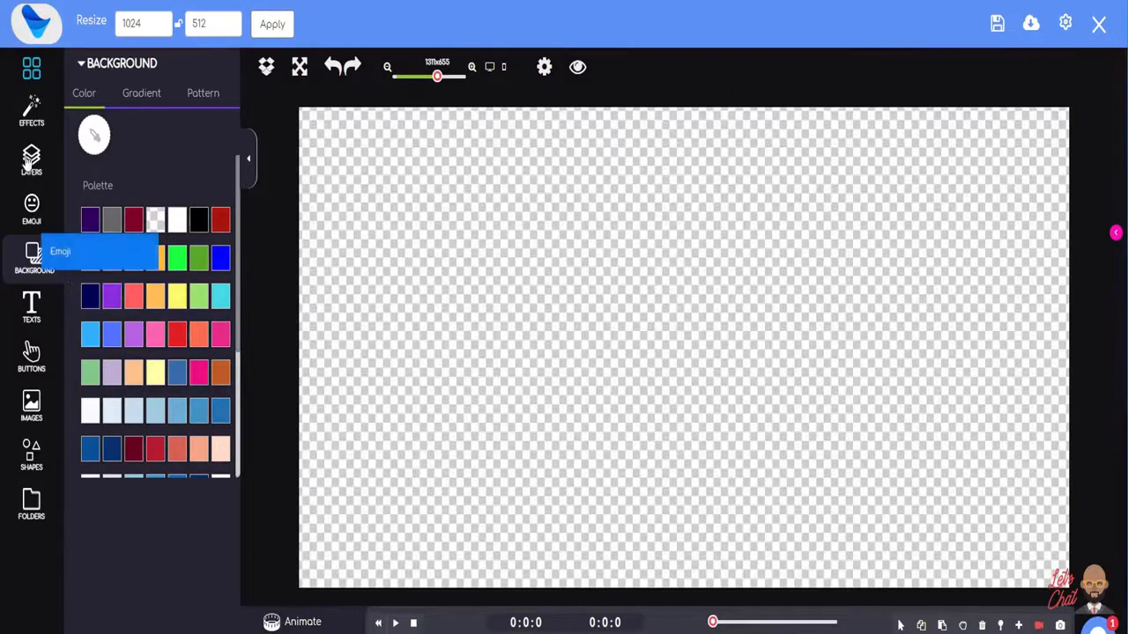
# Review the Background panel's colour palette for the blank 1024×512 canvas.
pyautogui.click(31, 356)
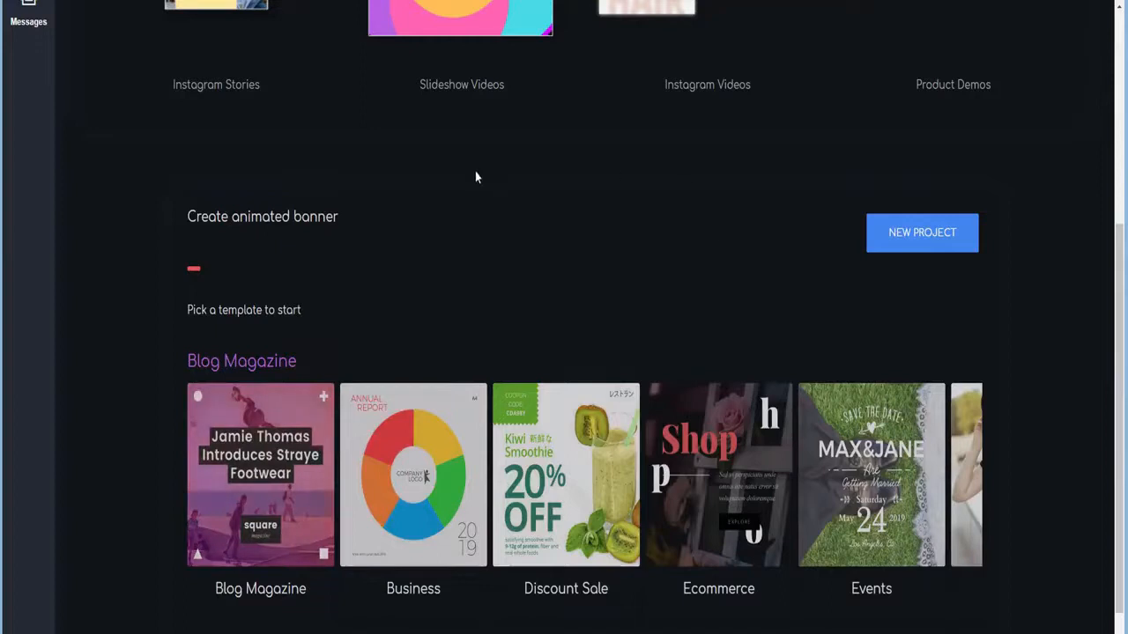
pyautogui.moveTo(662, 234)
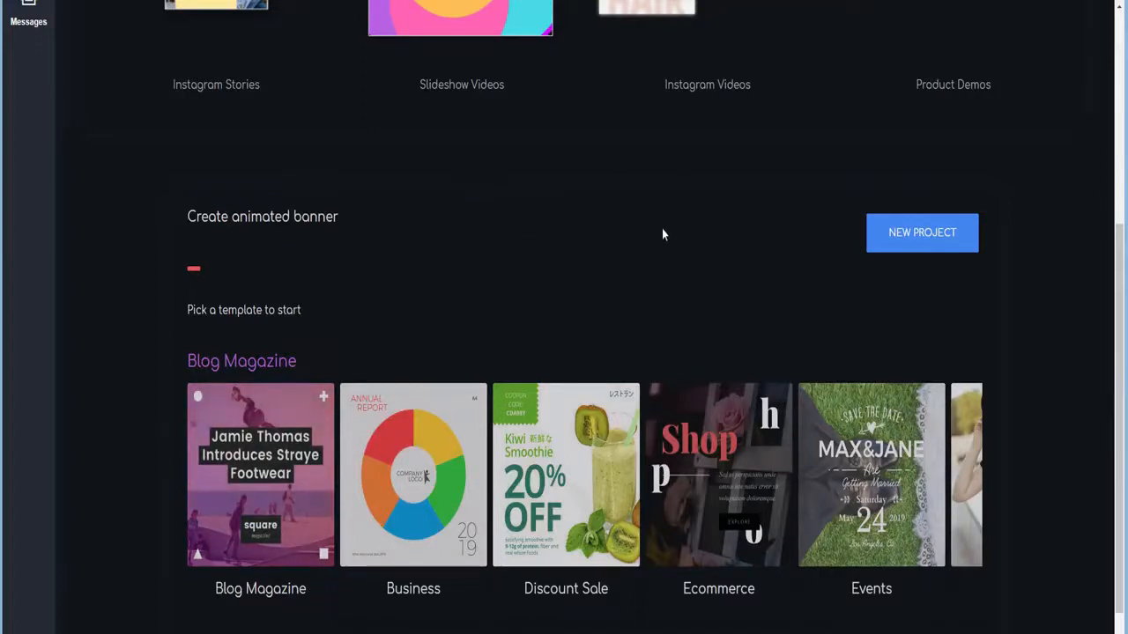
pyautogui.moveTo(386, 344)
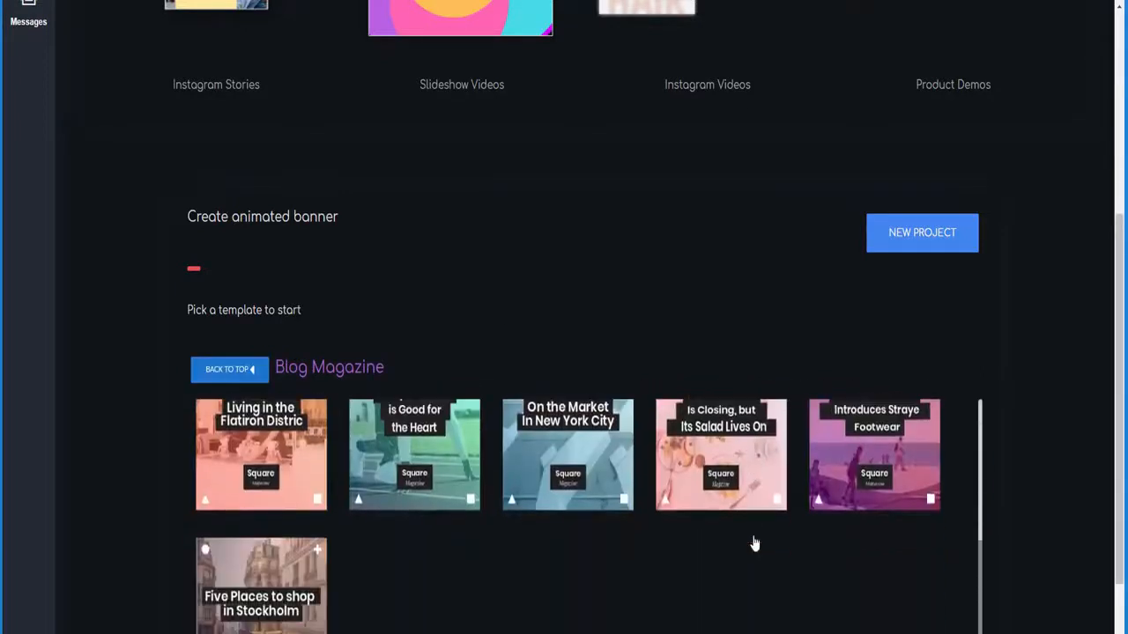
# Open the Floating With Leviathans in the South Pacific template from the Blog Magazine list.
pyautogui.scroll(-3)
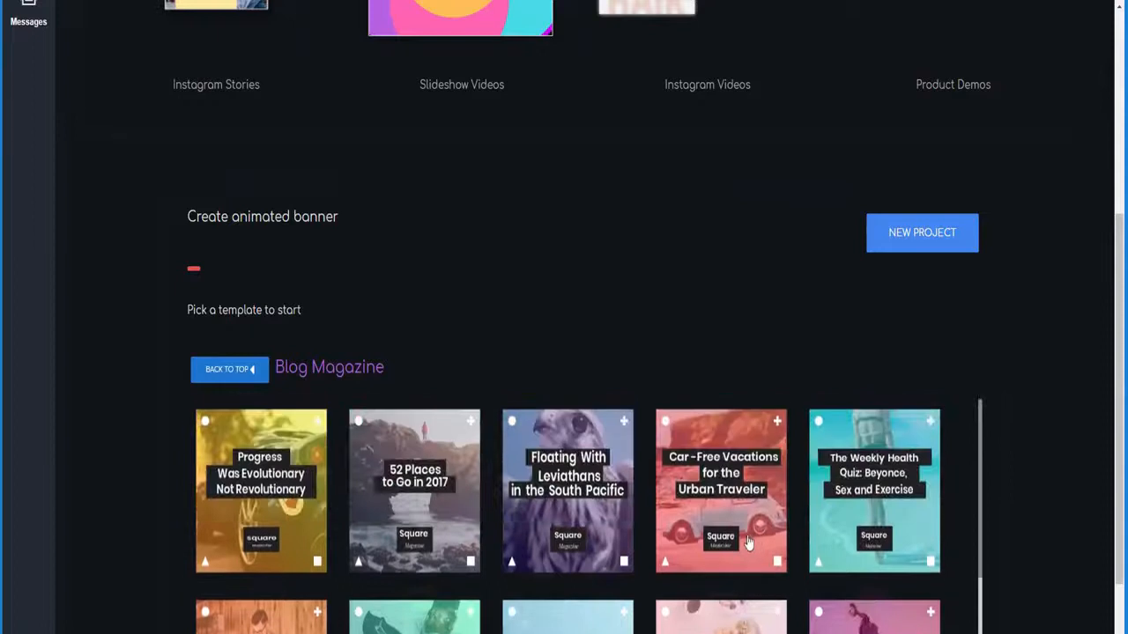
pyautogui.moveTo(560, 485)
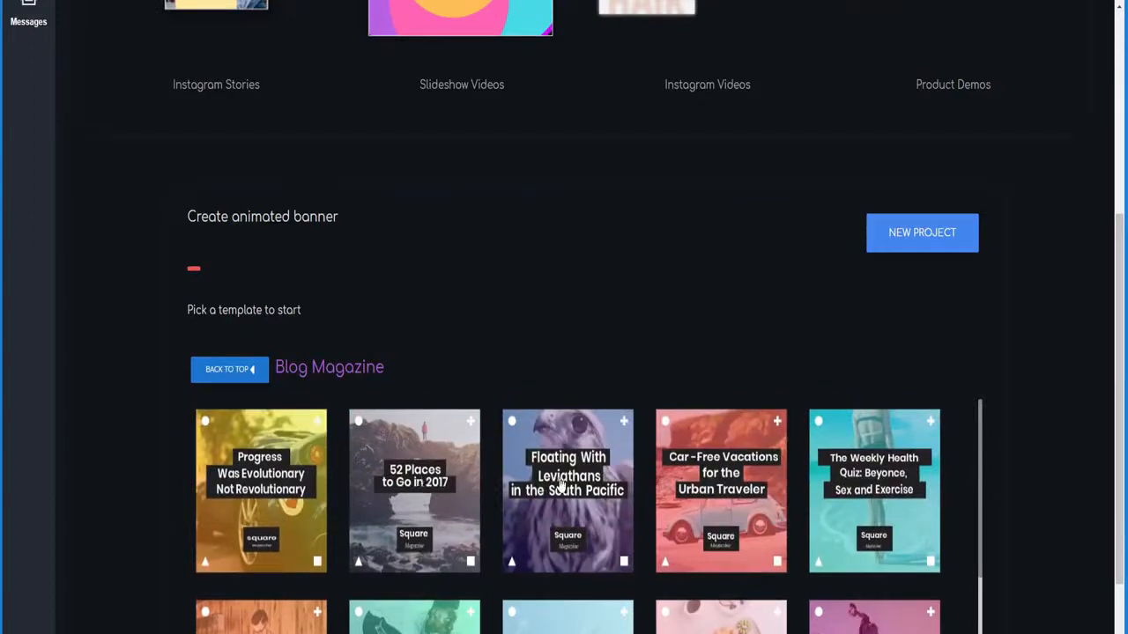
pyautogui.click(567, 490)
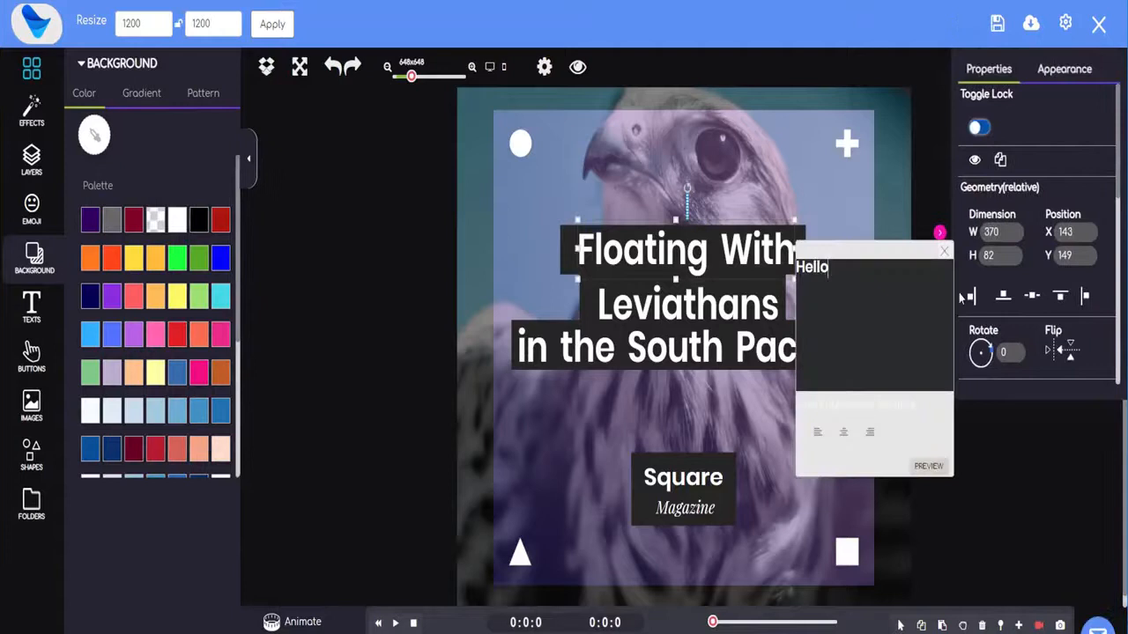
# Make the heading read Hello There and give it a red fill from the Appearance colour picker.
pyautogui.write('There')
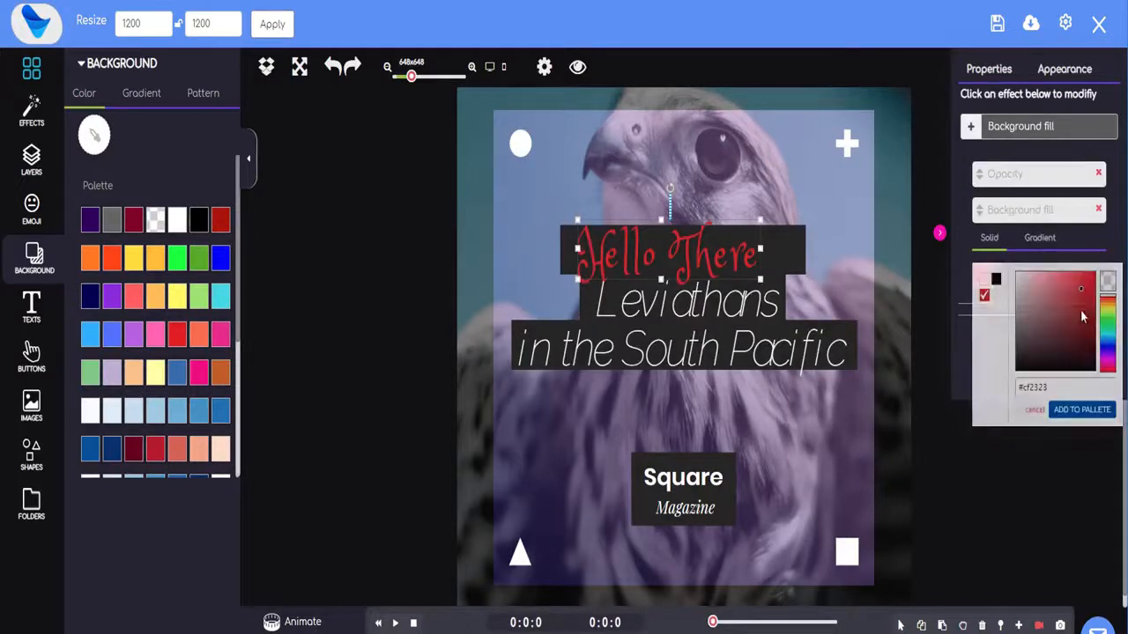
pyautogui.click(32, 210)
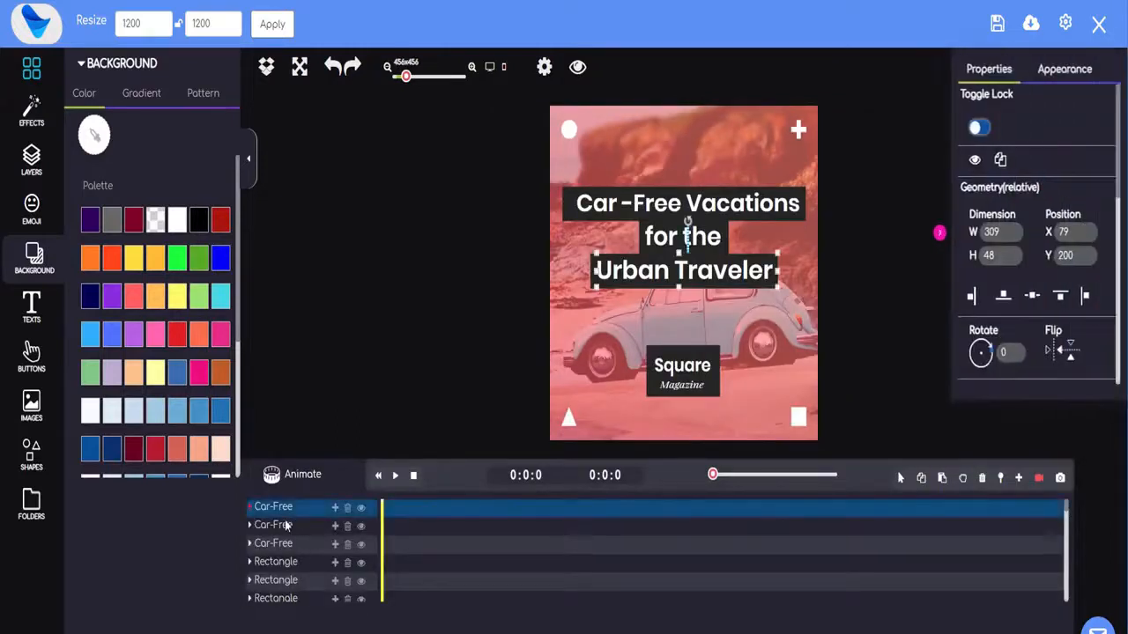
# Play the Car-Free Vacations text animation forward, then collapse the timeline panel.
pyautogui.click(395, 475)
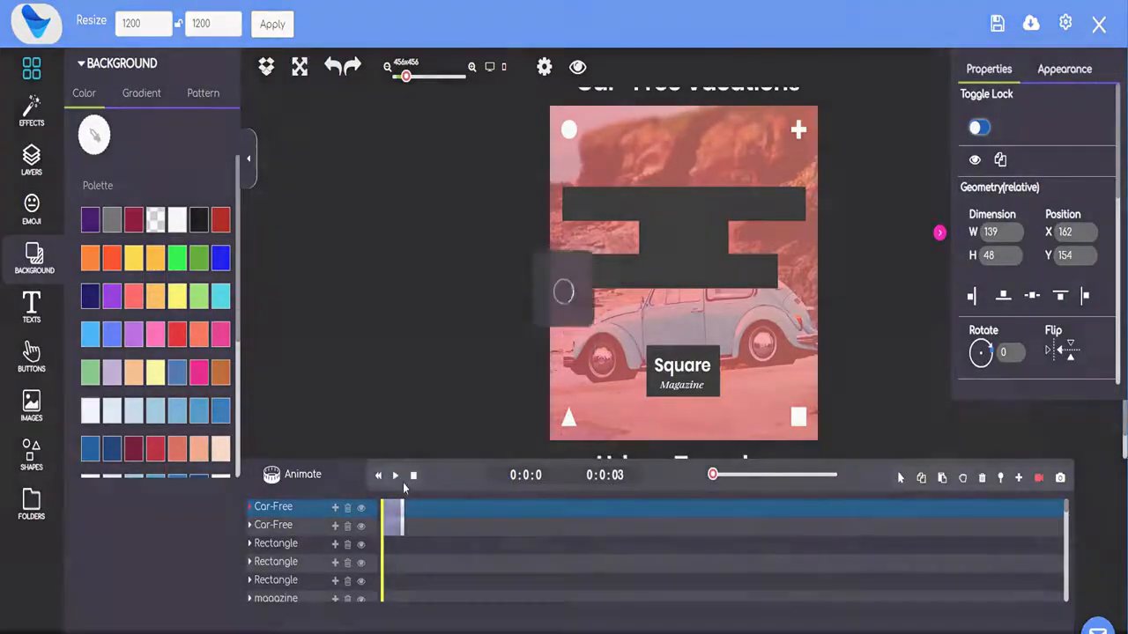
pyautogui.click(395, 476)
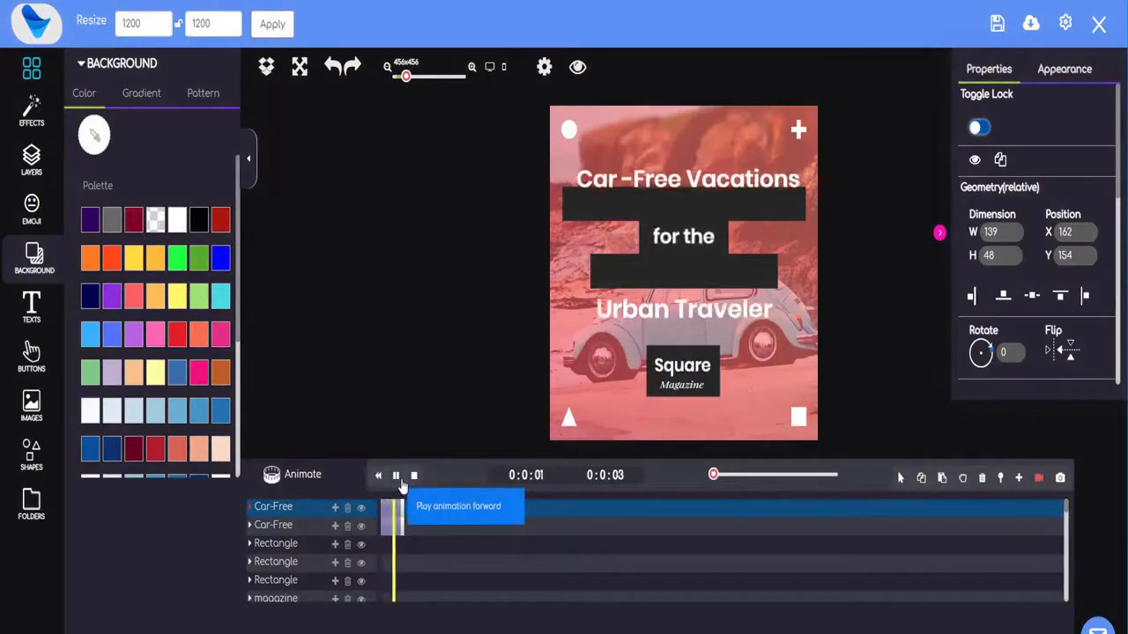
pyautogui.click(395, 476)
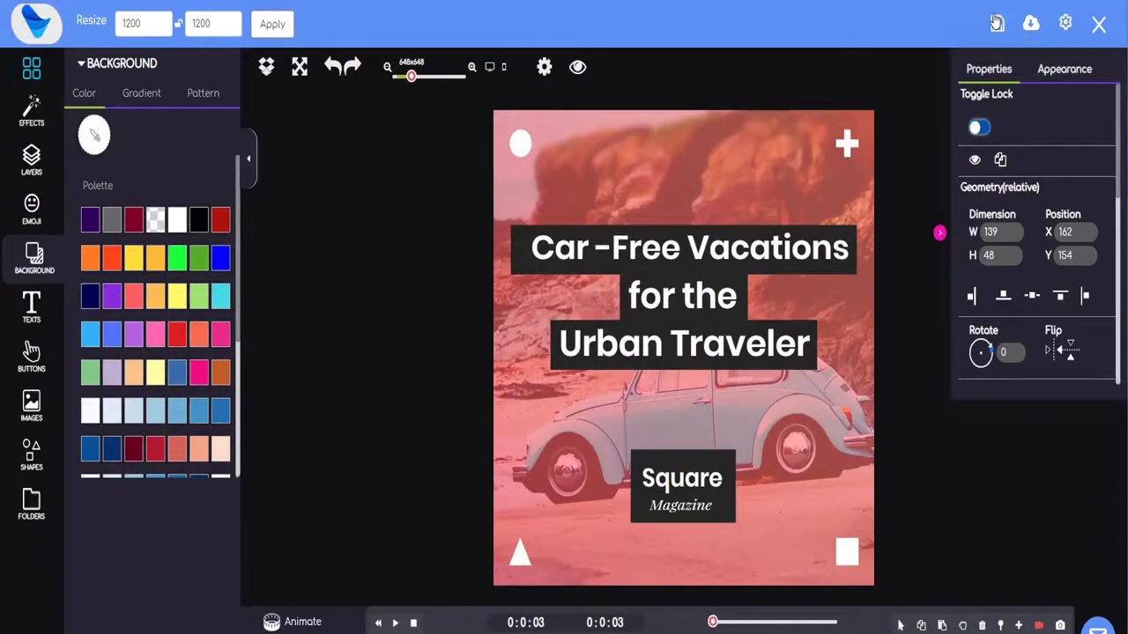
pyautogui.moveTo(997, 24)
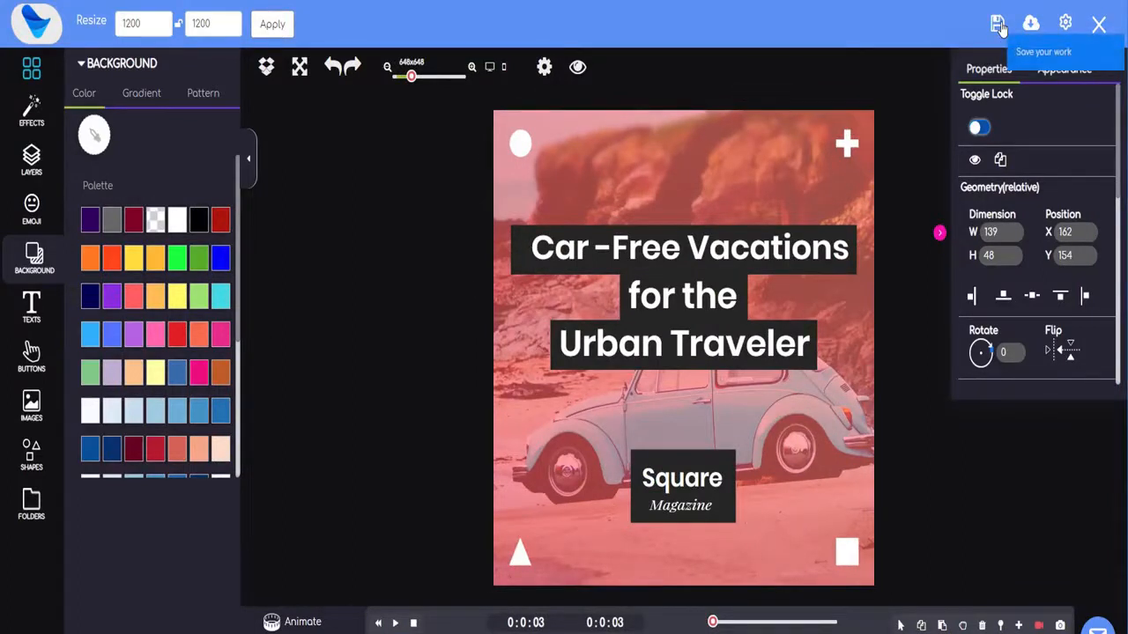
# Show the export format choices: PNG, MP4, GIF, frames, PDF and HTML5.
pyautogui.click(1030, 25)
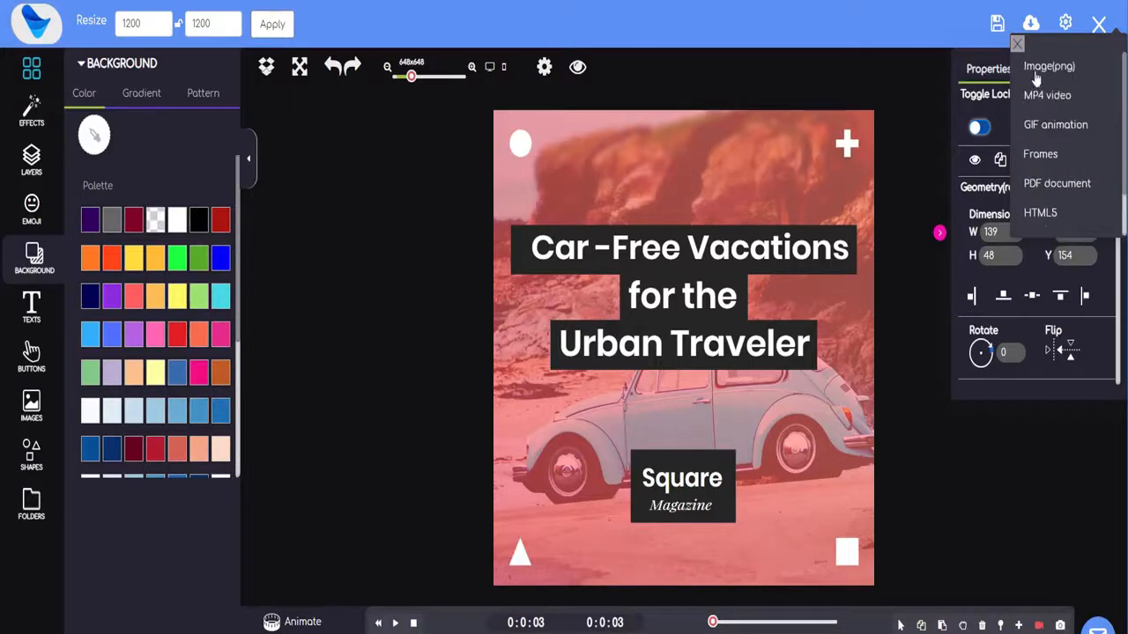
pyautogui.moveTo(1048, 132)
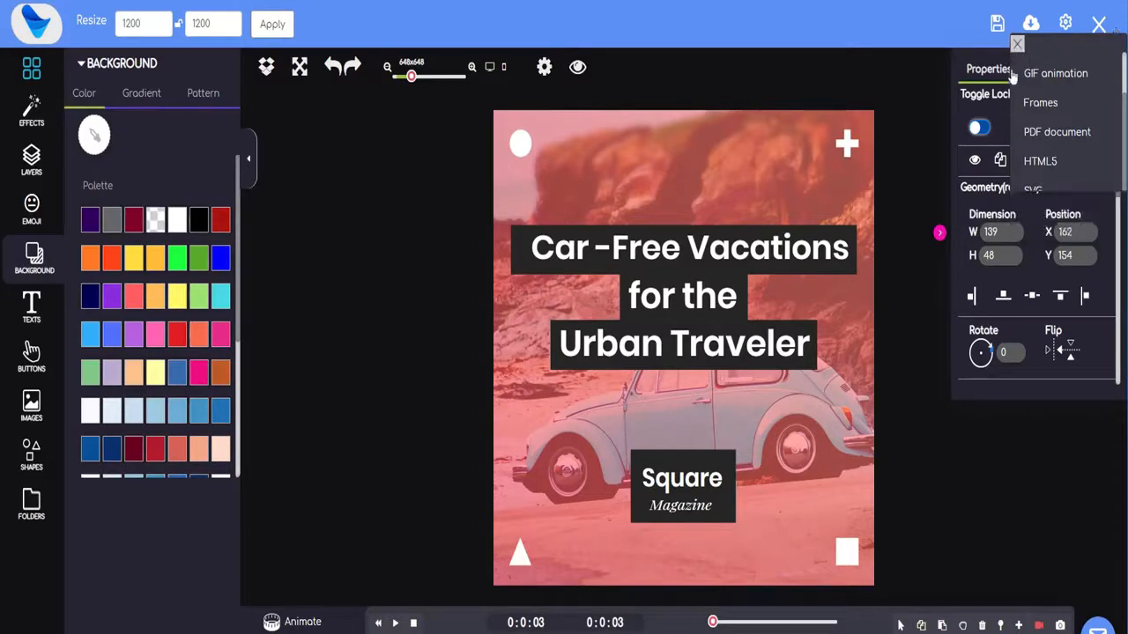
pyautogui.click(1018, 42)
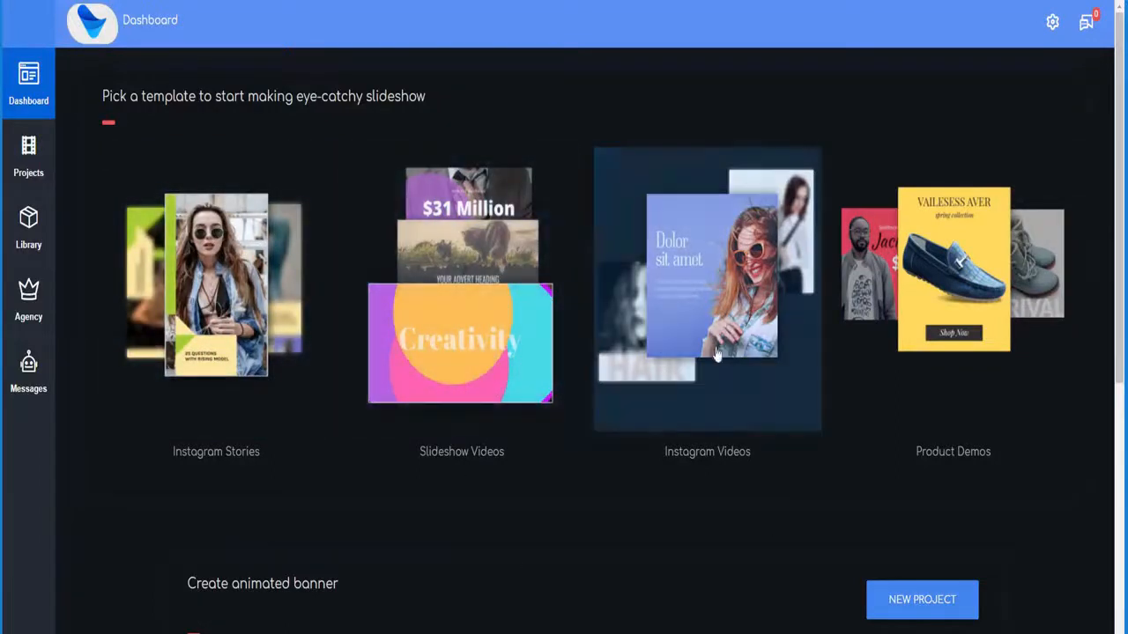
pyautogui.moveTo(977, 377)
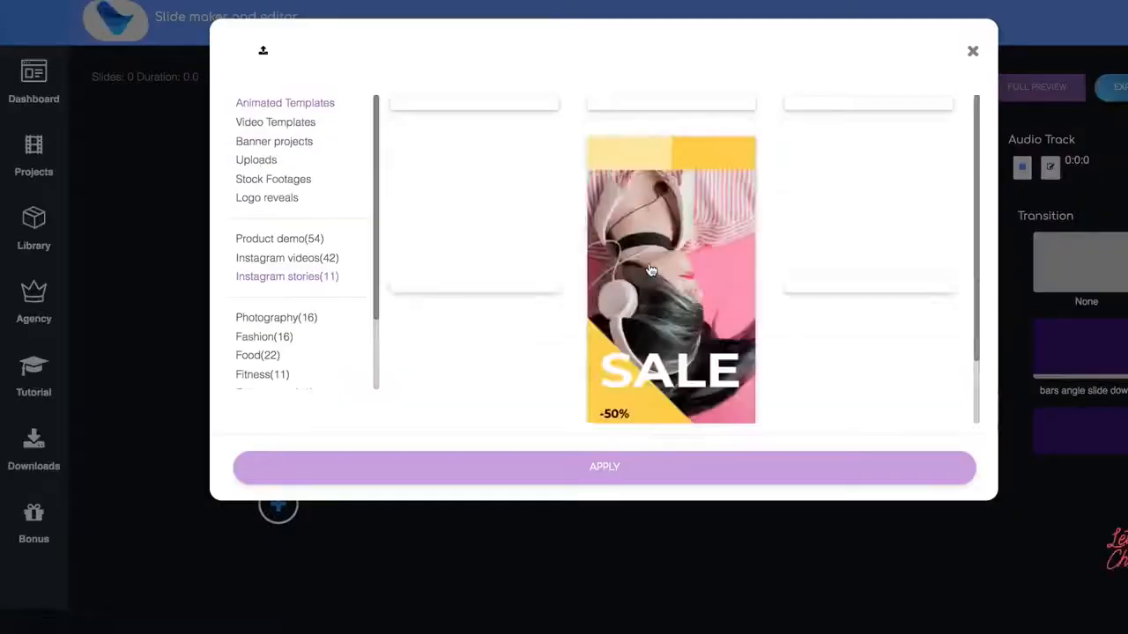
# Switch the template picker to Video Templates and choose the five-slide fitness template.
pyautogui.scroll(-3)
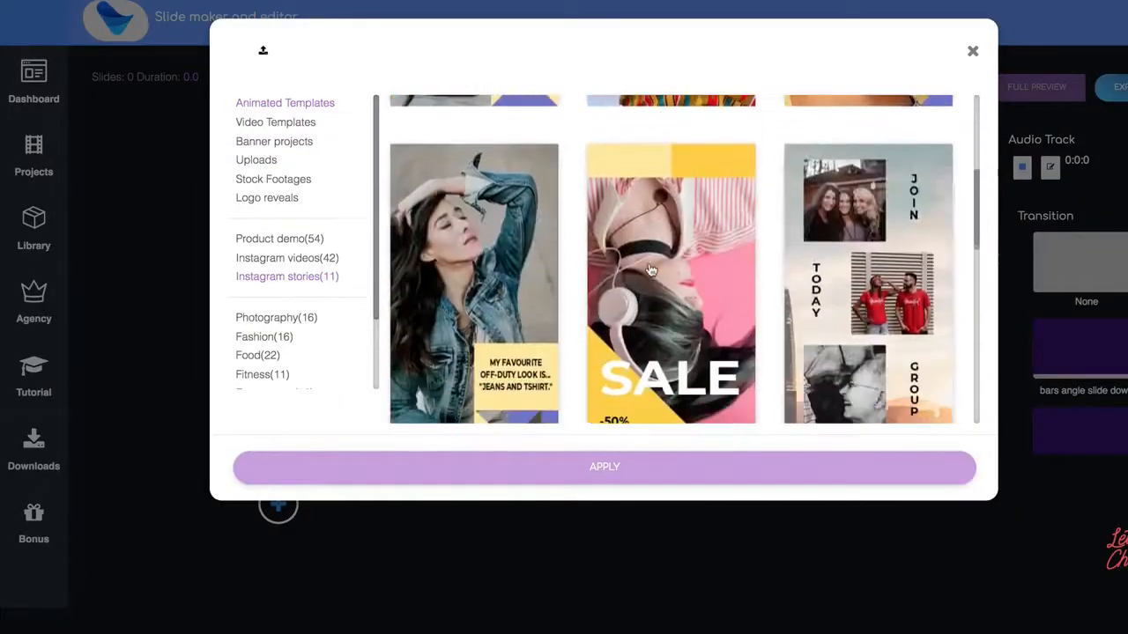
pyautogui.scroll(-3)
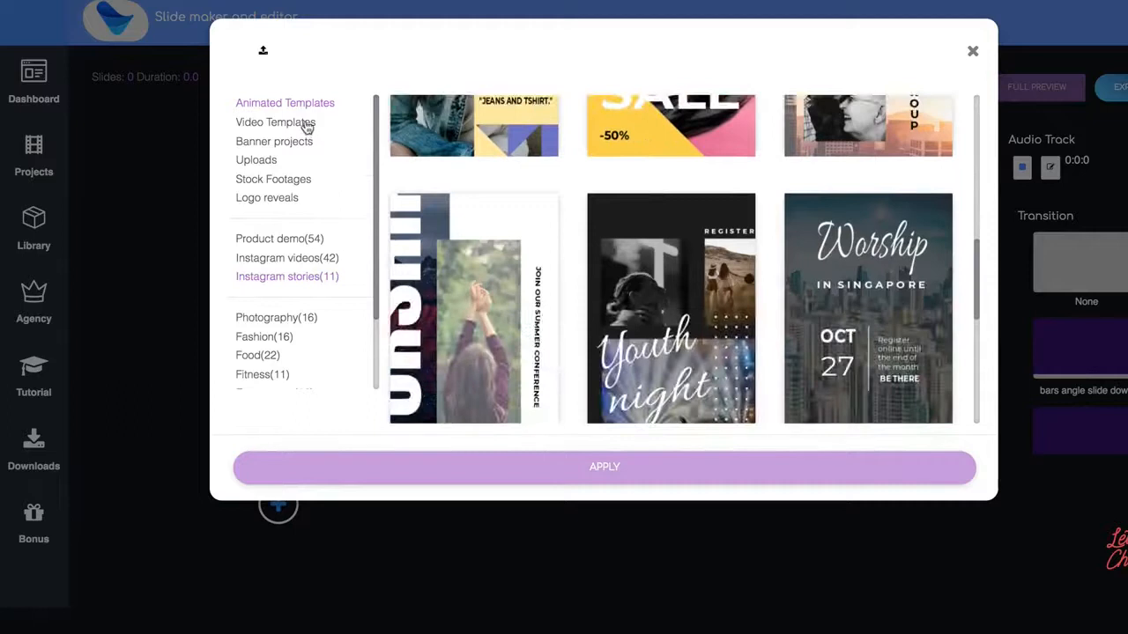
pyautogui.click(275, 121)
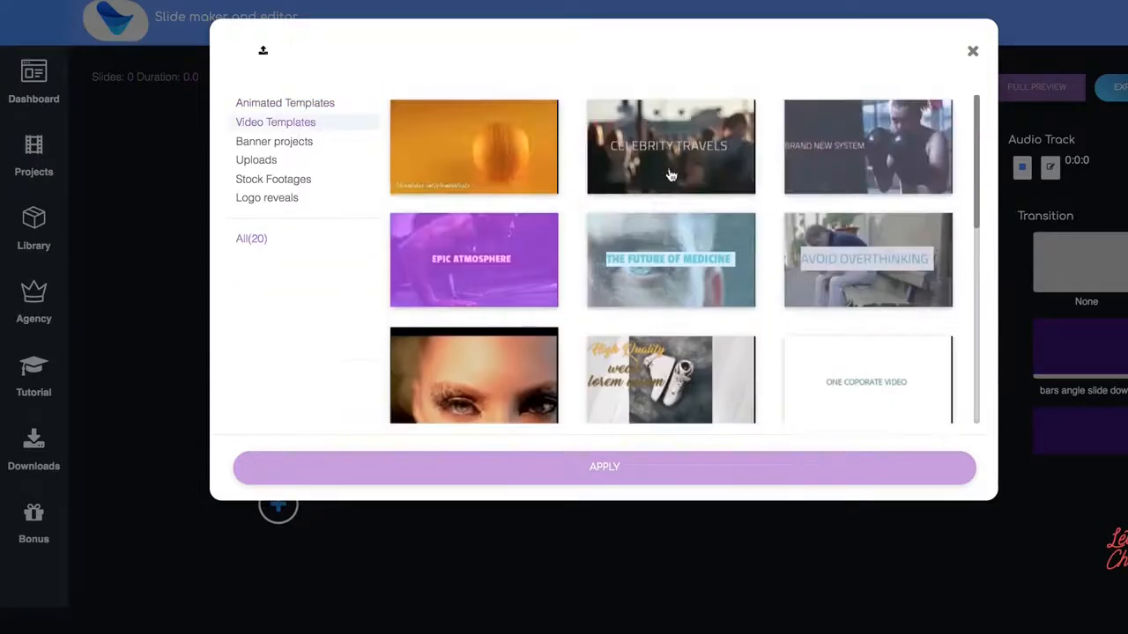
pyautogui.scroll(-3)
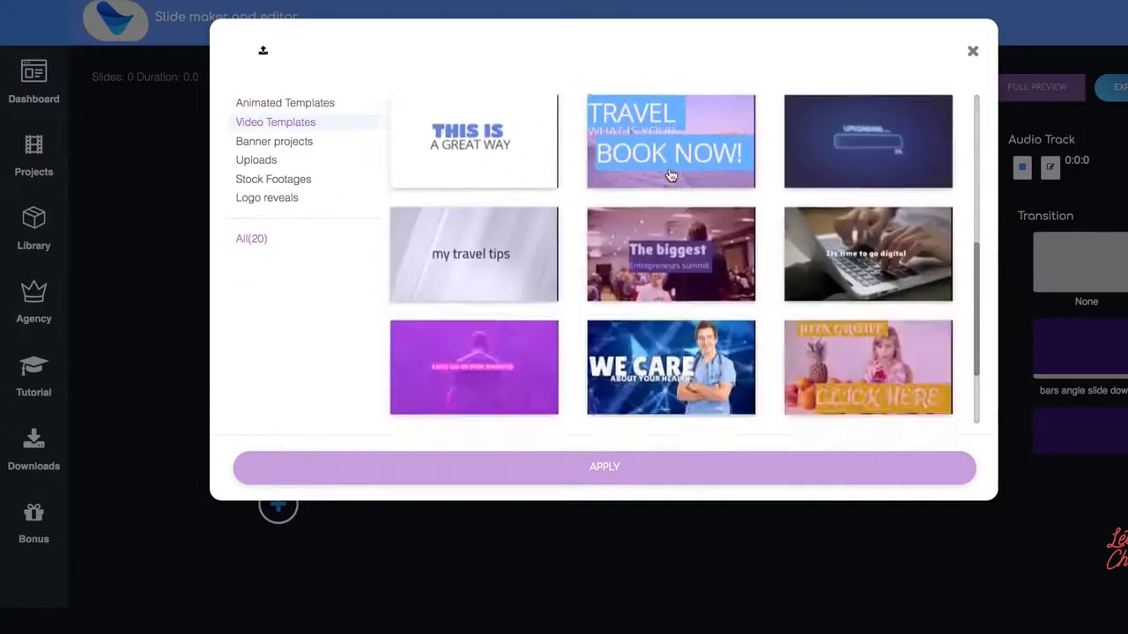
pyautogui.scroll(-3)
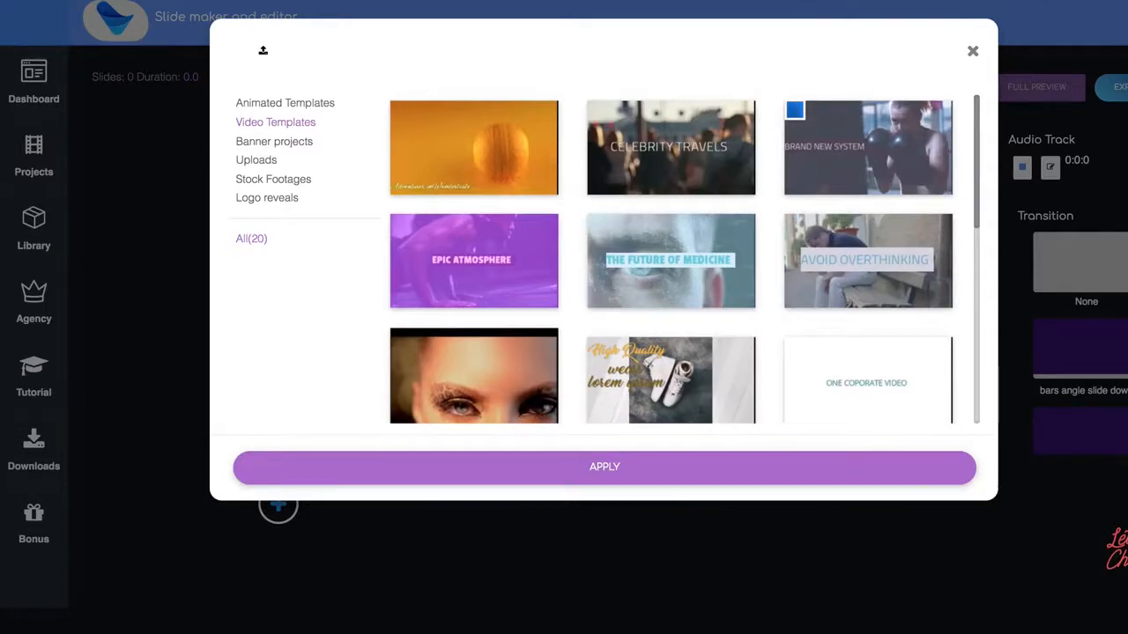
pyautogui.click(604, 465)
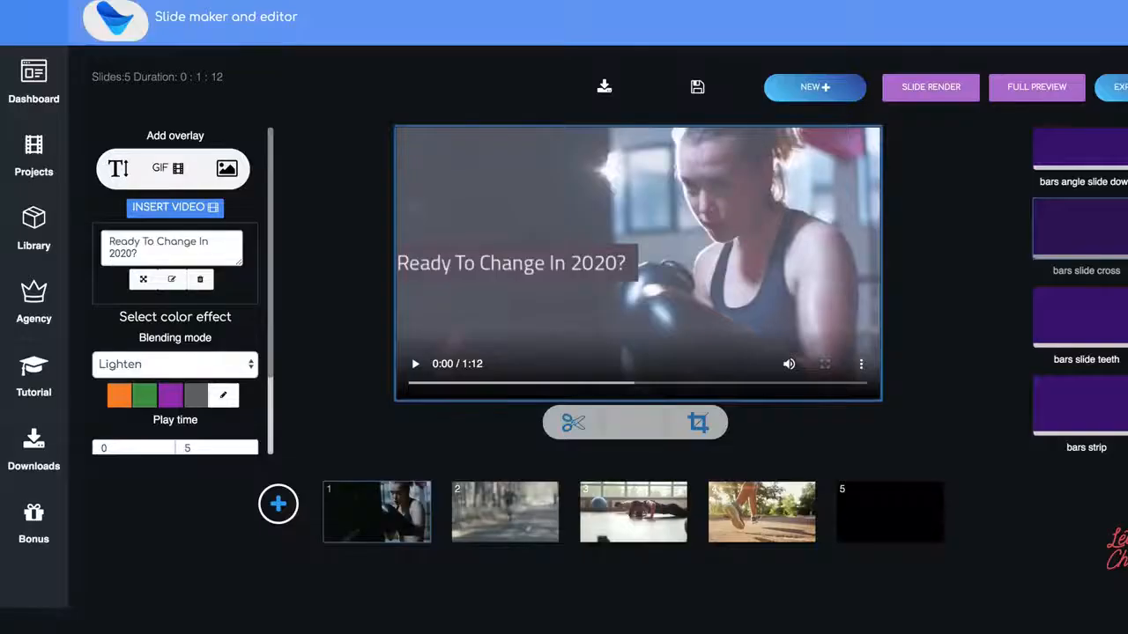
pyautogui.click(414, 363)
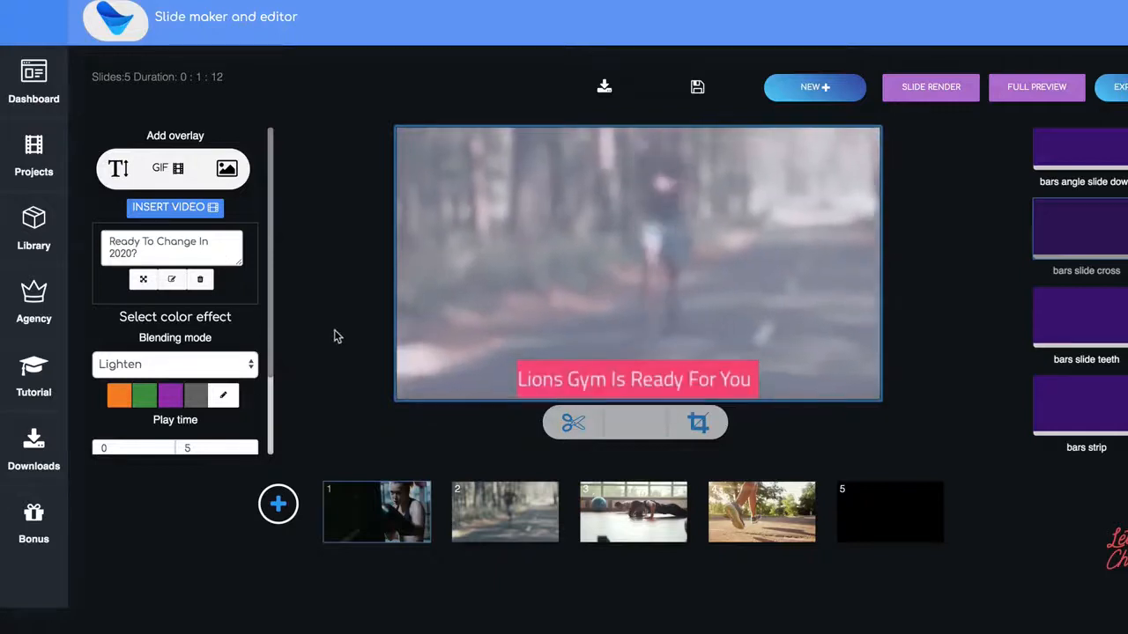
pyautogui.click(634, 260)
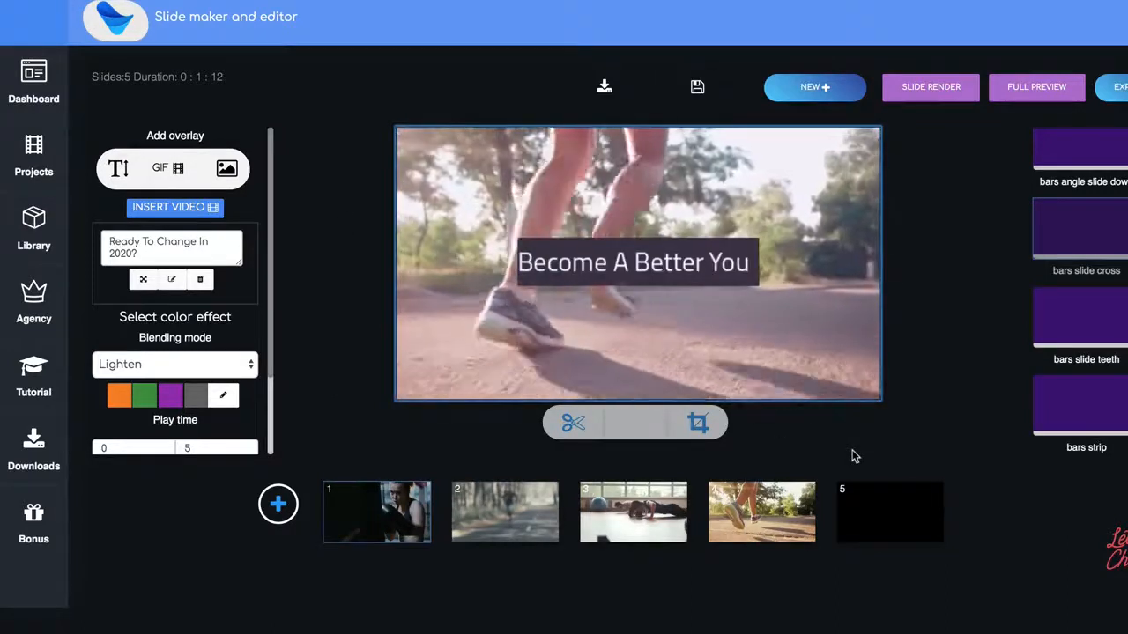
pyautogui.click(638, 263)
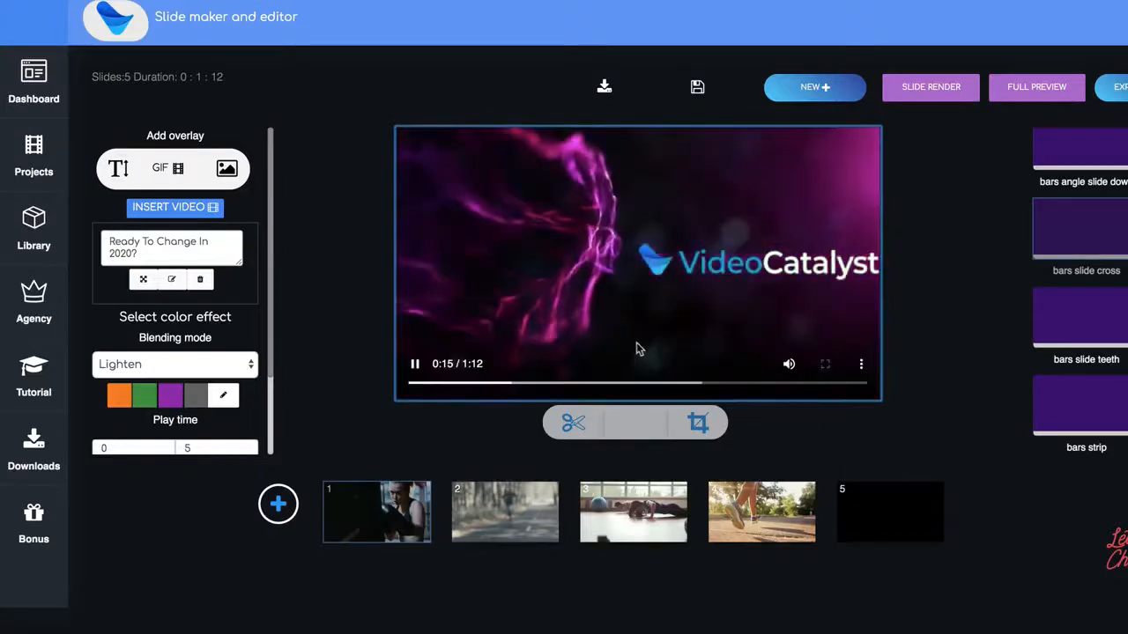
pyautogui.click(414, 363)
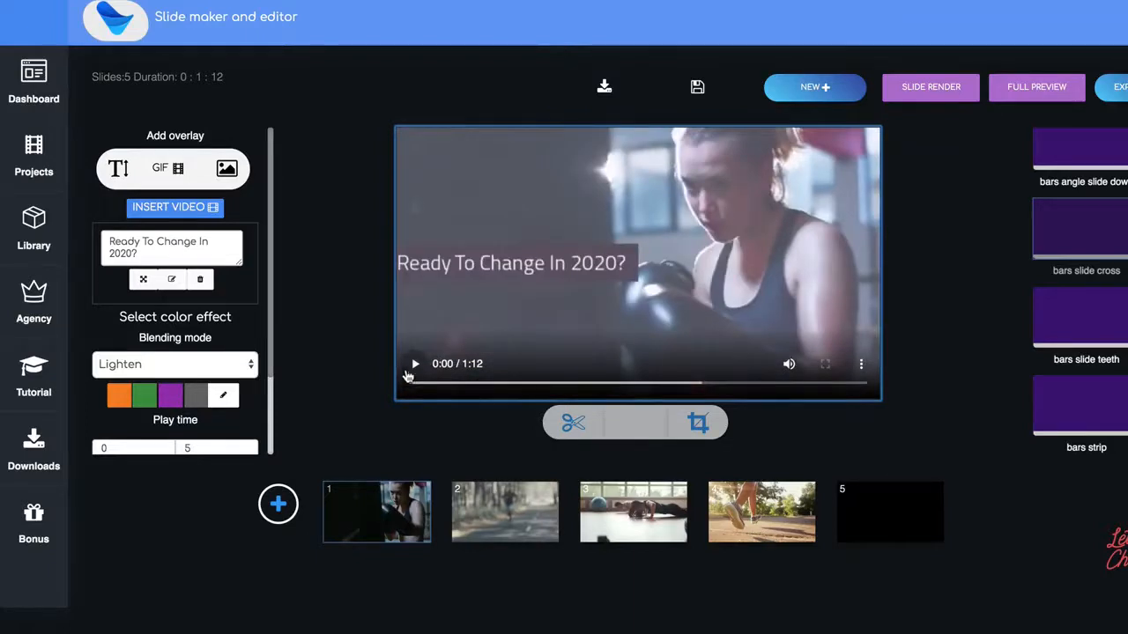
pyautogui.moveTo(219, 263)
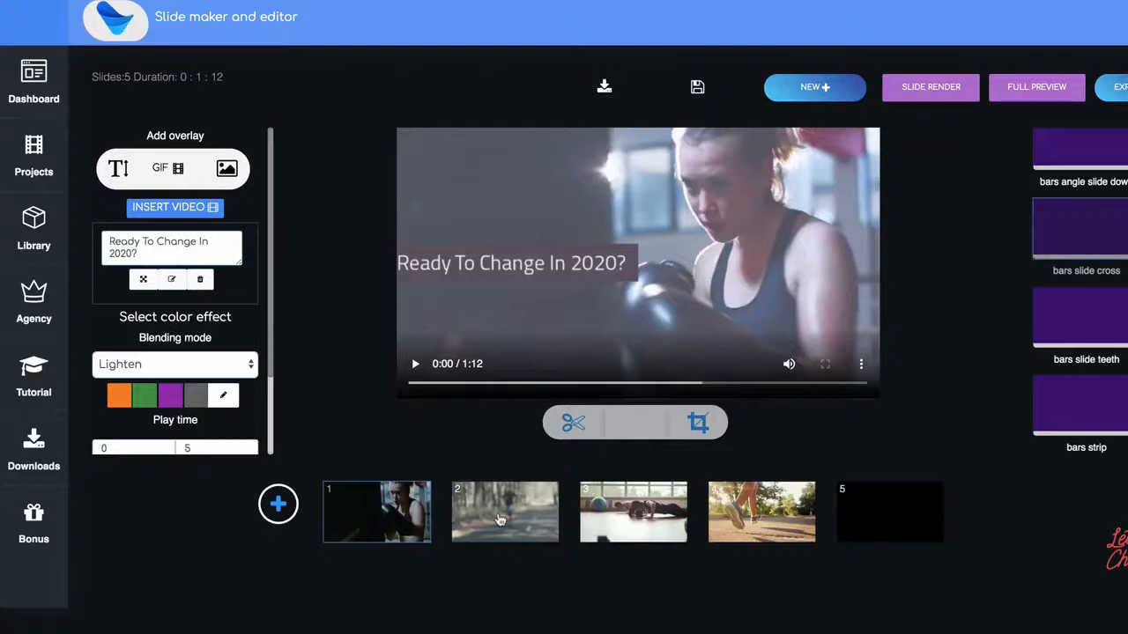
# Replace slide 1's caption 'Ready To Change In 2020?' with 'Welcome To Video Catalyst'.
pyautogui.click(377, 511)
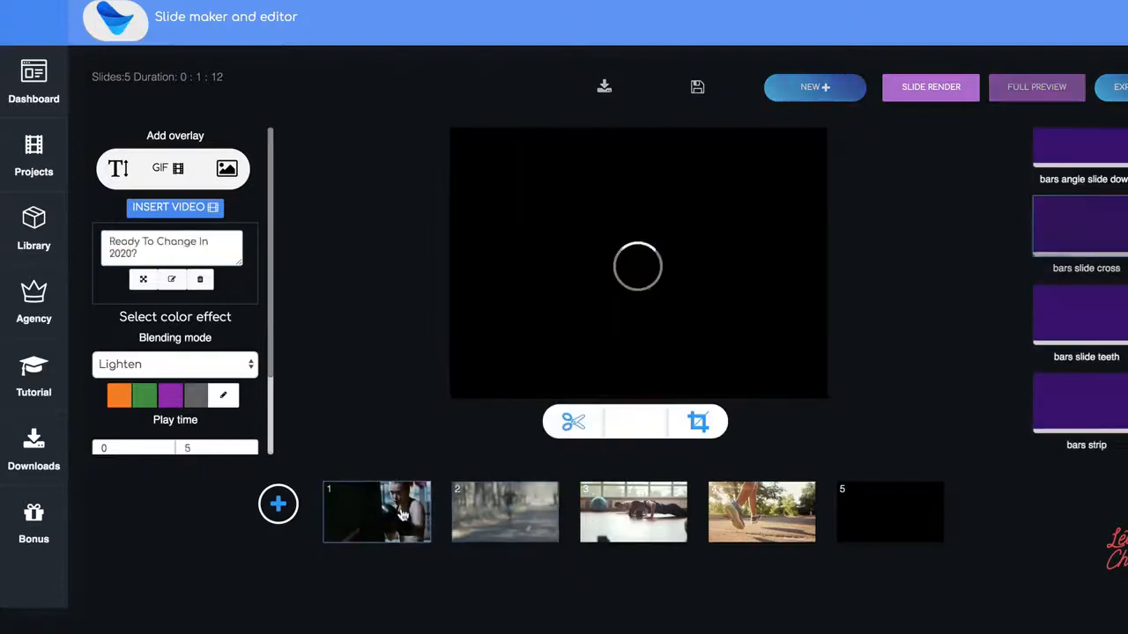
pyautogui.click(638, 266)
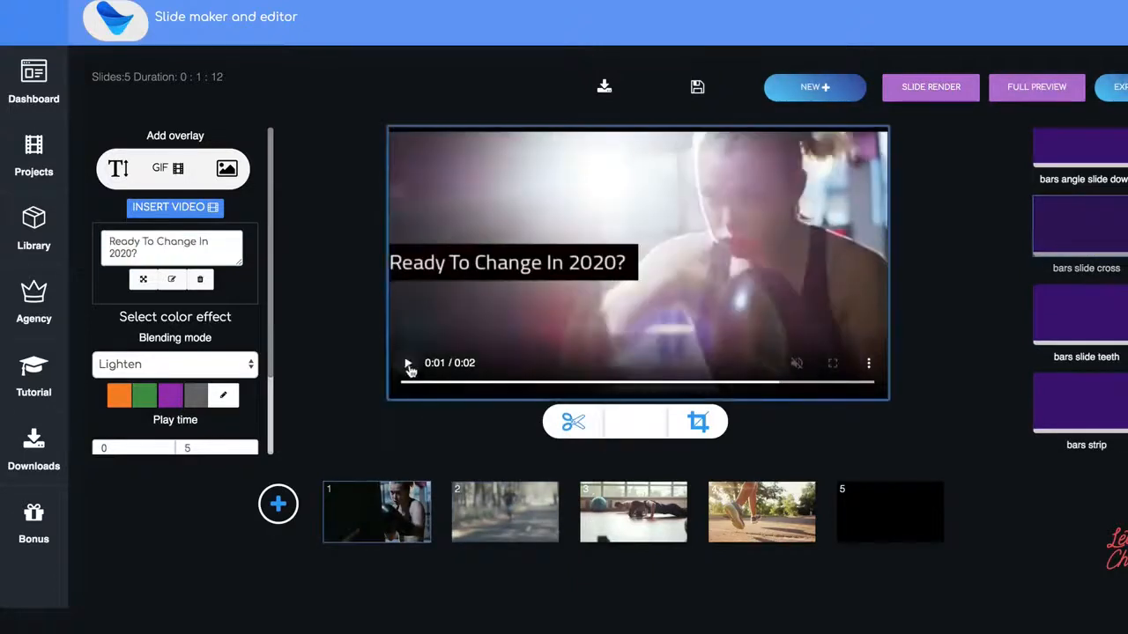
pyautogui.click(407, 363)
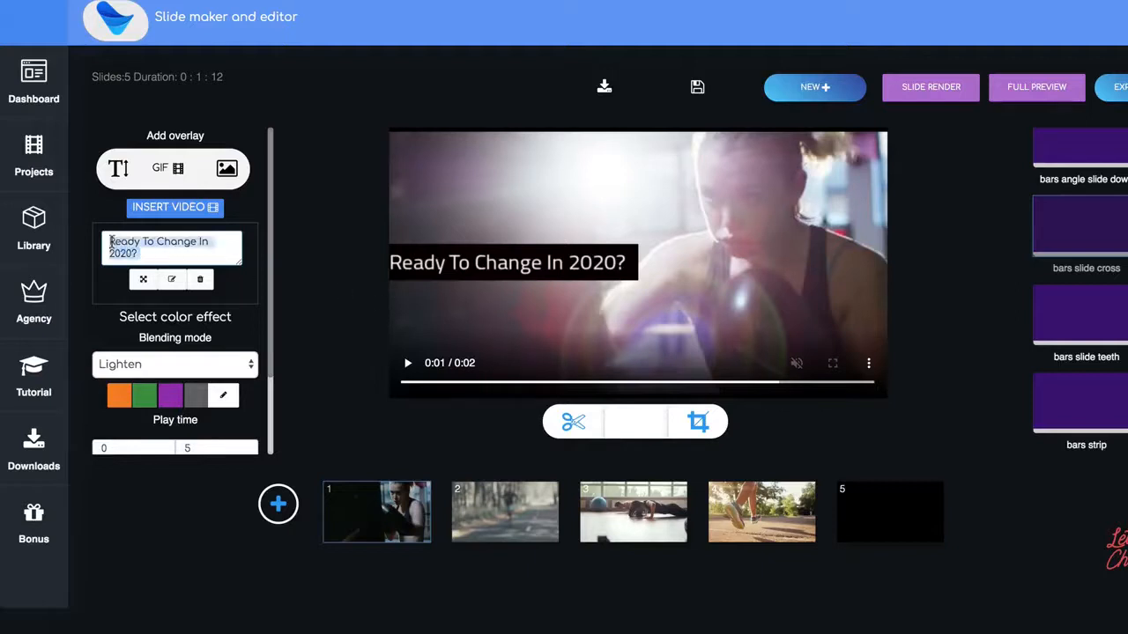
pyautogui.write('Welcome To')
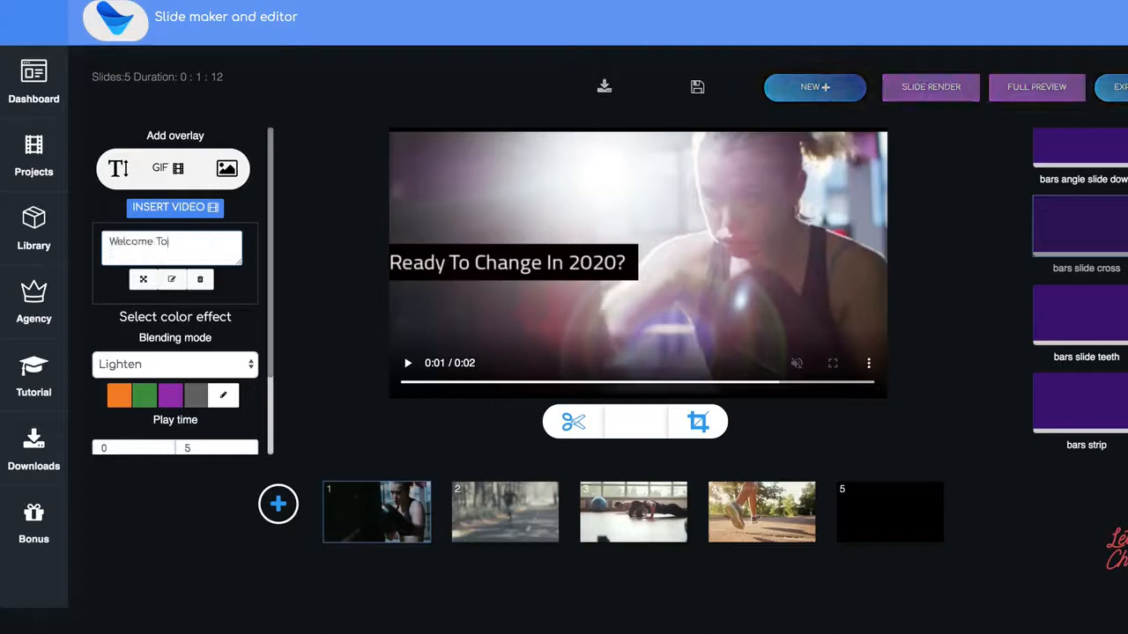
pyautogui.write('Video Catalyst')
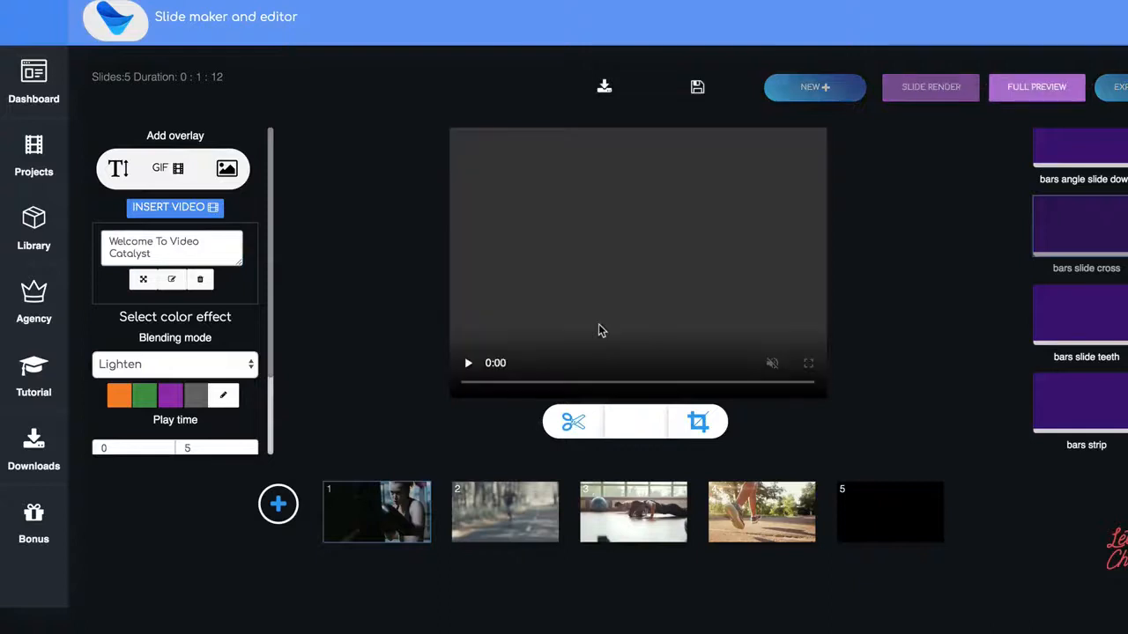
# Look at the caption's text styling and emoji options, then bring up the media library.
pyautogui.click(469, 363)
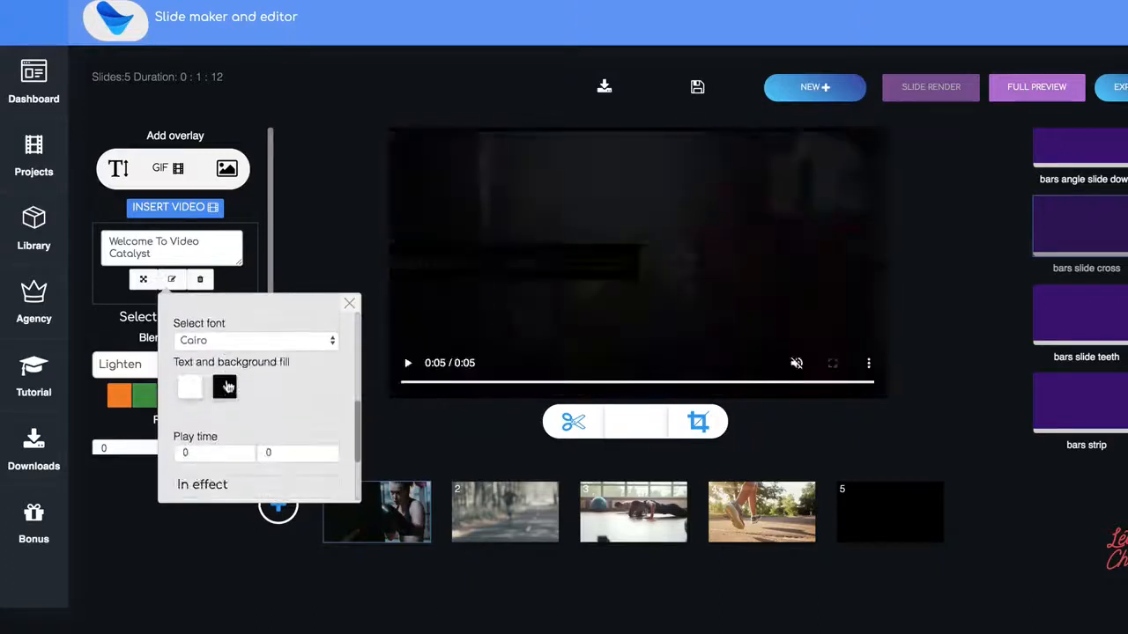
pyautogui.click(225, 388)
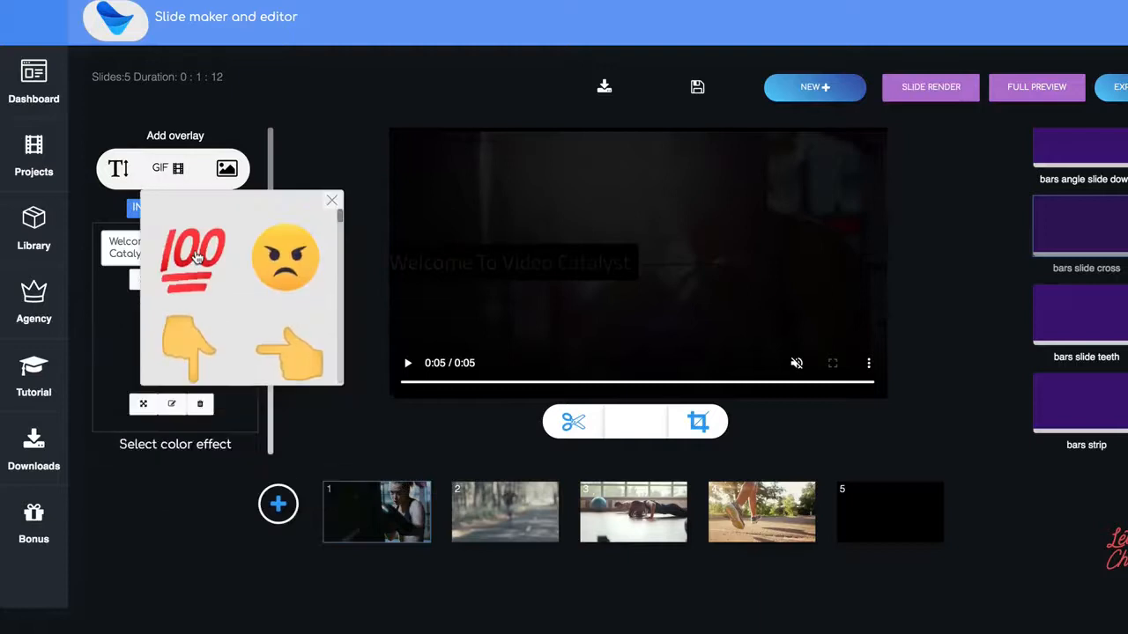
pyautogui.click(192, 255)
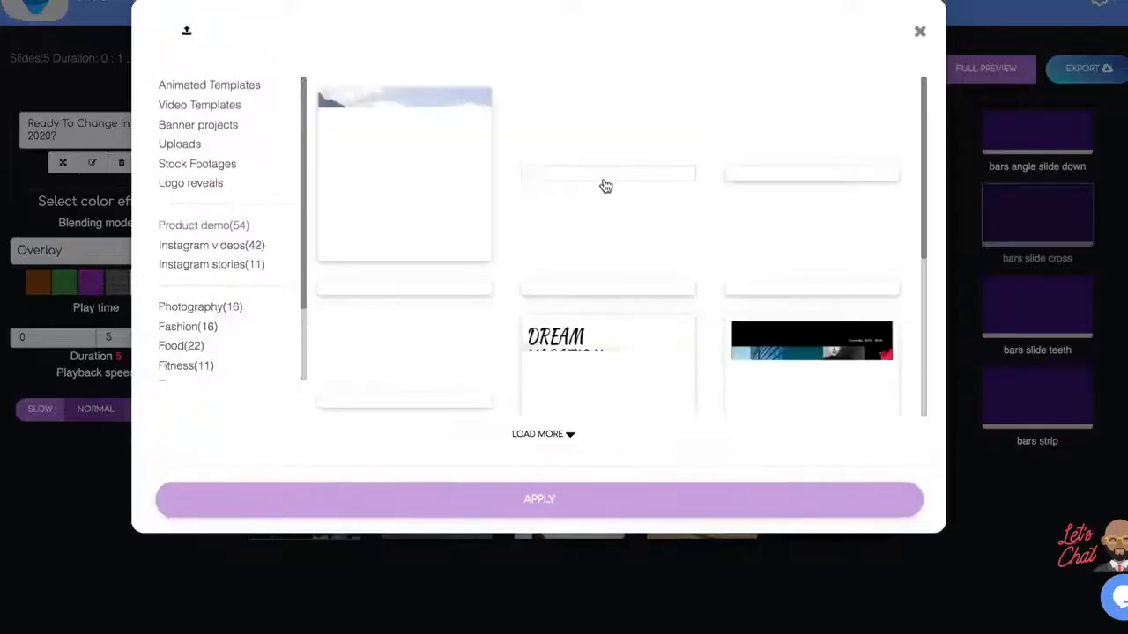
# Add Aerial stock footage clips from the library to the project.
pyautogui.click(920, 32)
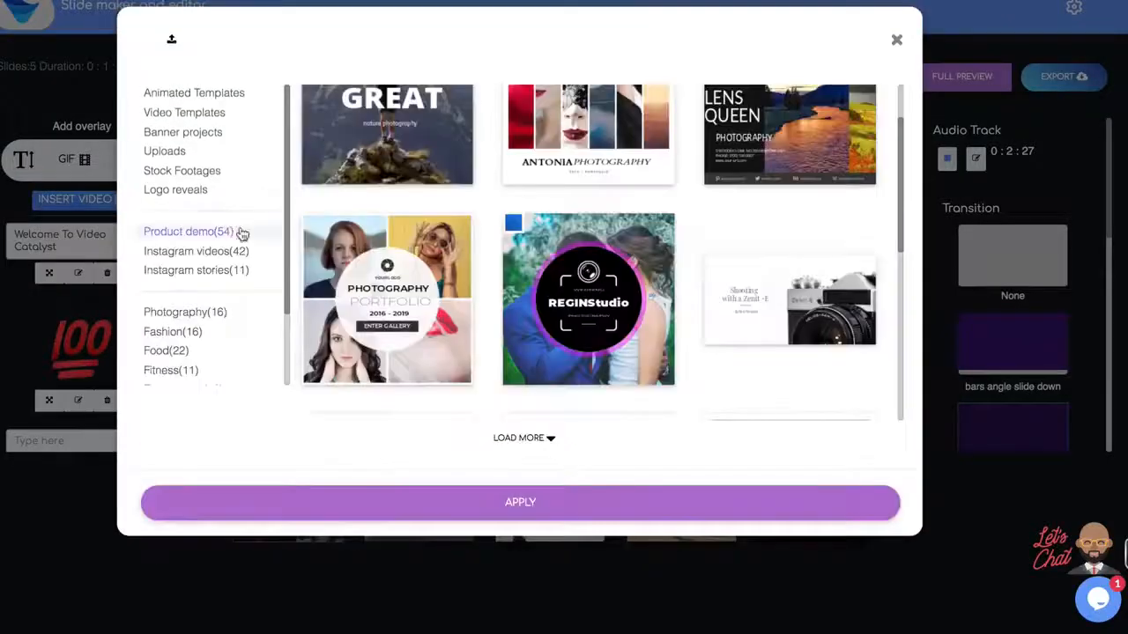
pyautogui.click(182, 170)
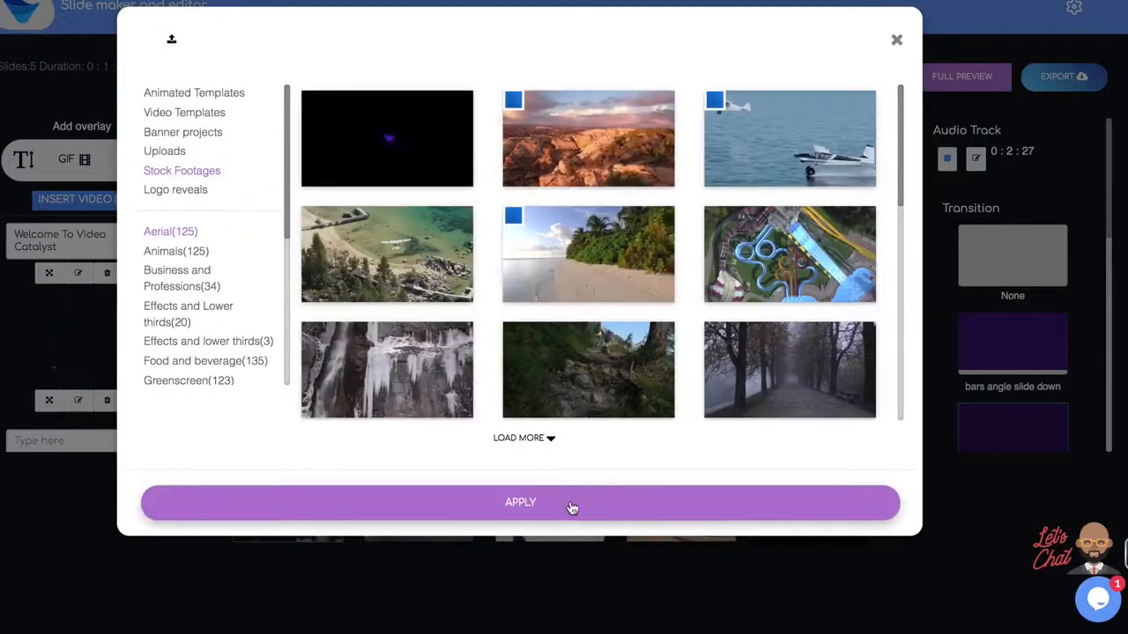
pyautogui.click(520, 502)
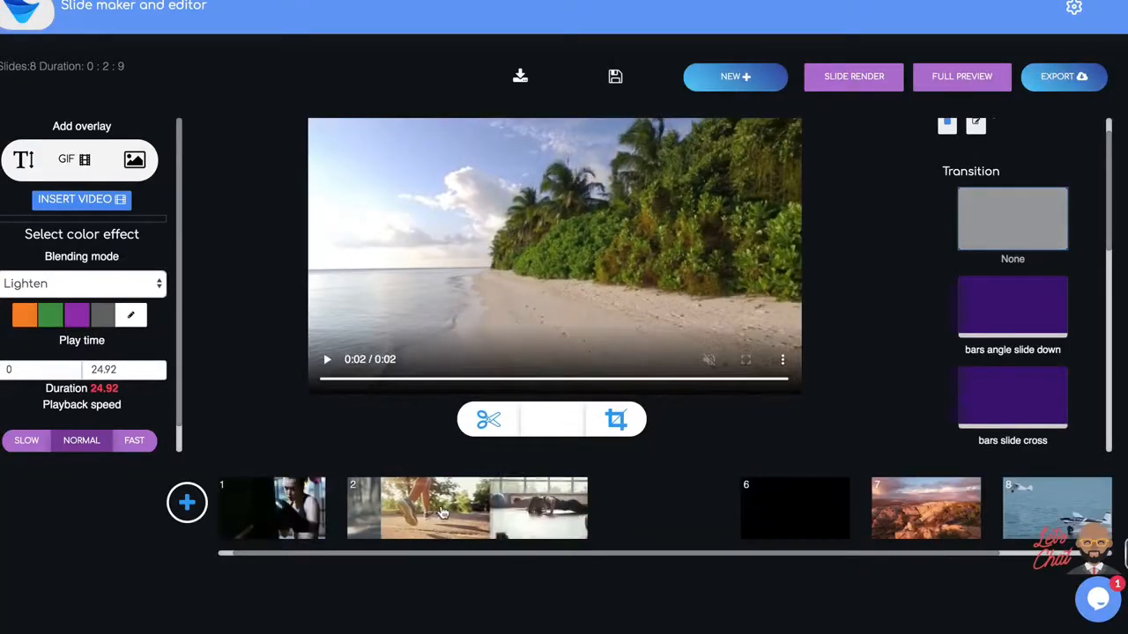
# Add Product demo templates, including the lipstick ad, bringing the project to 10 slides.
pyautogui.click(82, 197)
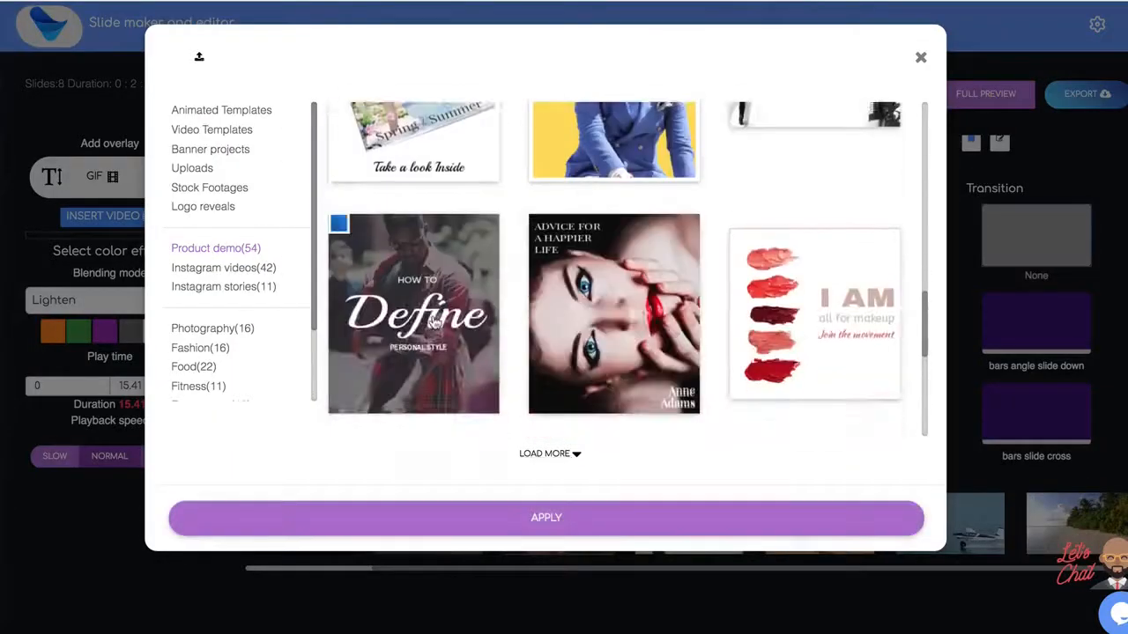
pyautogui.click(920, 57)
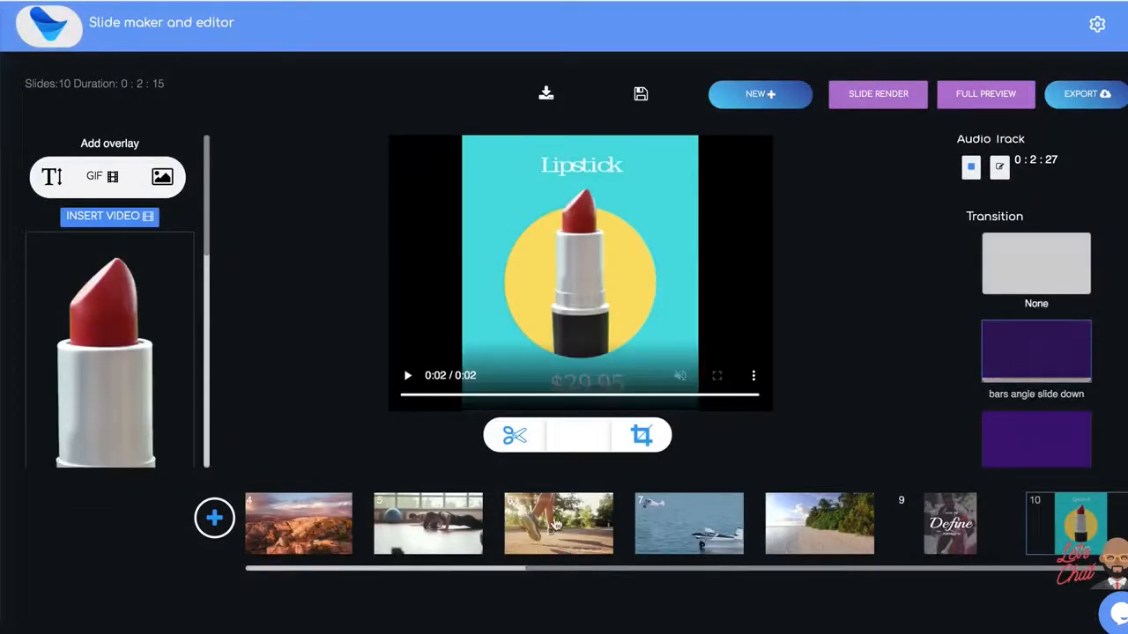
# Add a red 'The Best Vacations' title overlay to the beach clip and play it back.
pyautogui.click(556, 523)
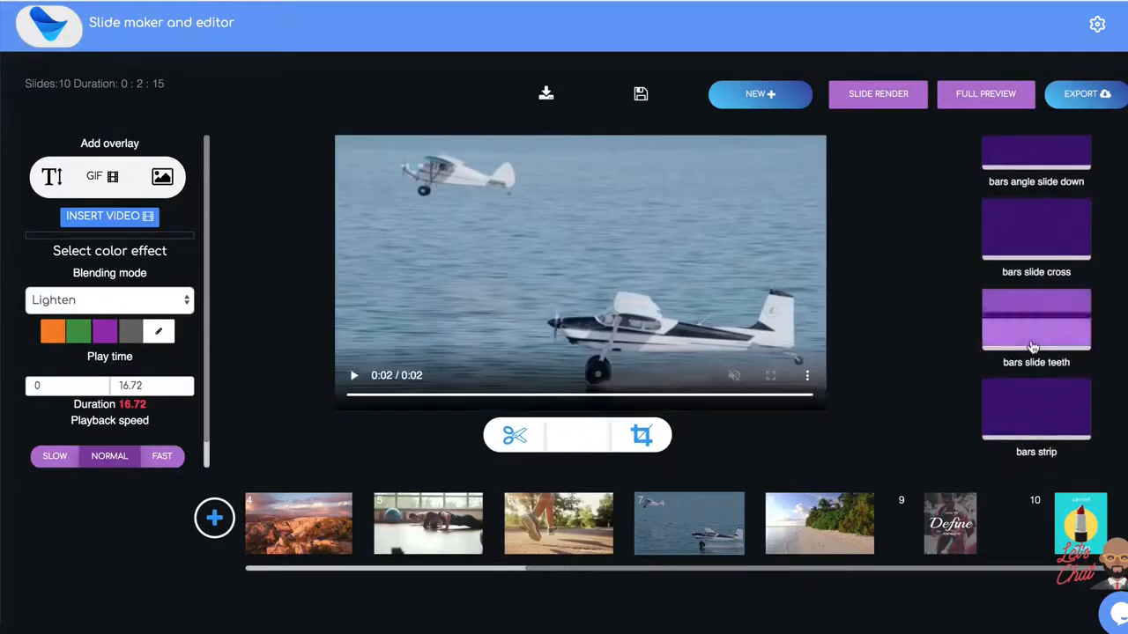
pyautogui.click(817, 521)
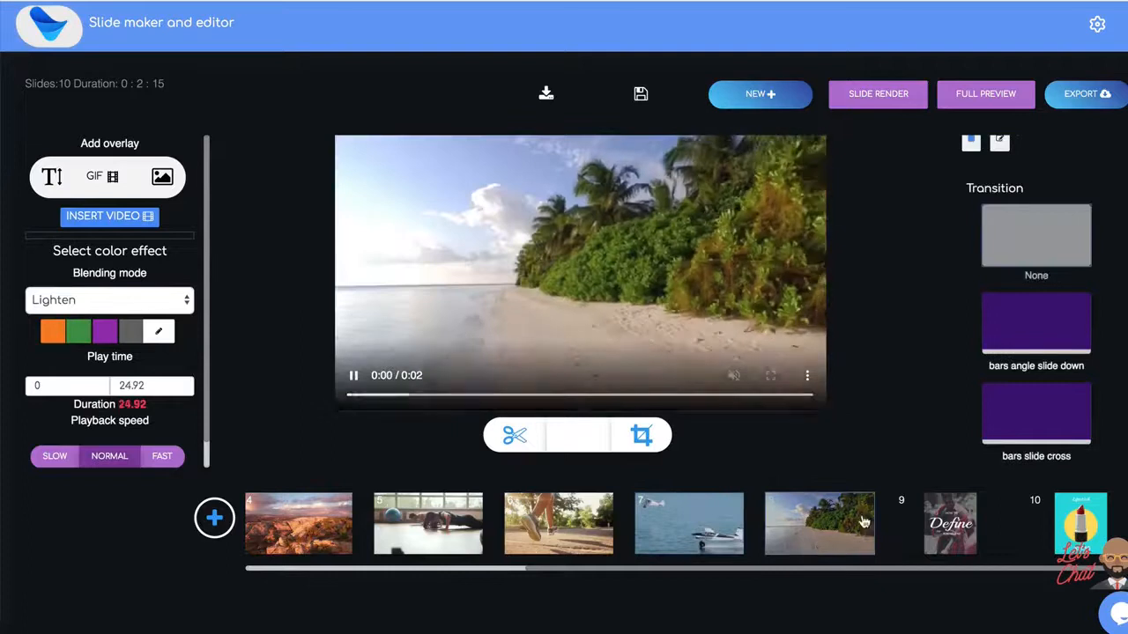
pyautogui.click(51, 176)
pyautogui.write('The Best Vacations')
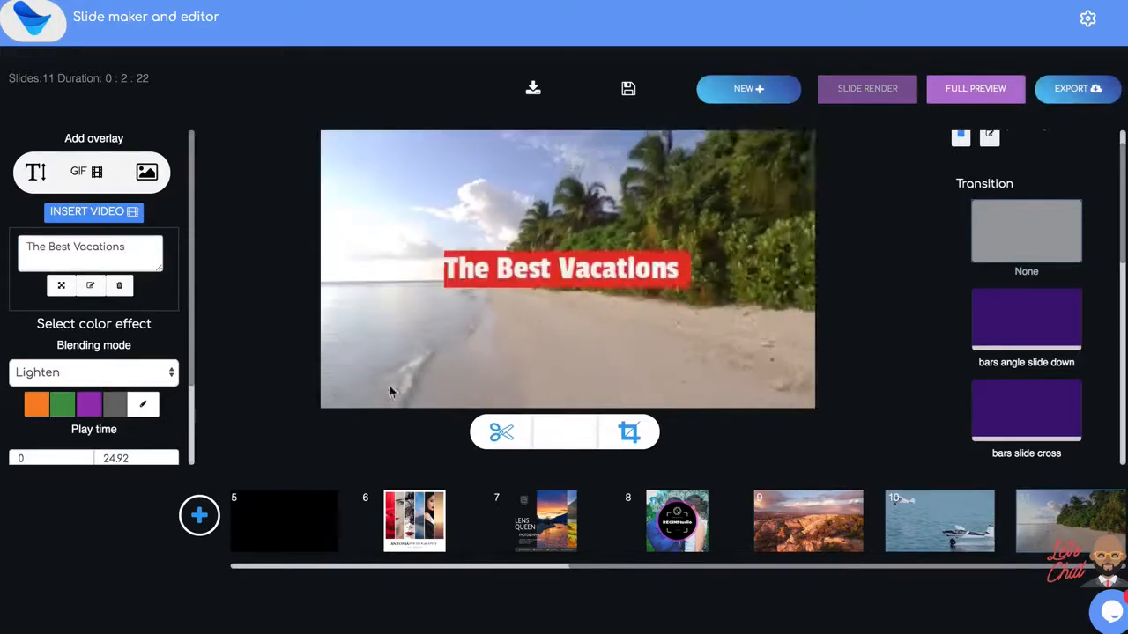
pyautogui.click(627, 88)
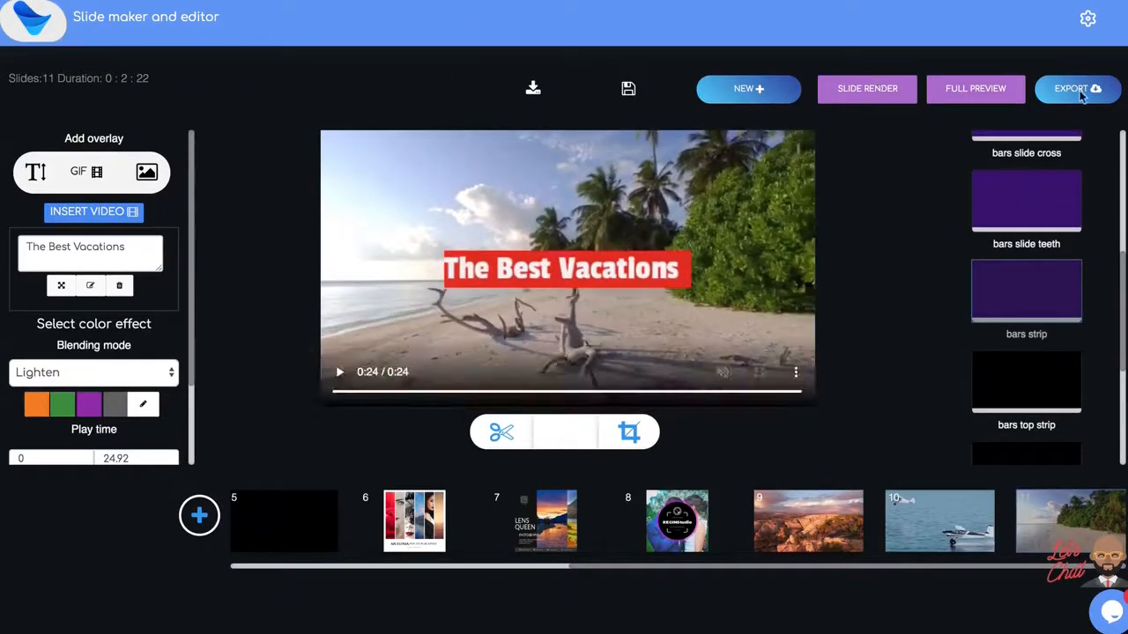
# Choose an export size and start exporting the project to gym clip.mp4.
pyautogui.click(1076, 88)
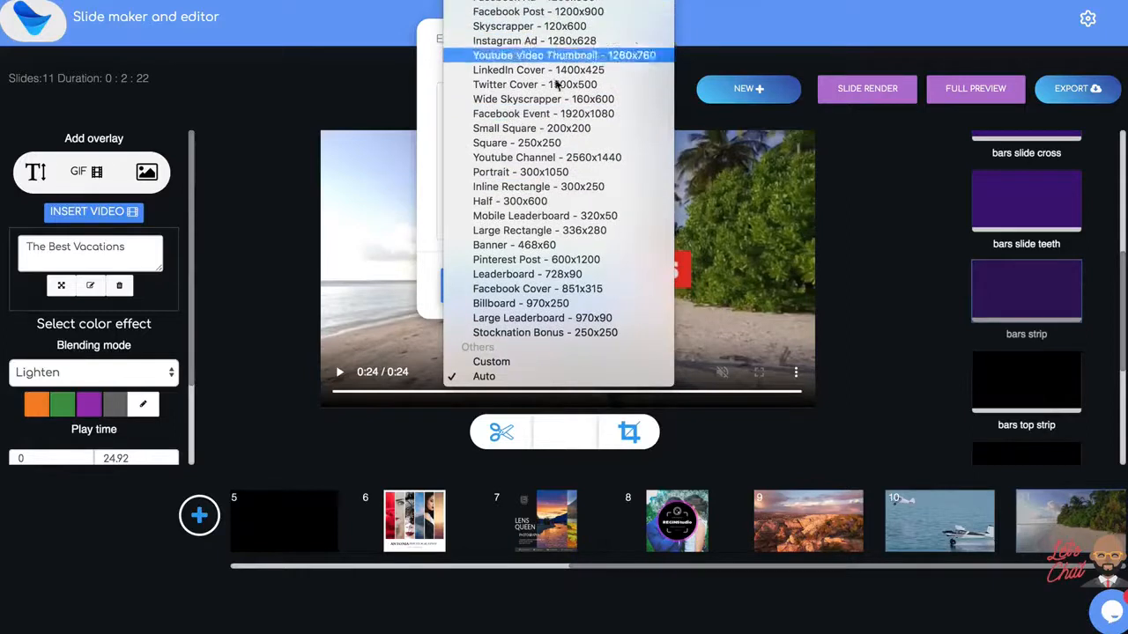
pyautogui.moveTo(515, 245)
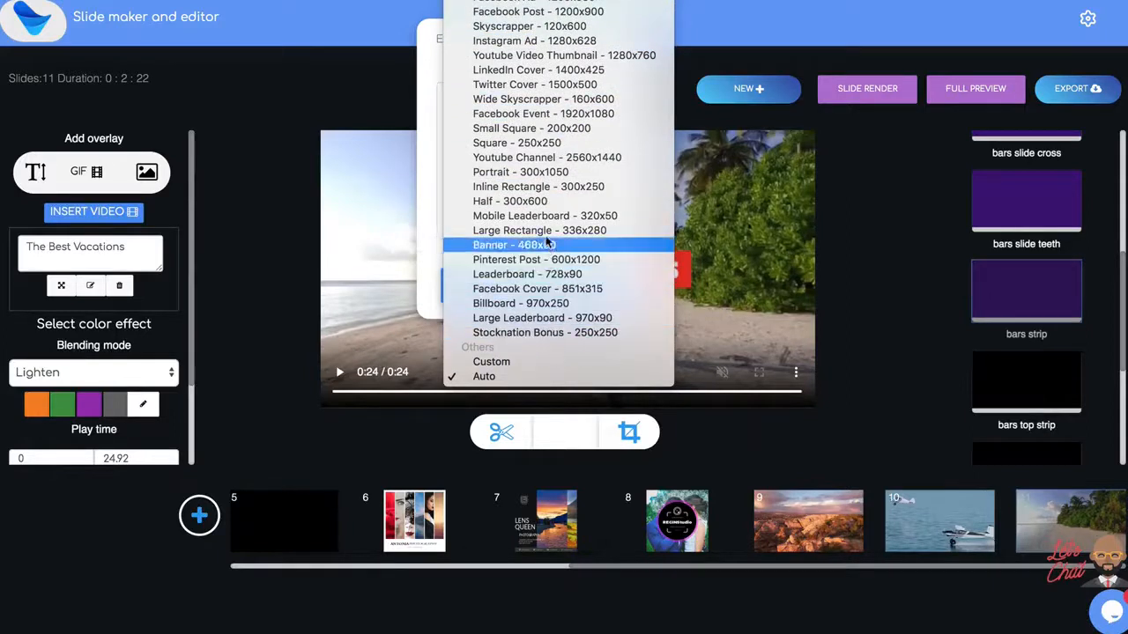
pyautogui.moveTo(544, 215)
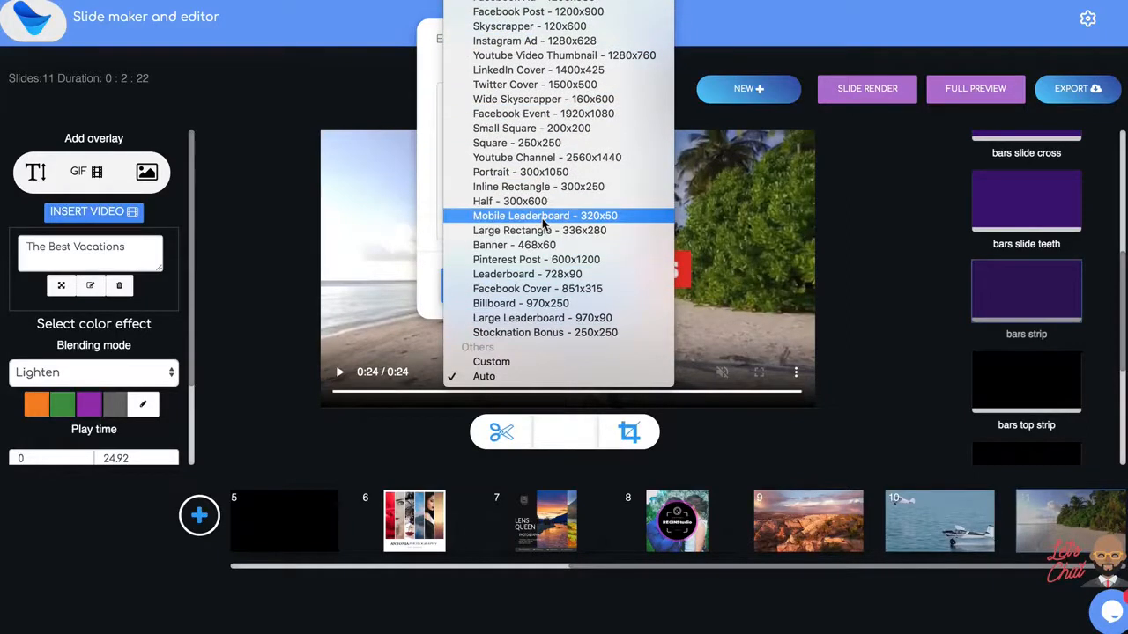
pyautogui.click(1075, 88)
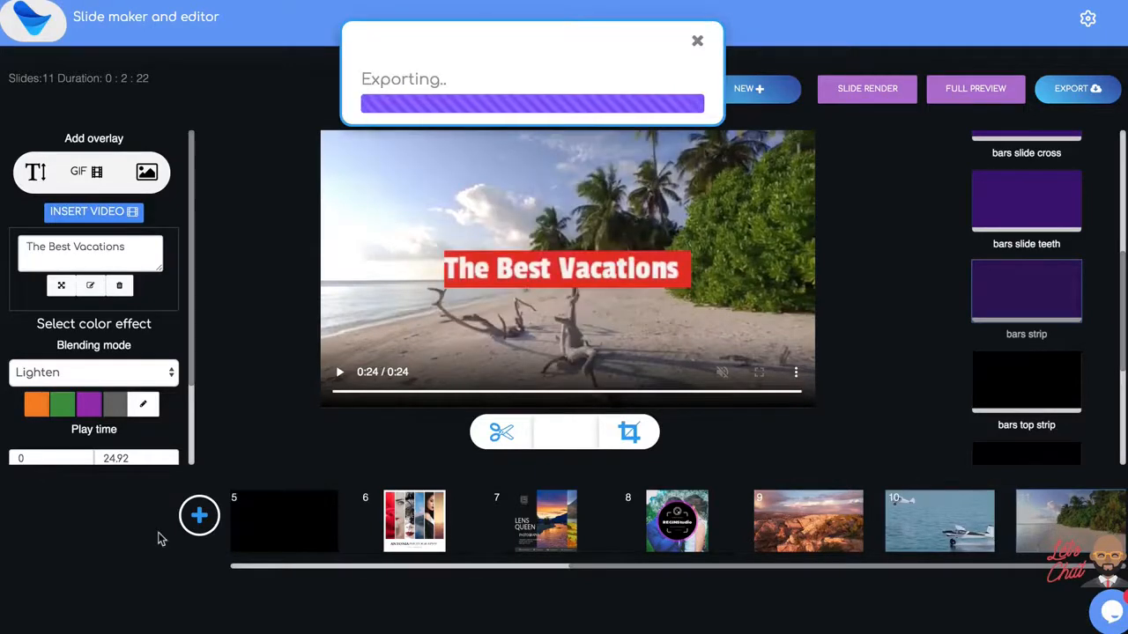
pyautogui.moveTo(148, 590)
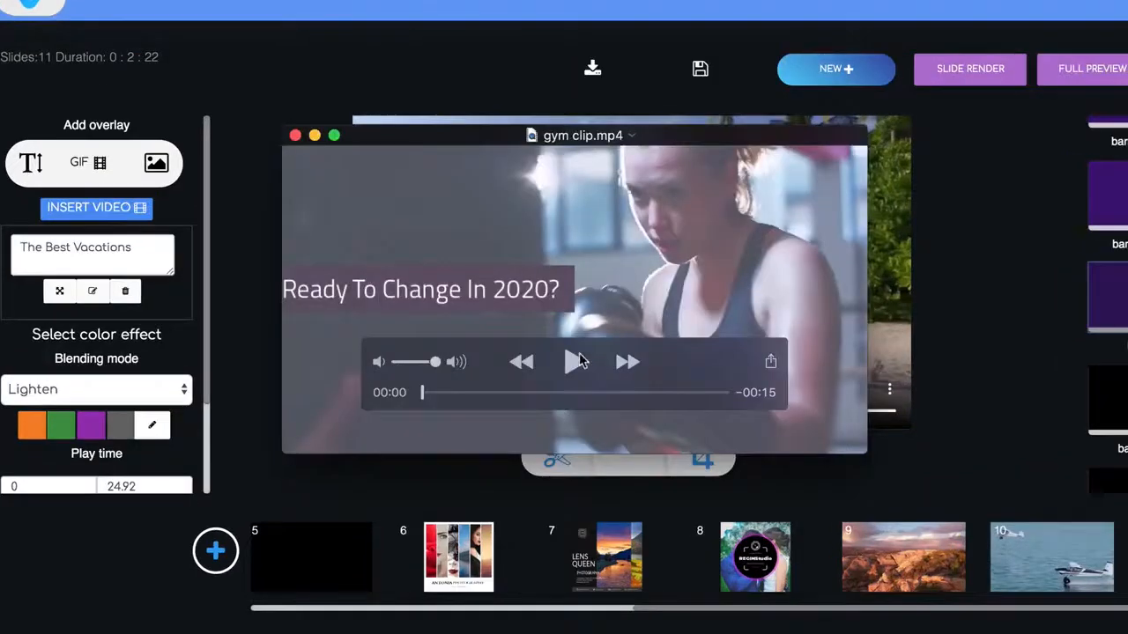
# Play the exported gym clip.mp4 and Health clip.mp4 in QuickTime Player.
pyautogui.click(573, 361)
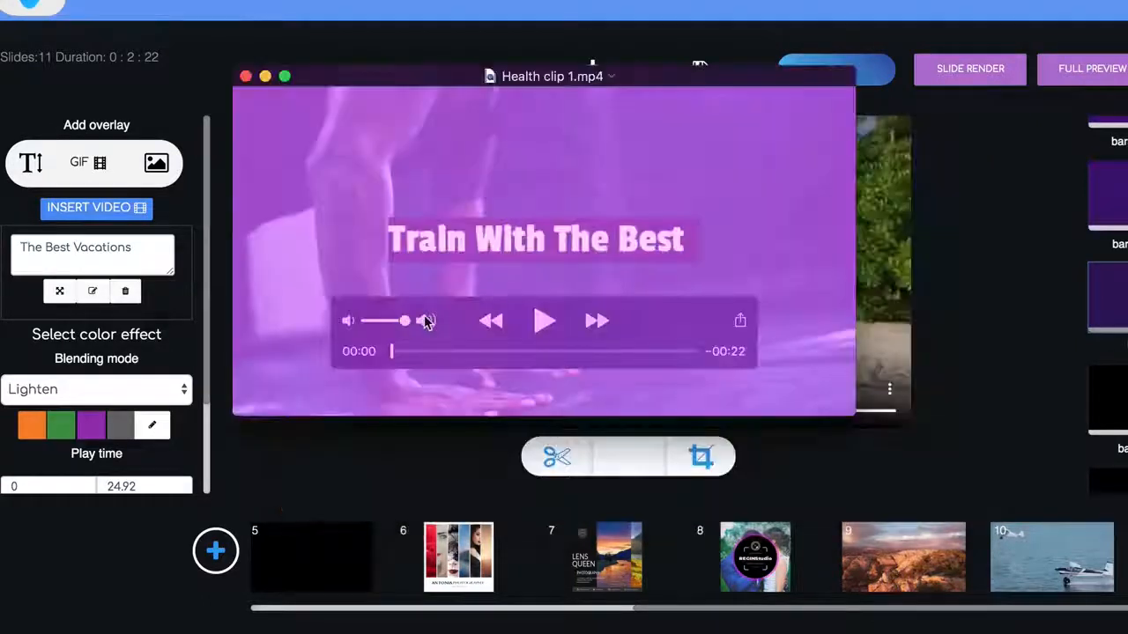
pyautogui.click(543, 321)
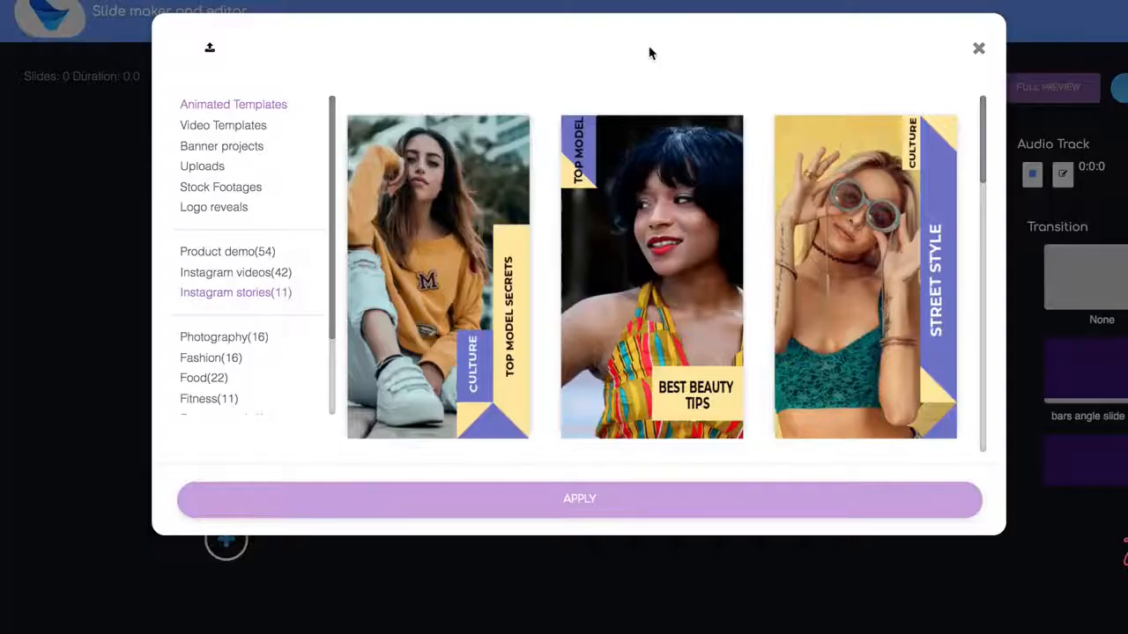
# Browse the Video Templates and load the fitness template opening on BRAND NEW SYSTEM.
pyautogui.scroll(-3)
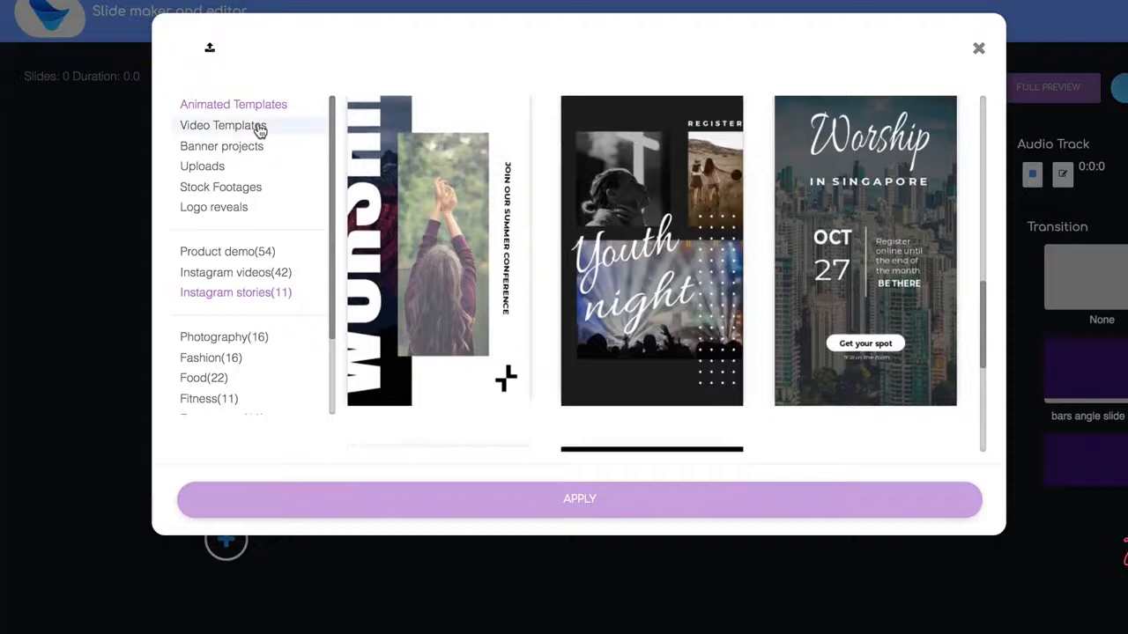
pyautogui.click(222, 125)
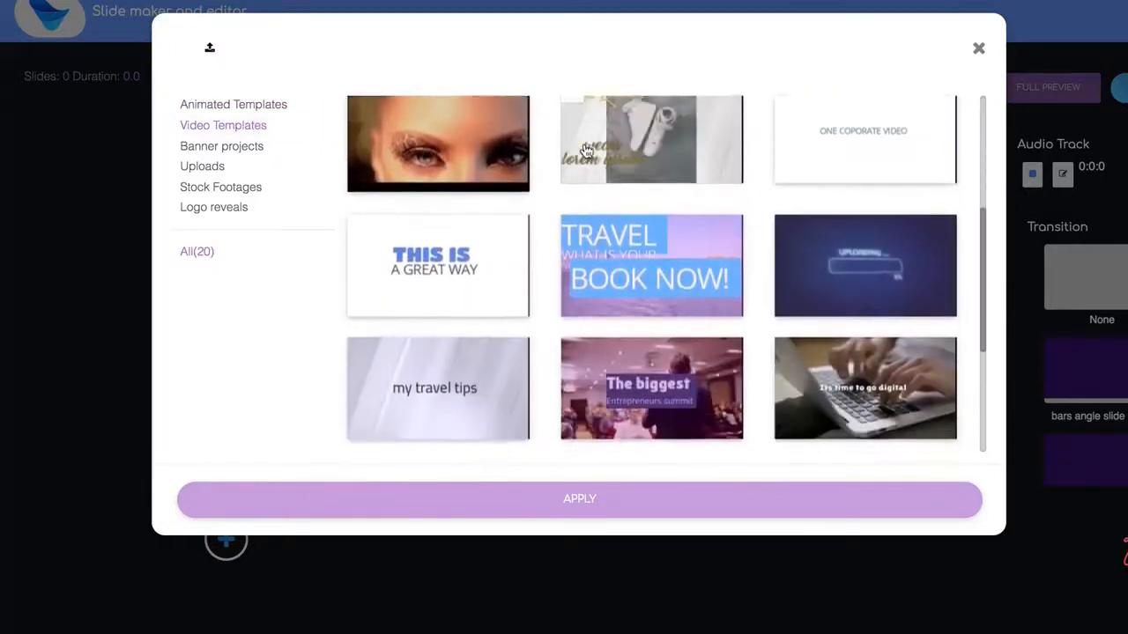
pyautogui.click(220, 186)
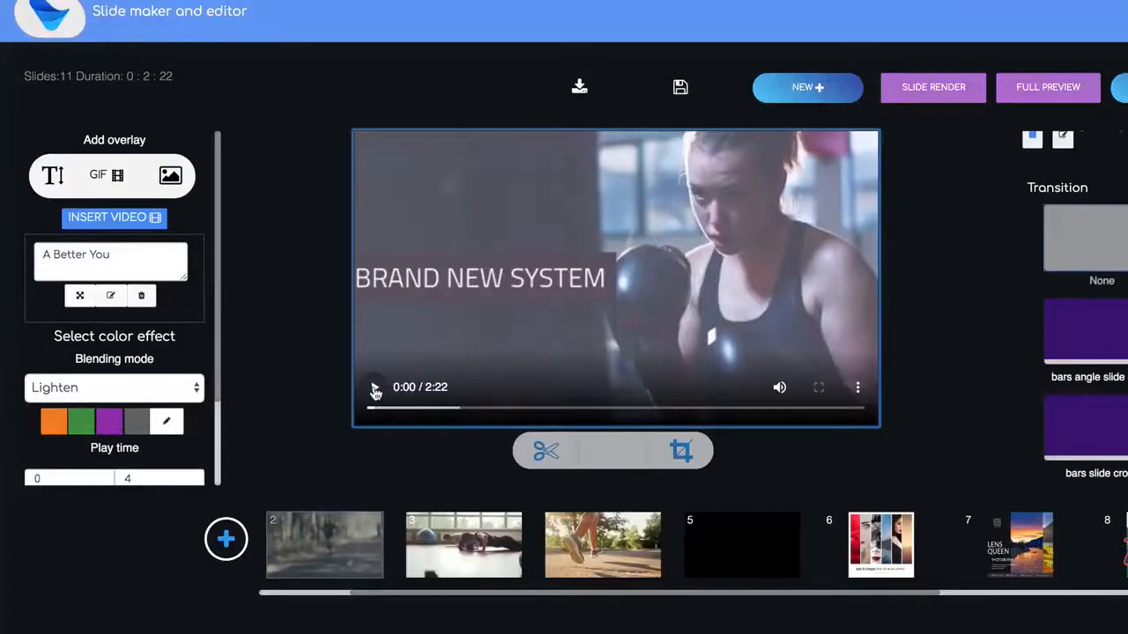
pyautogui.click(373, 388)
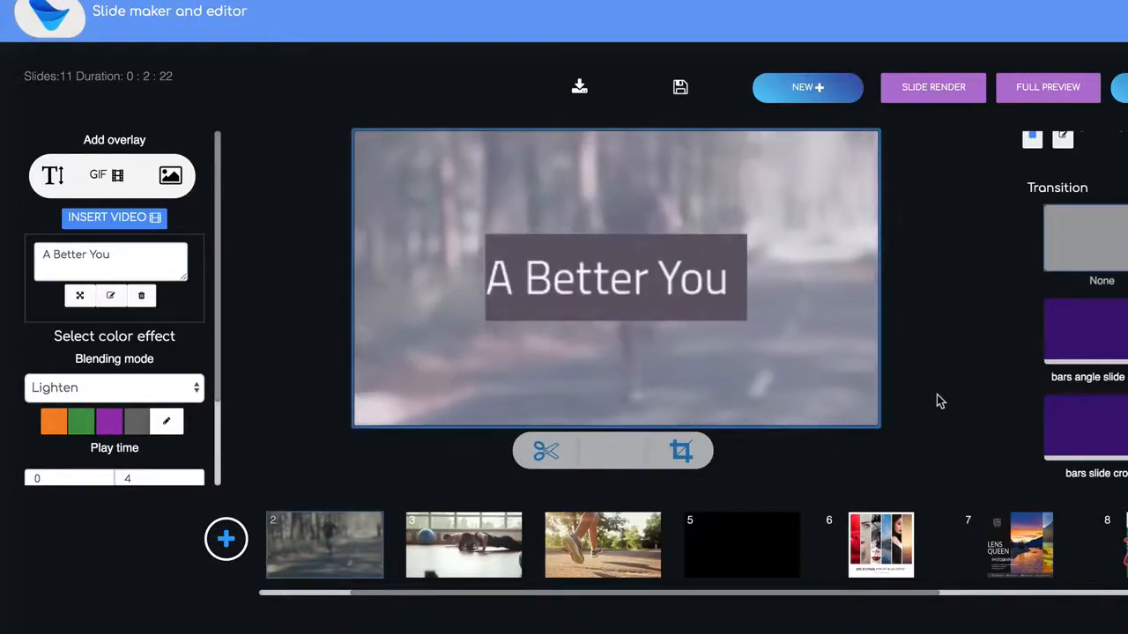
pyautogui.click(615, 279)
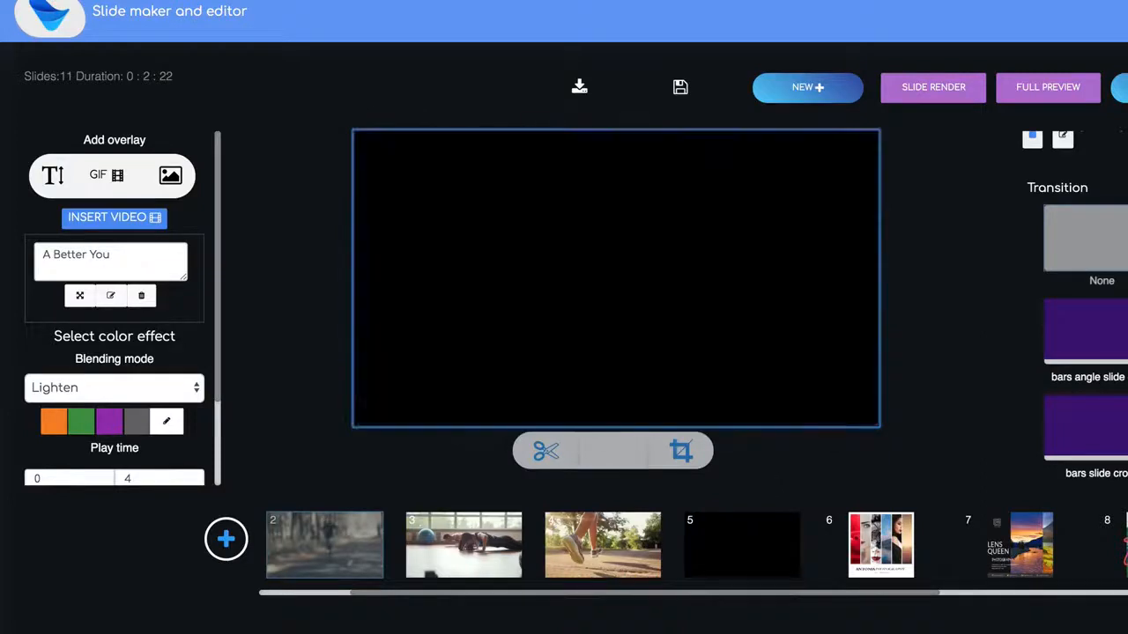
pyautogui.click(614, 278)
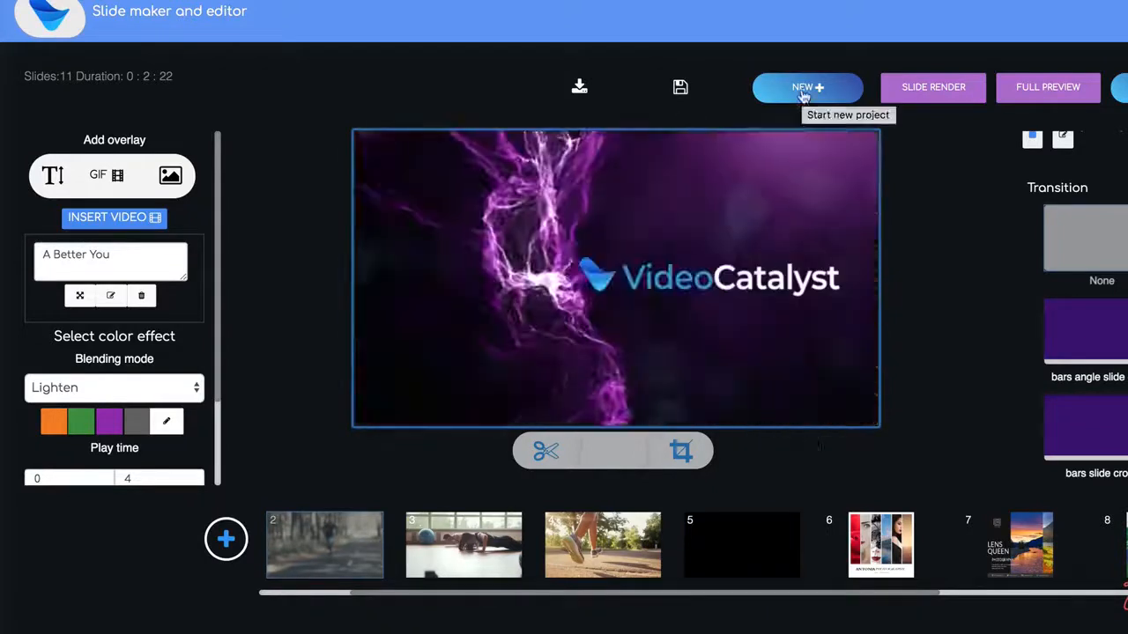
# Start a new project and browse the video templates toward Custom Graphics.
pyautogui.click(806, 88)
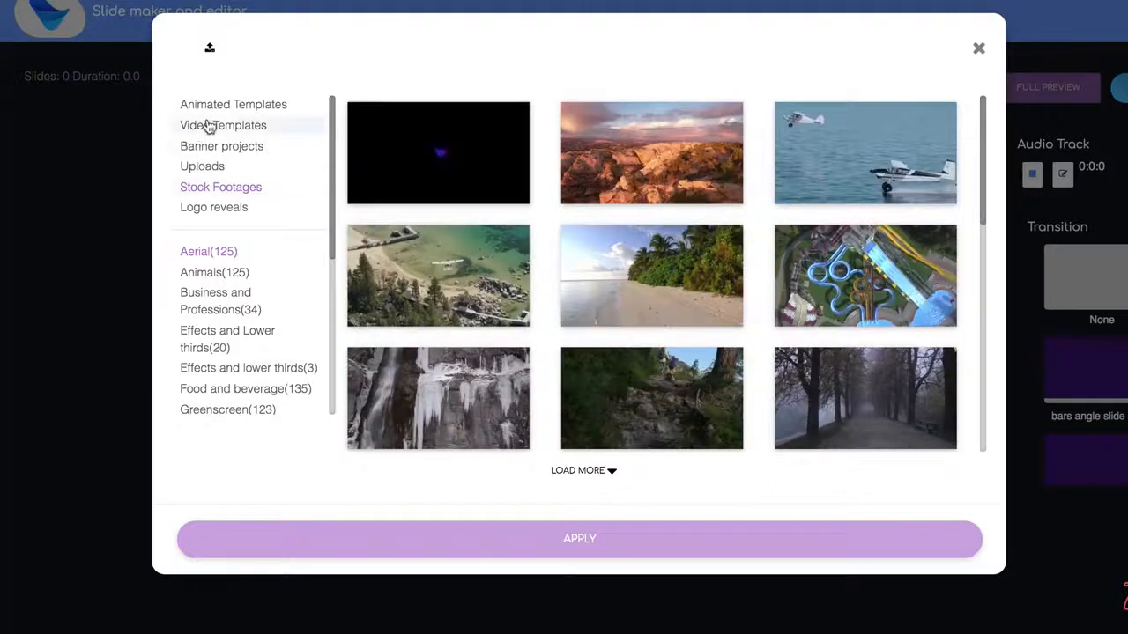
pyautogui.click(222, 125)
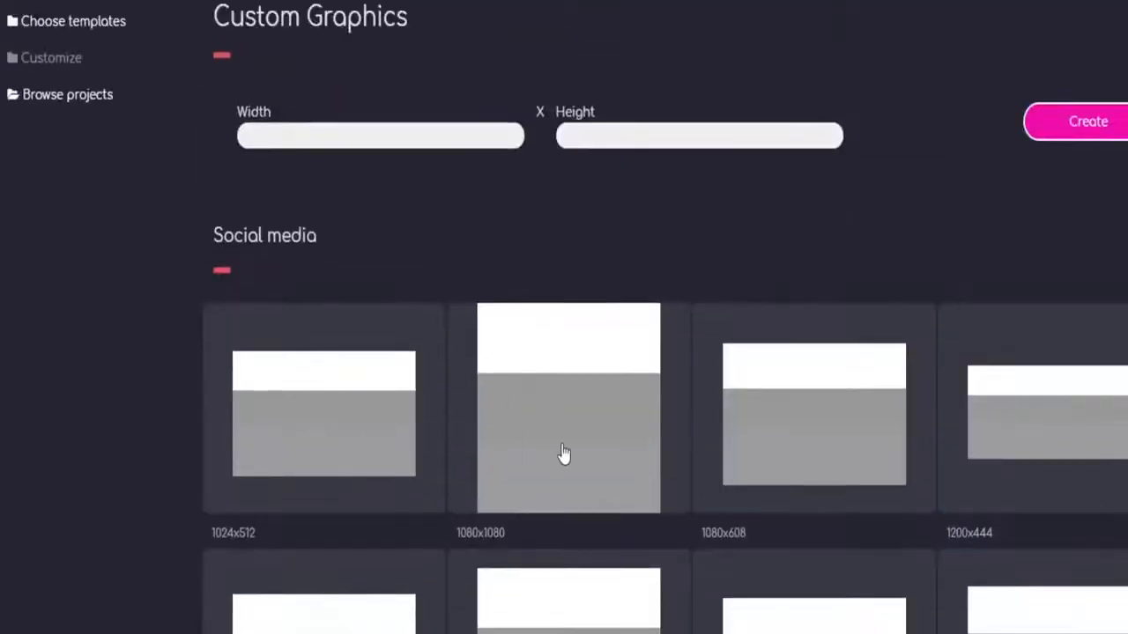
pyautogui.moveTo(310, 86)
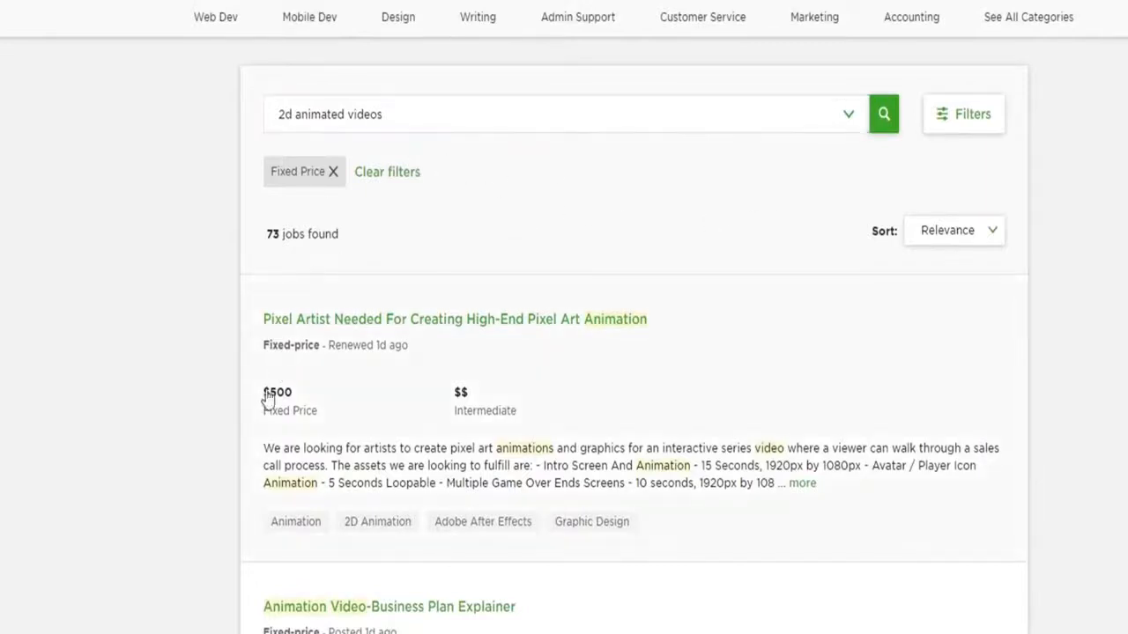
pyautogui.scroll(-3)
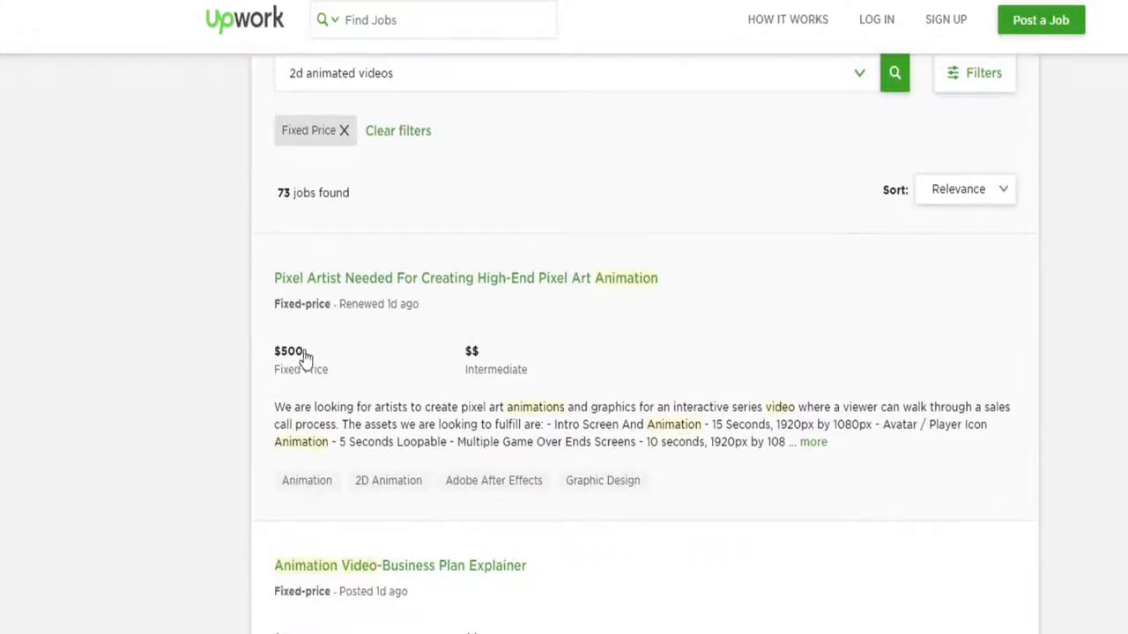
pyautogui.scroll(-3)
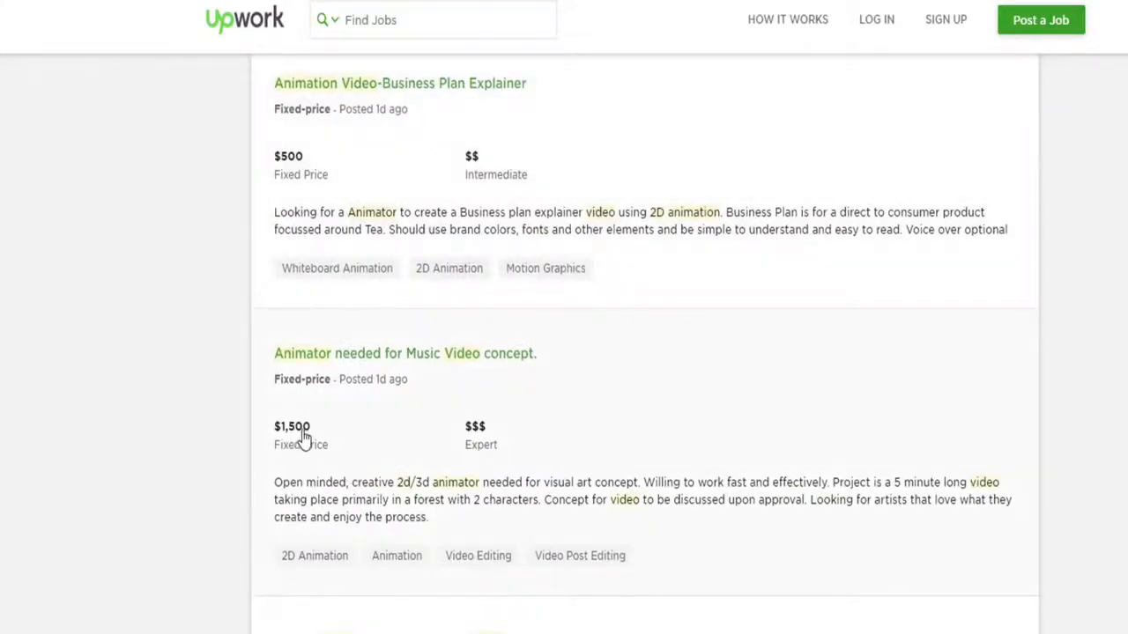
pyautogui.scroll(-3)
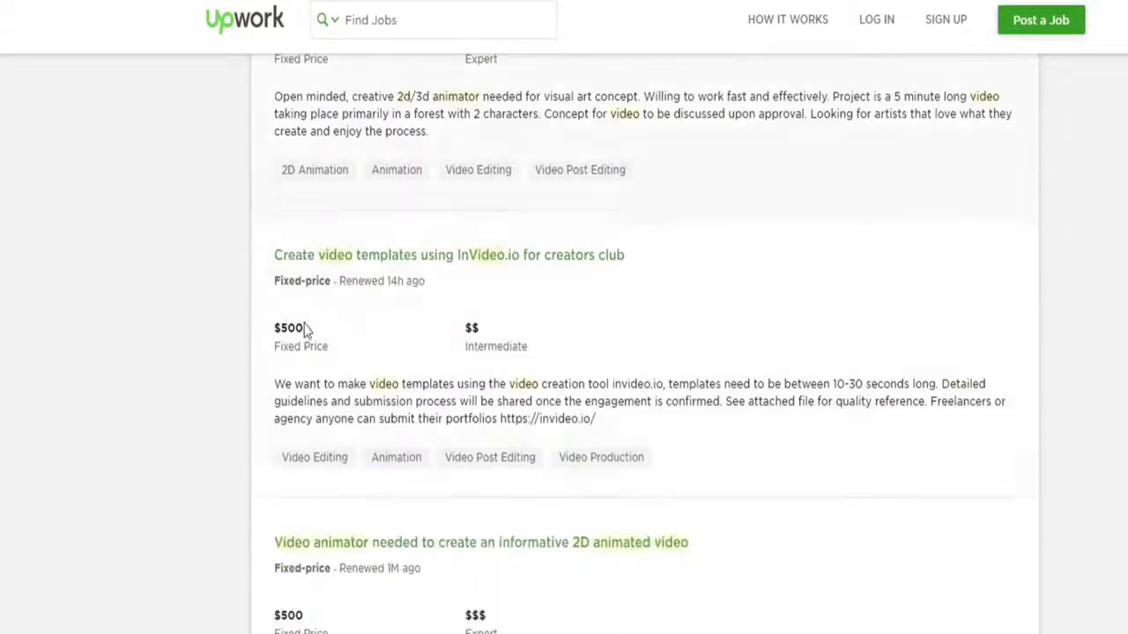
pyautogui.scroll(-3)
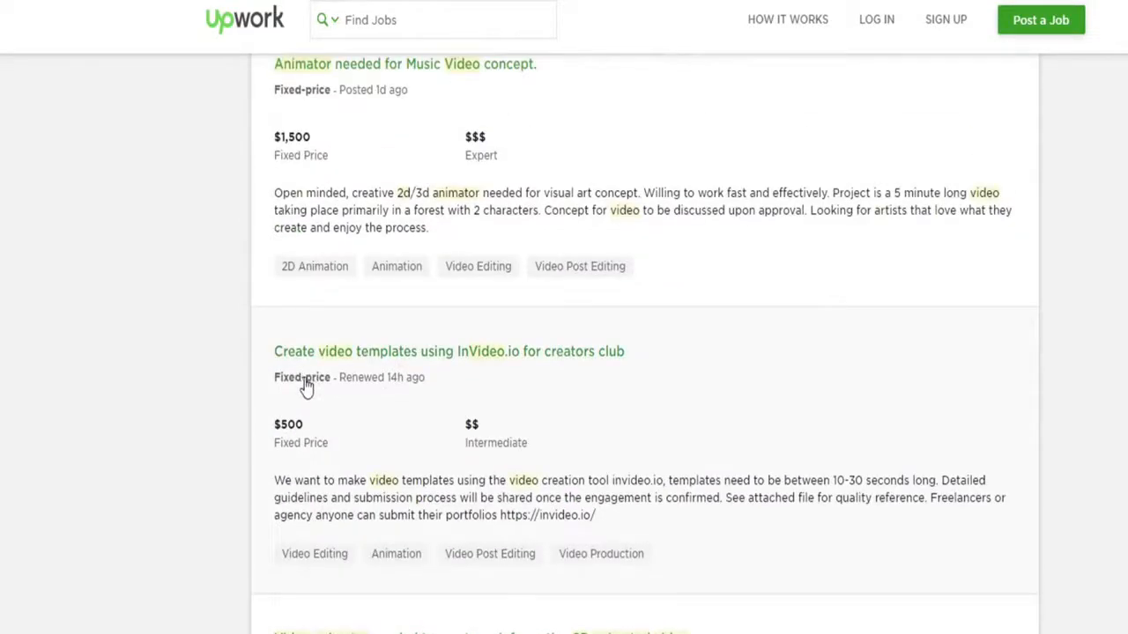
pyautogui.scroll(-3)
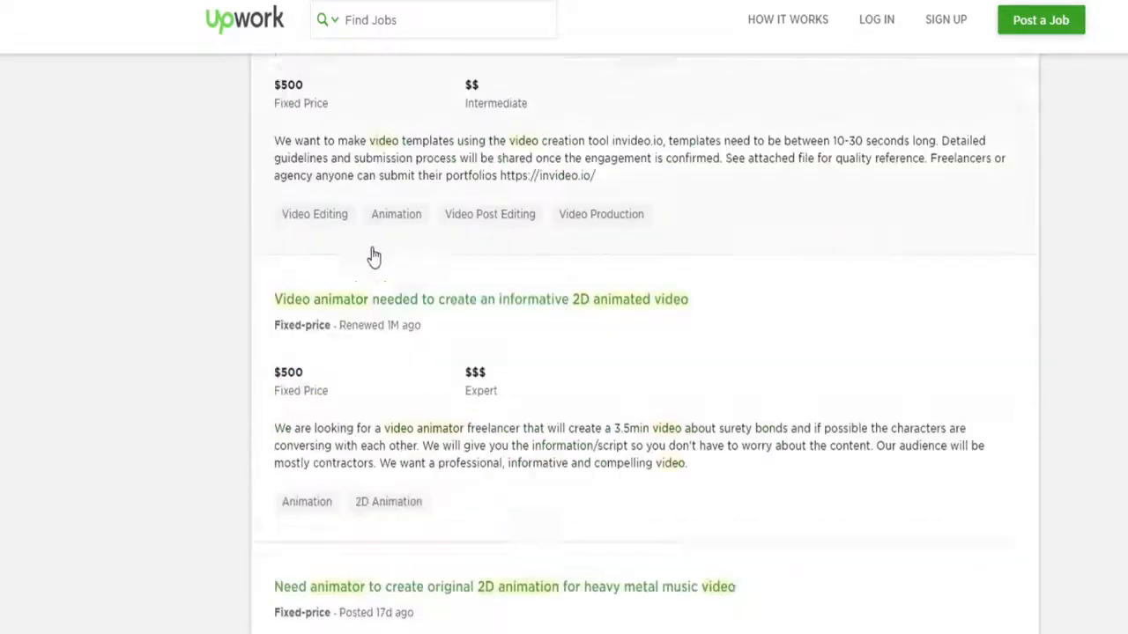
pyautogui.scroll(-3)
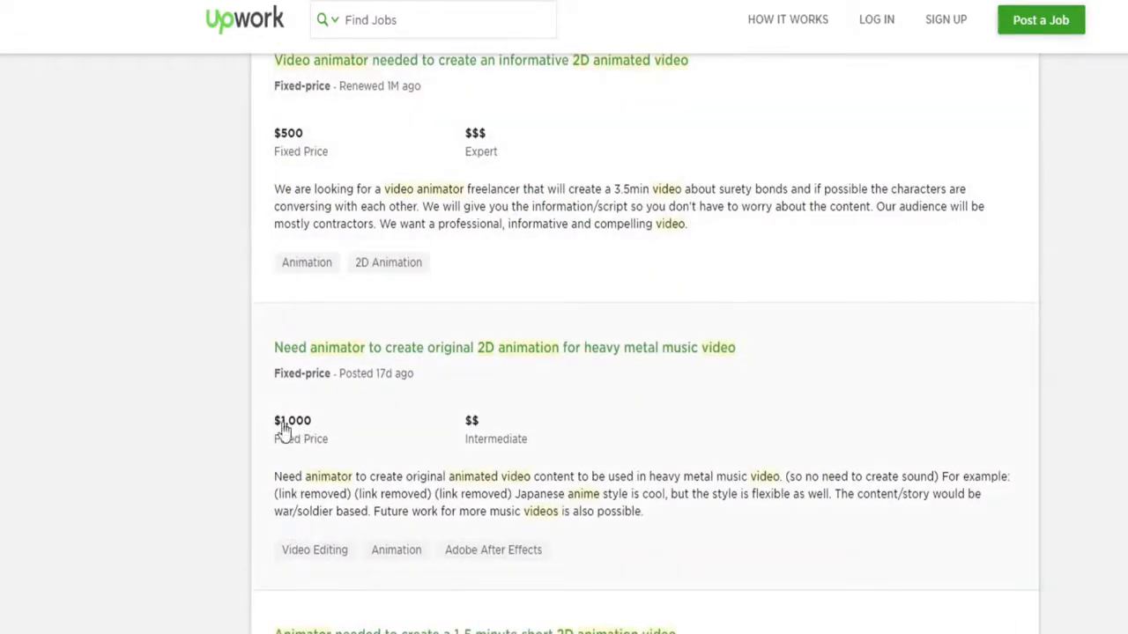
pyautogui.moveTo(384, 425)
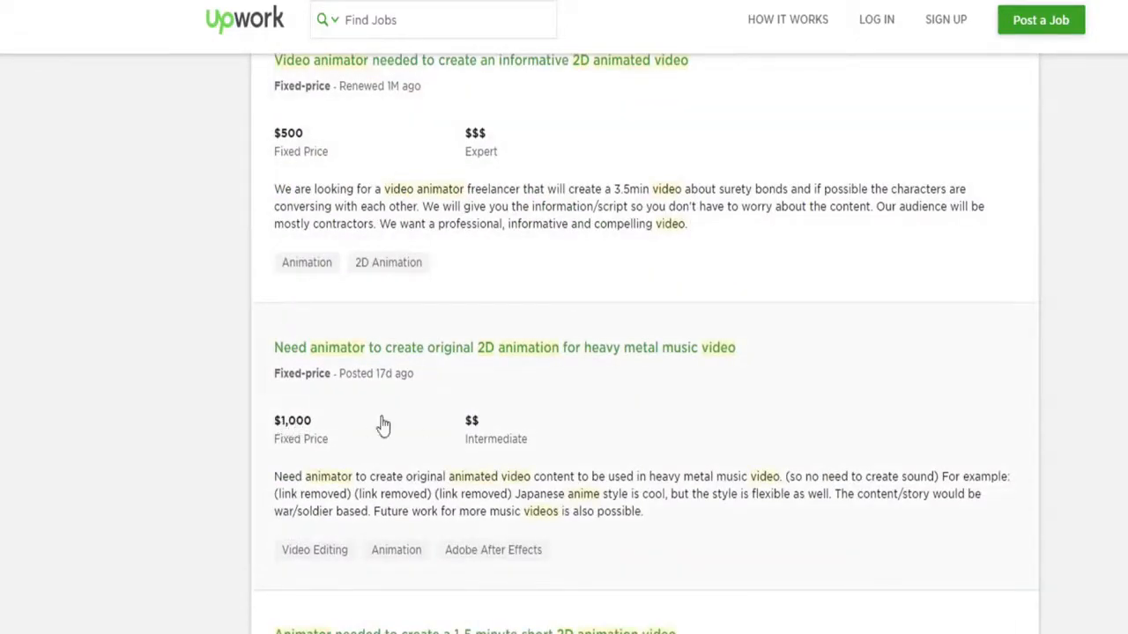
pyautogui.scroll(-3)
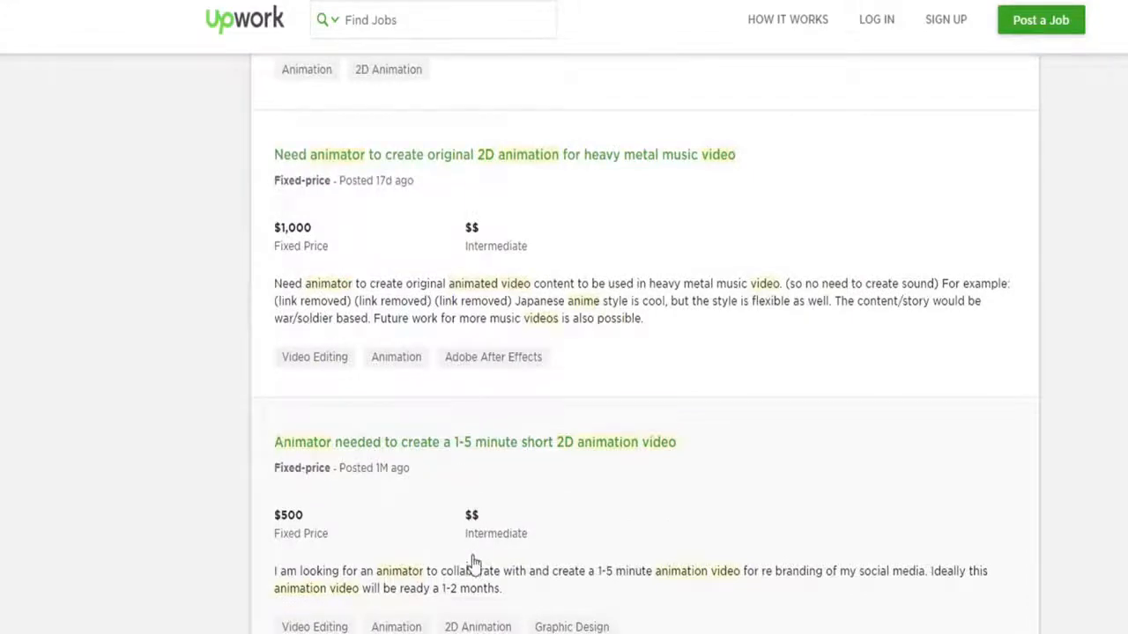
pyautogui.scroll(-3)
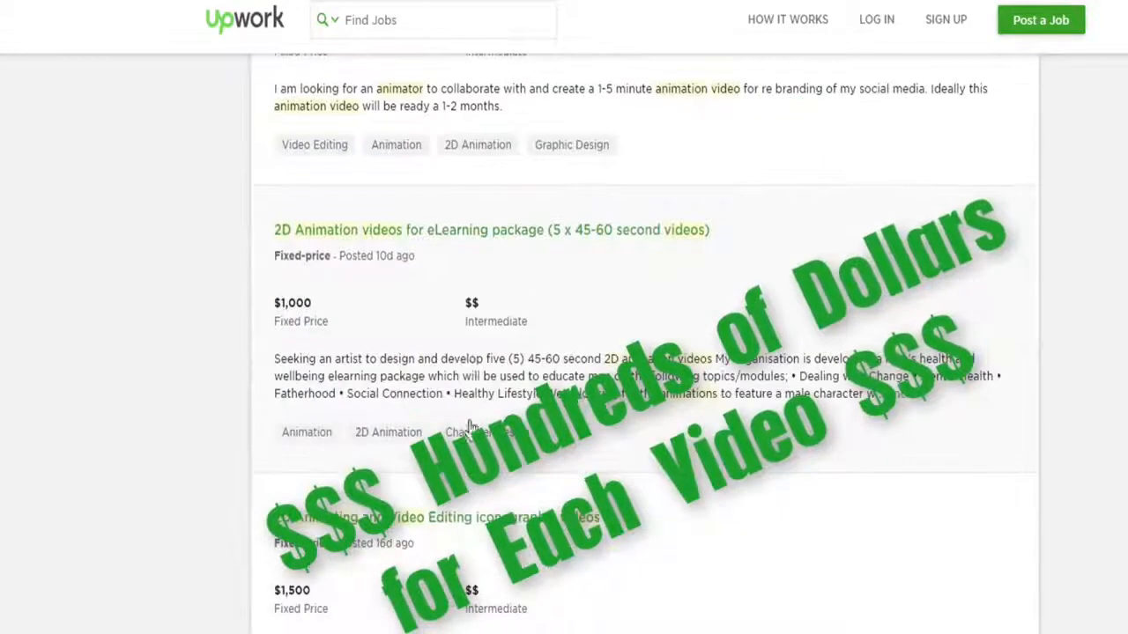
pyautogui.scroll(-3)
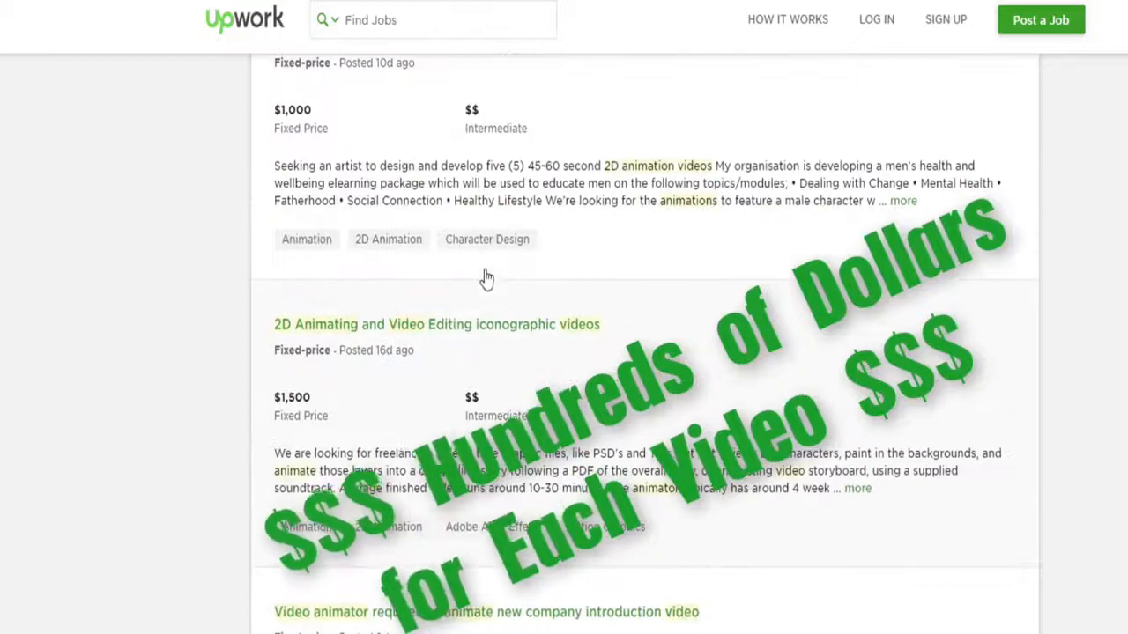
pyautogui.scroll(-3)
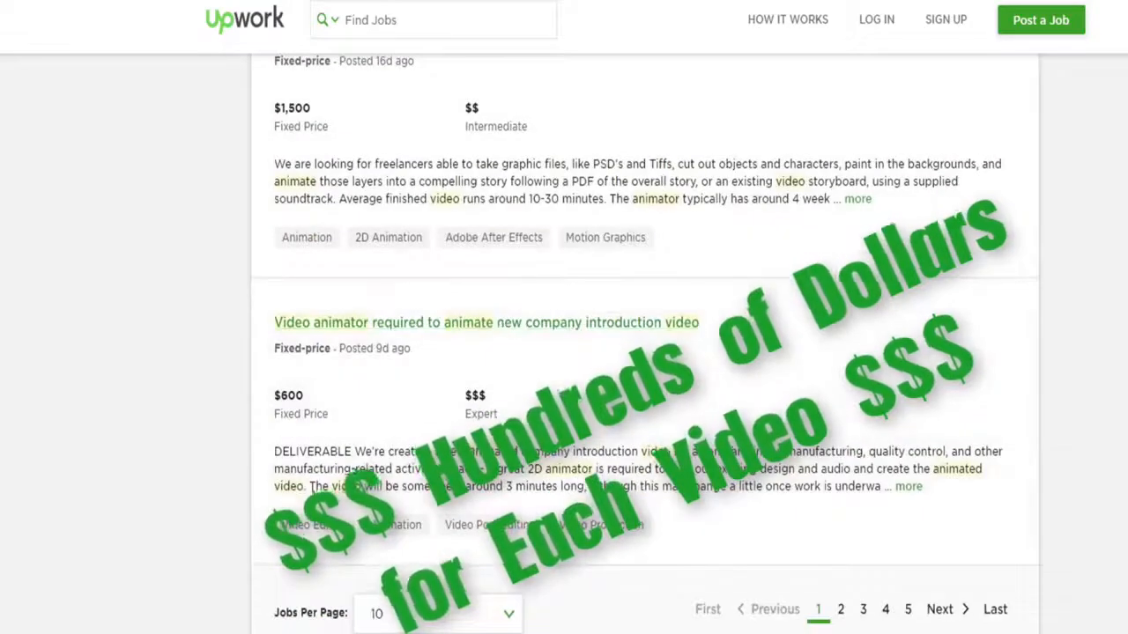
pyautogui.scroll(-3)
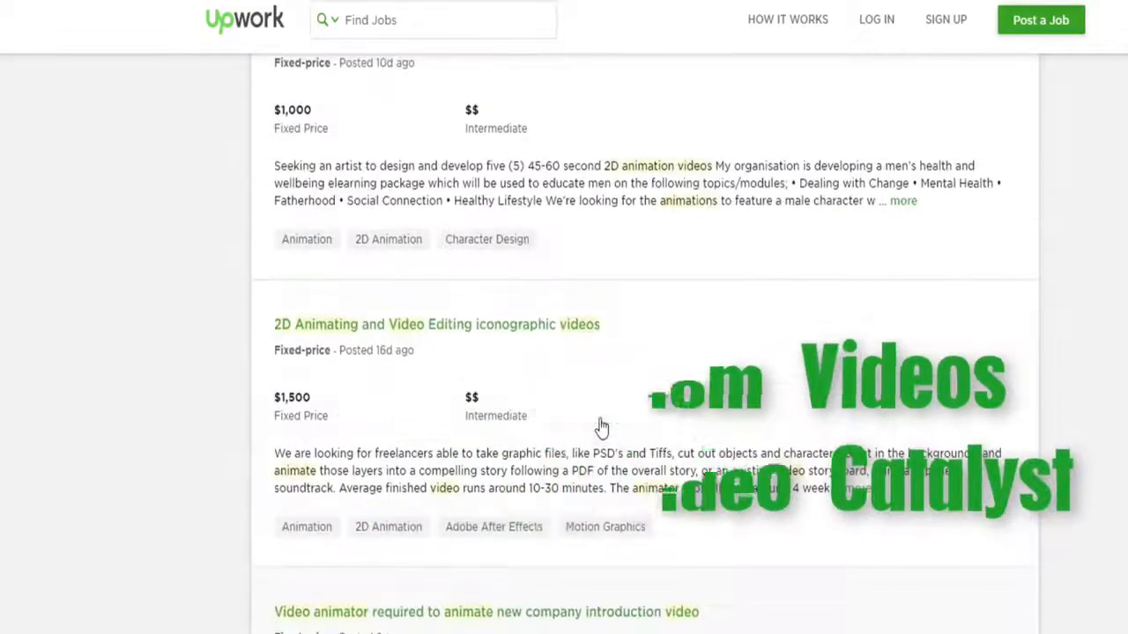
pyautogui.scroll(-3)
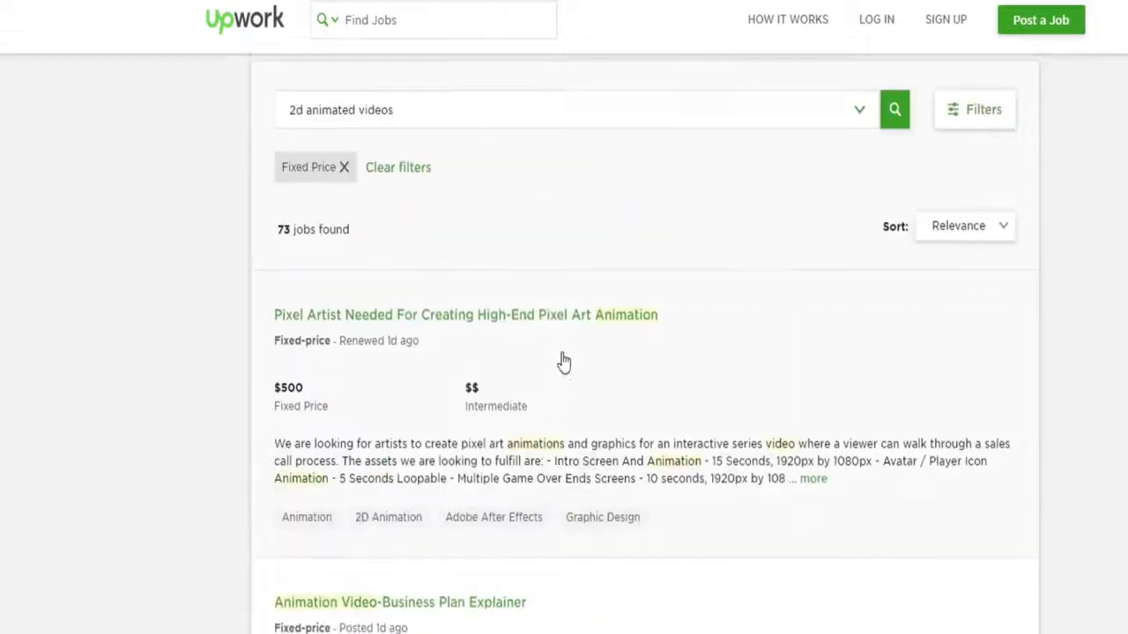
pyautogui.scroll(-3)
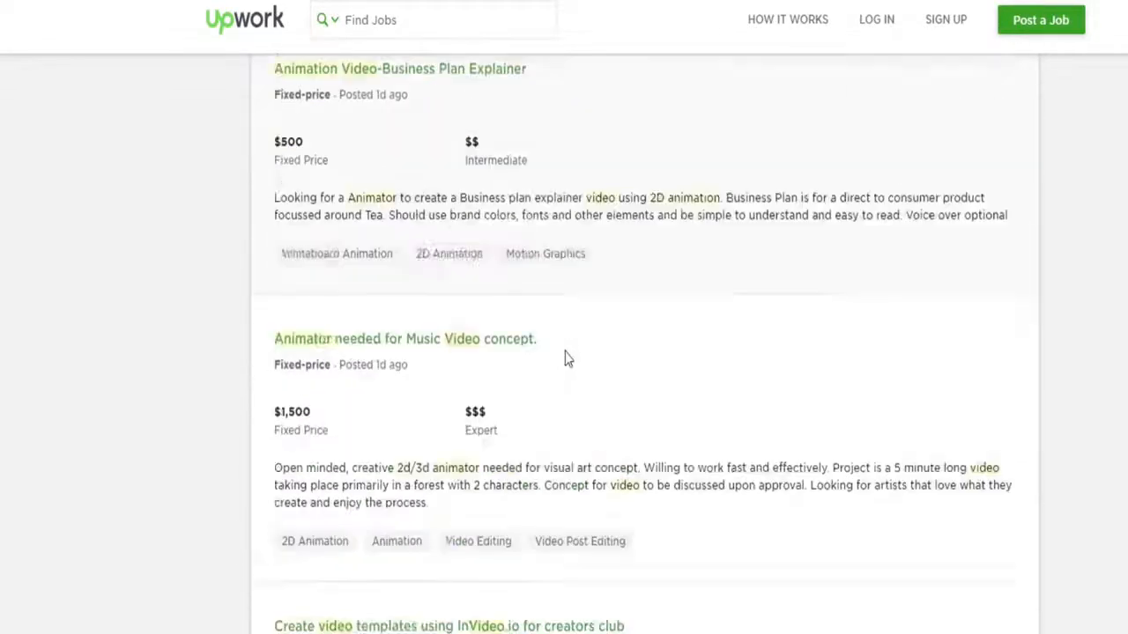
pyautogui.scroll(-3)
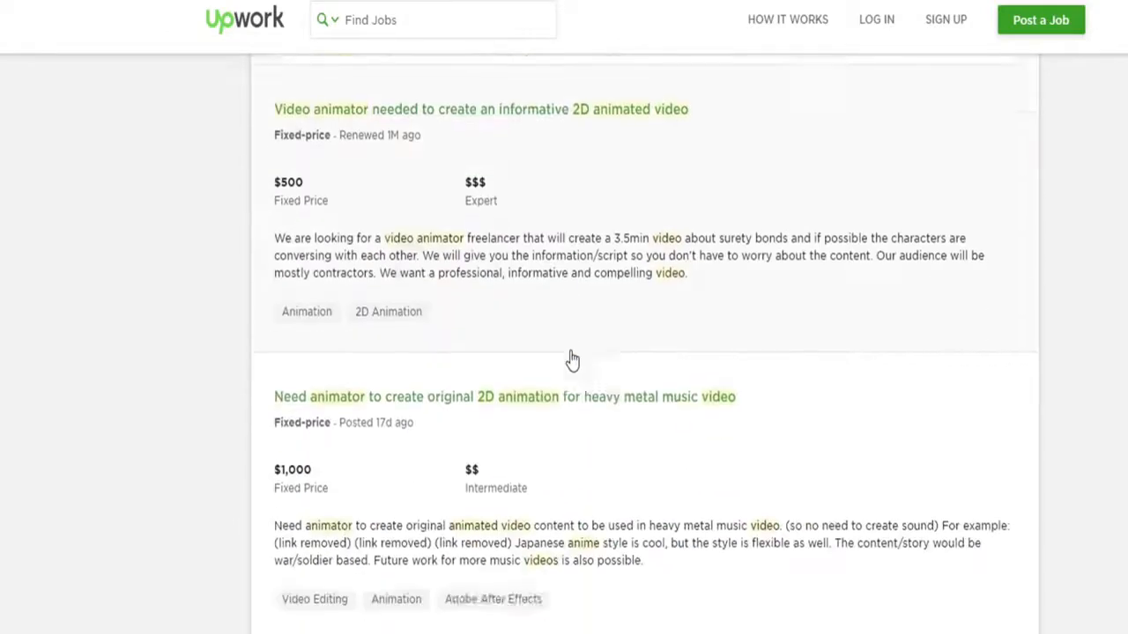
pyautogui.scroll(-3)
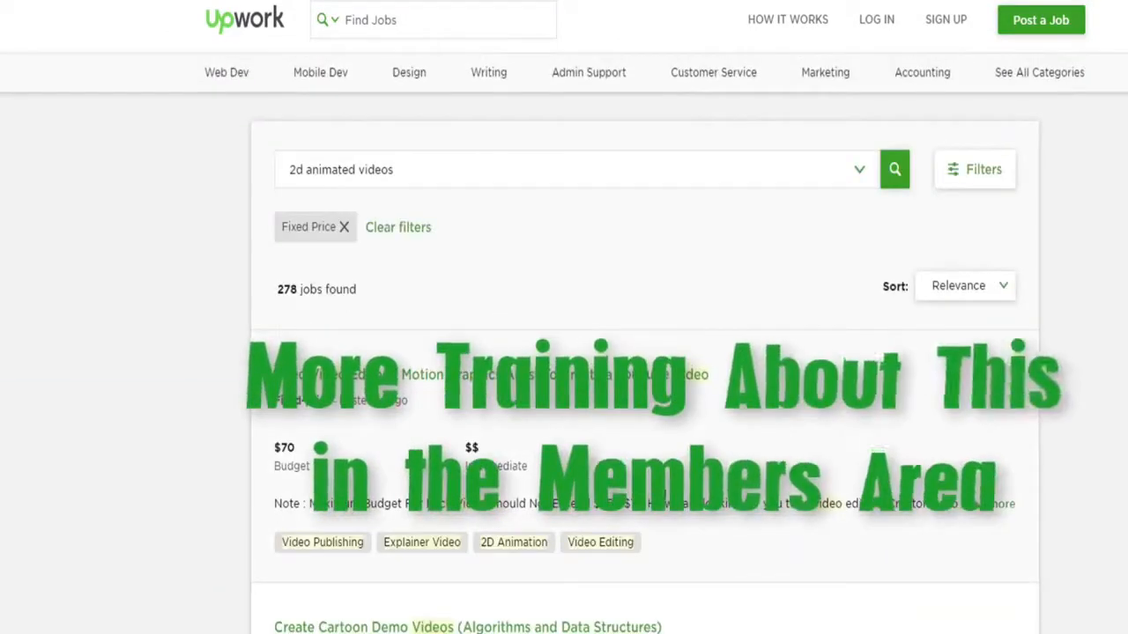
# Scroll through the Upwork animation job listings before returning to the template gallery.
pyautogui.scroll(-3)
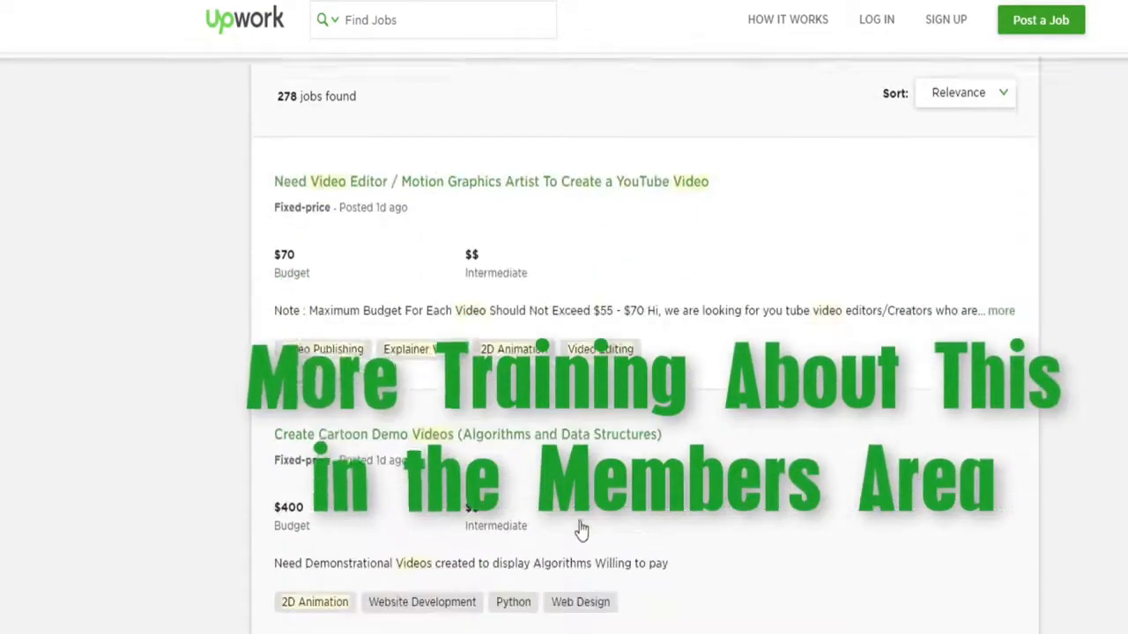
pyautogui.scroll(-3)
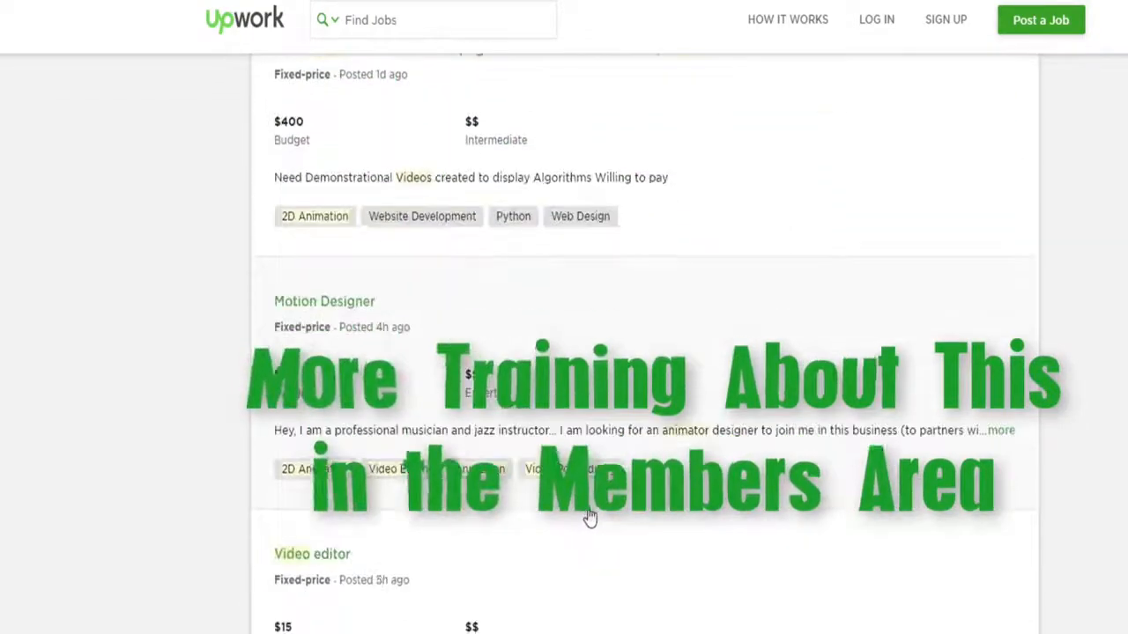
pyautogui.scroll(-3)
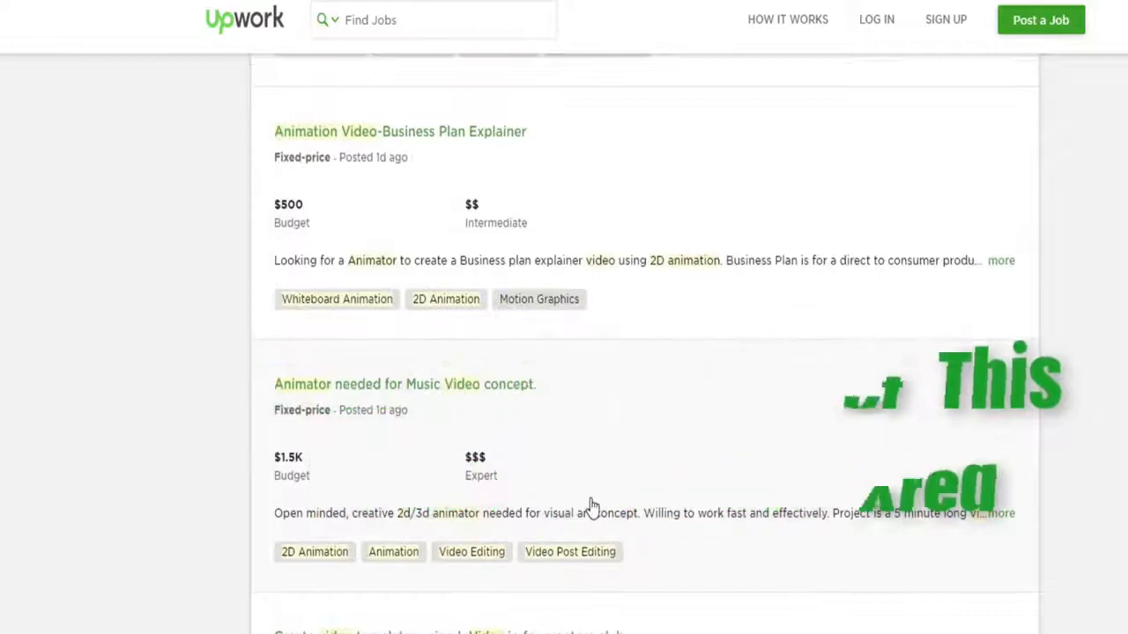
pyautogui.scroll(-3)
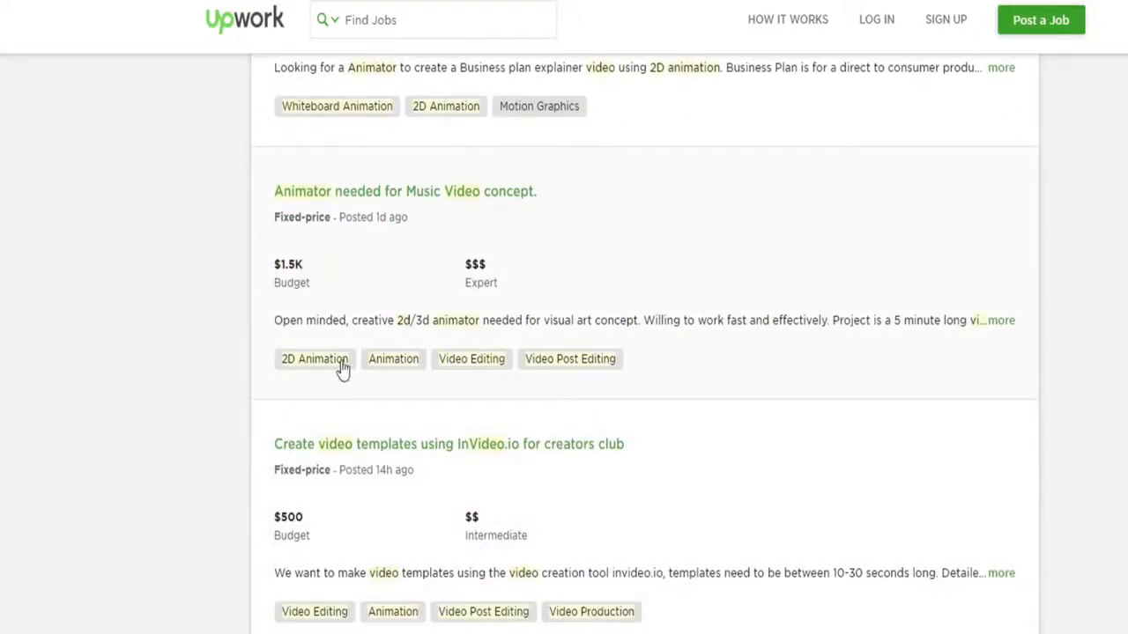
pyautogui.scroll(-3)
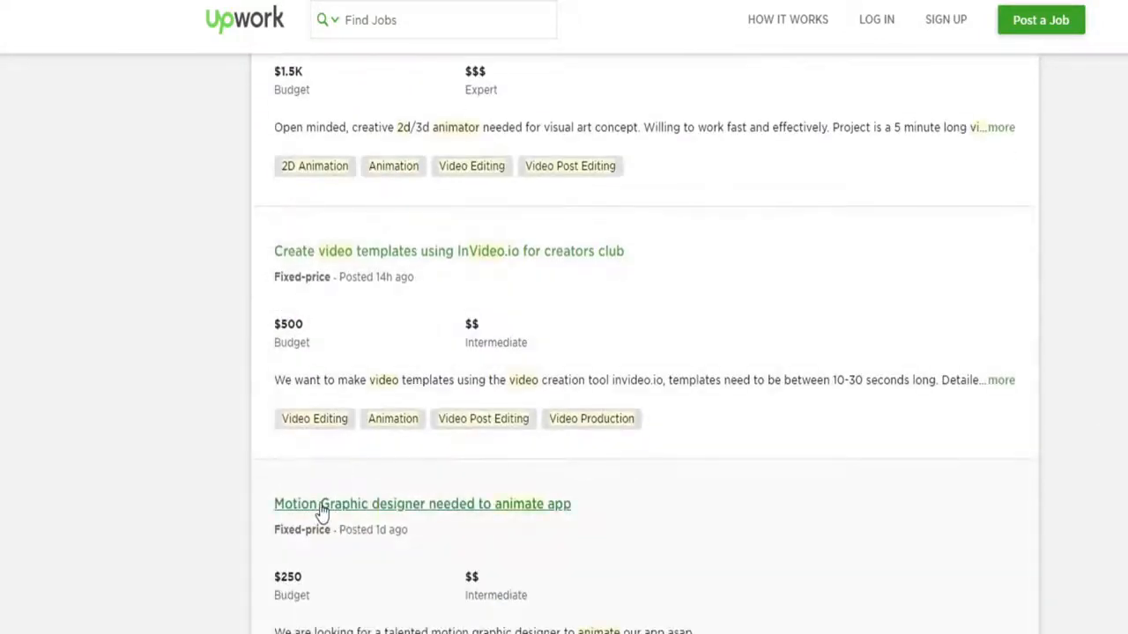
pyautogui.scroll(-3)
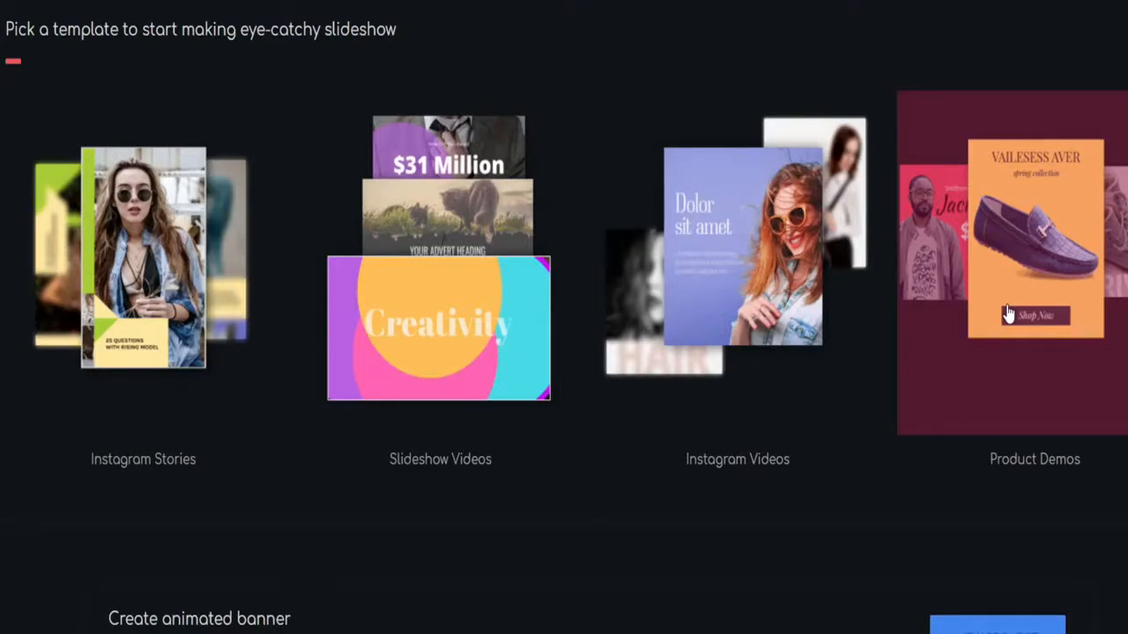
pyautogui.moveTo(847, 479)
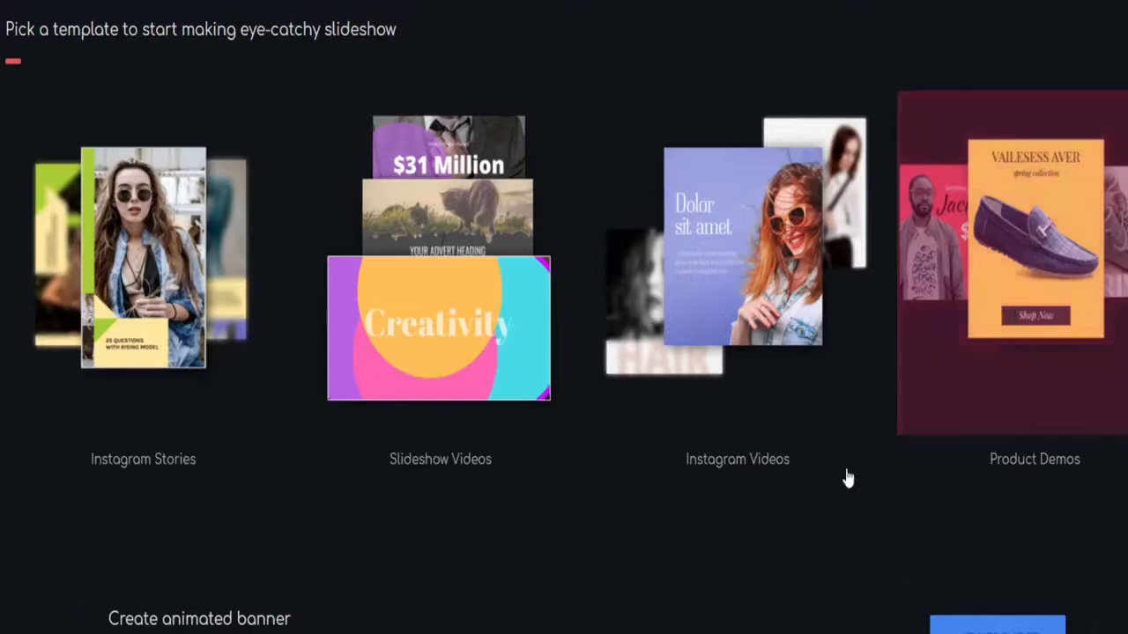